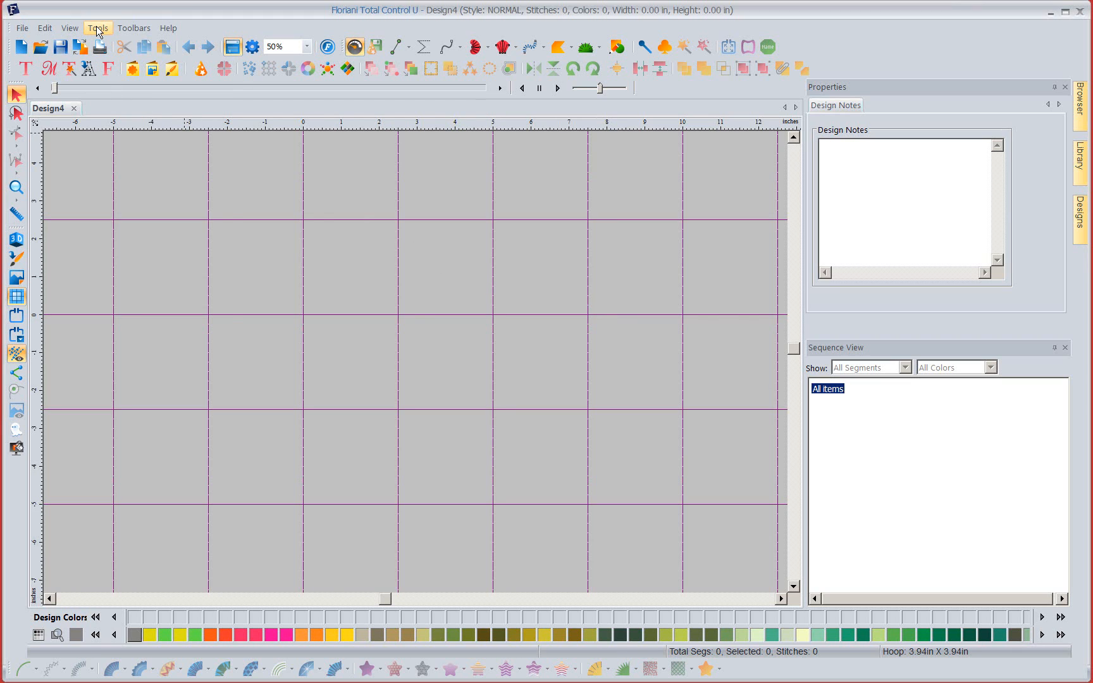
Open Tools > Preferences to show the Formats settings with PES as machine format
click(98, 28)
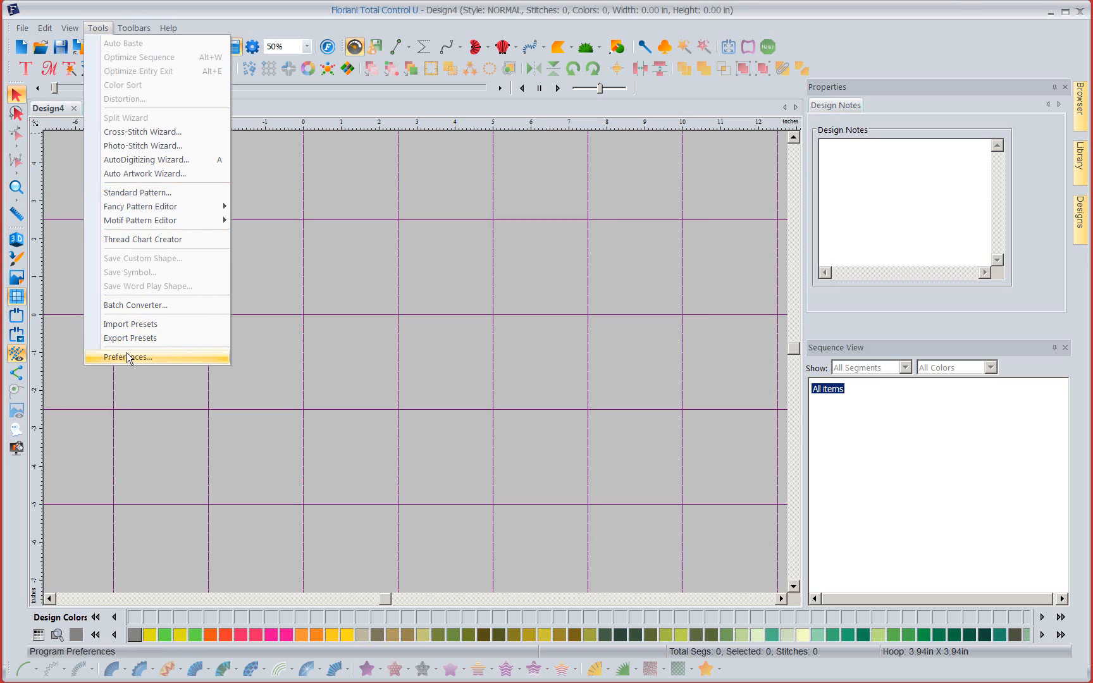
mouse_move(128, 361)
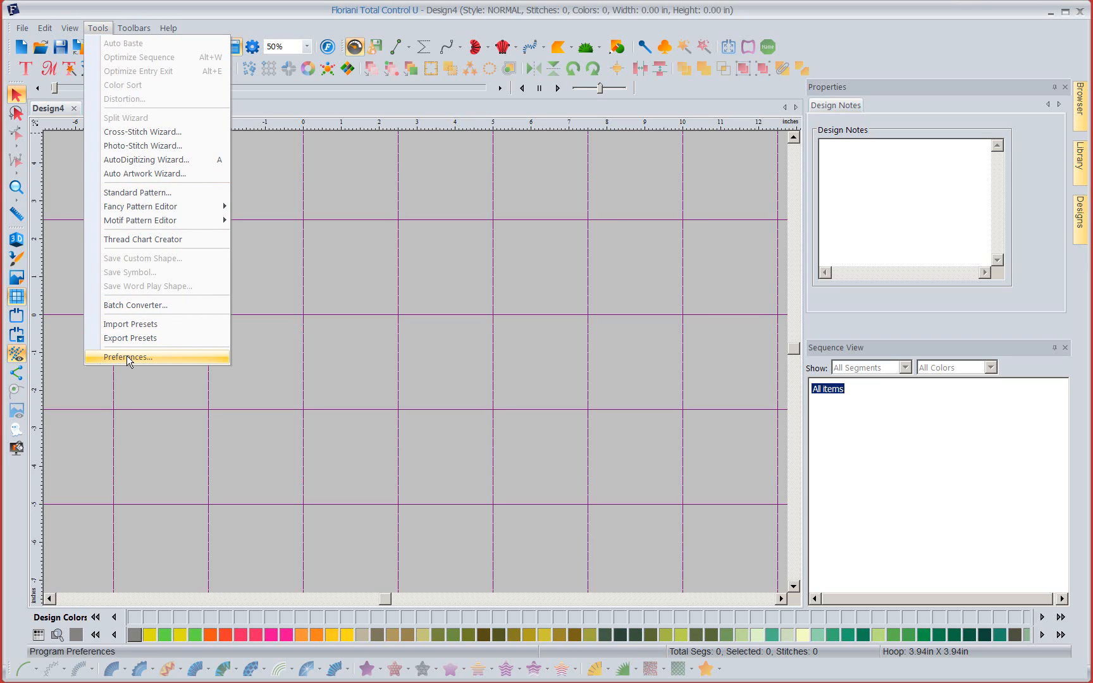
click(128, 356)
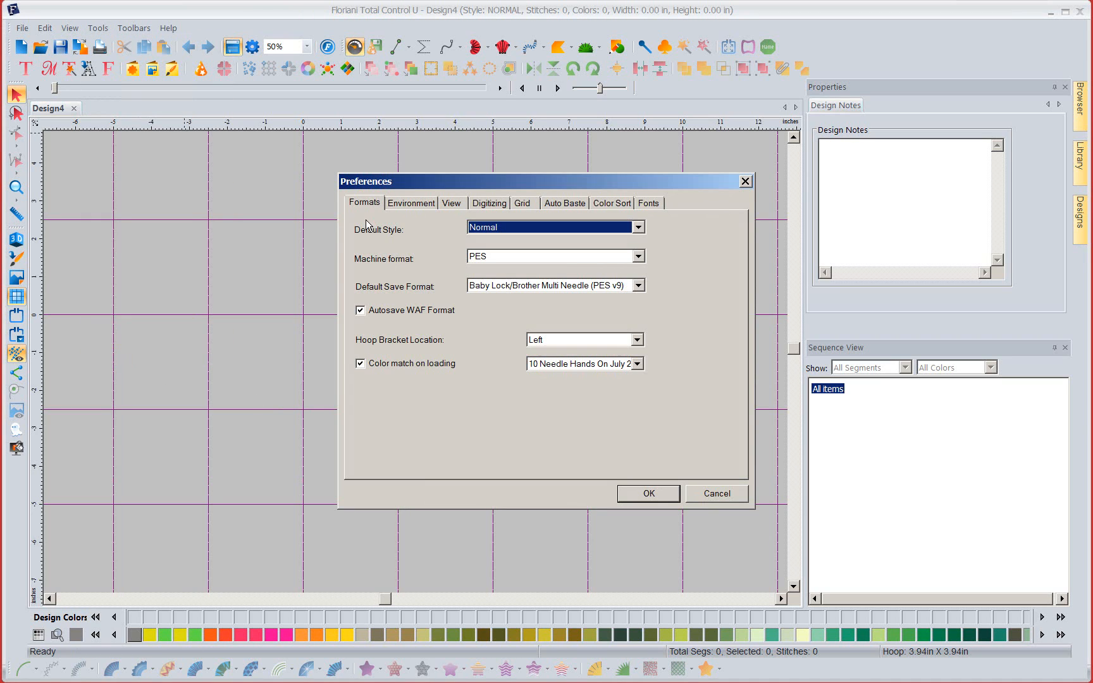
mouse_move(682, 205)
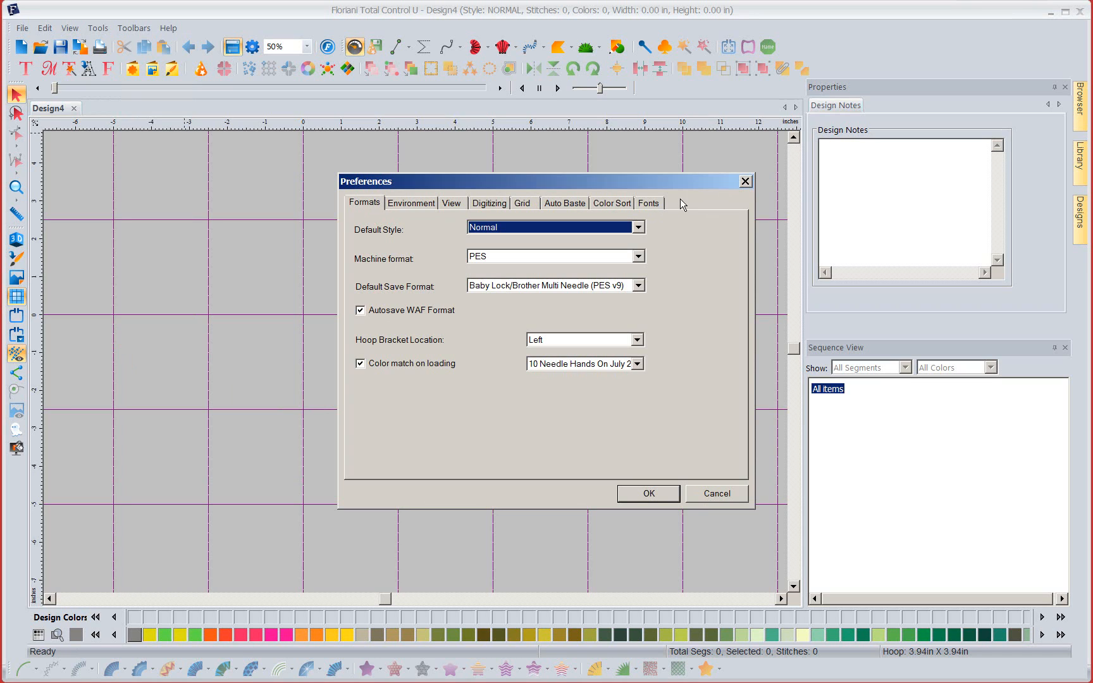
mouse_move(395, 374)
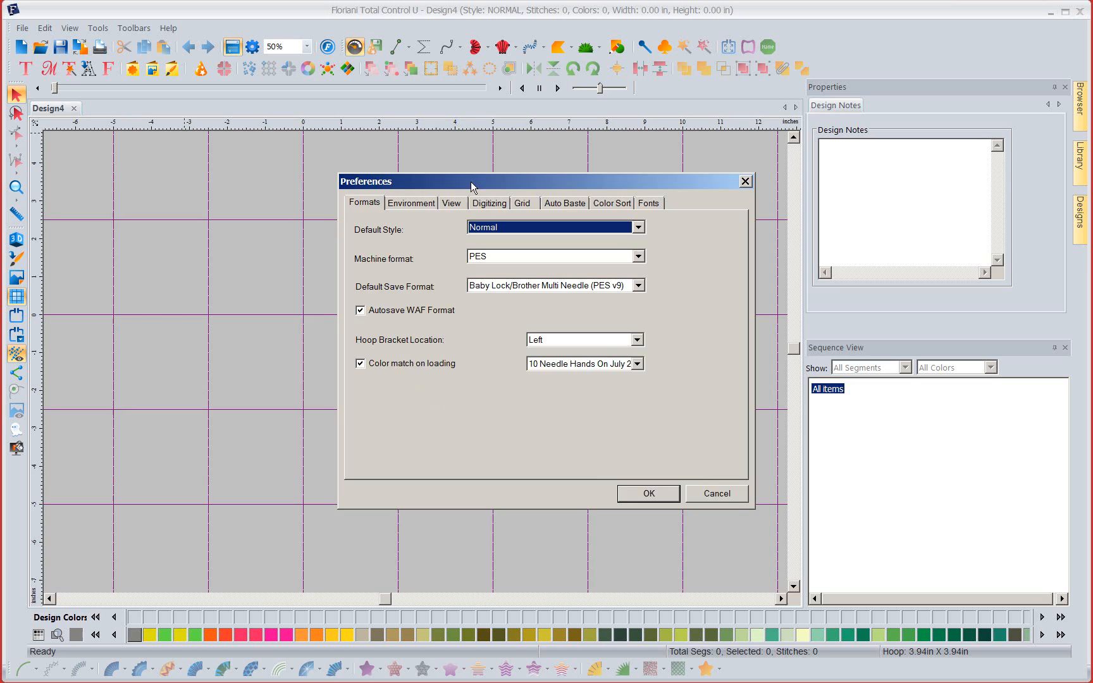
Move the Preferences dialog aside and reselect PES as the machine format
drag(472, 181, 343, 123)
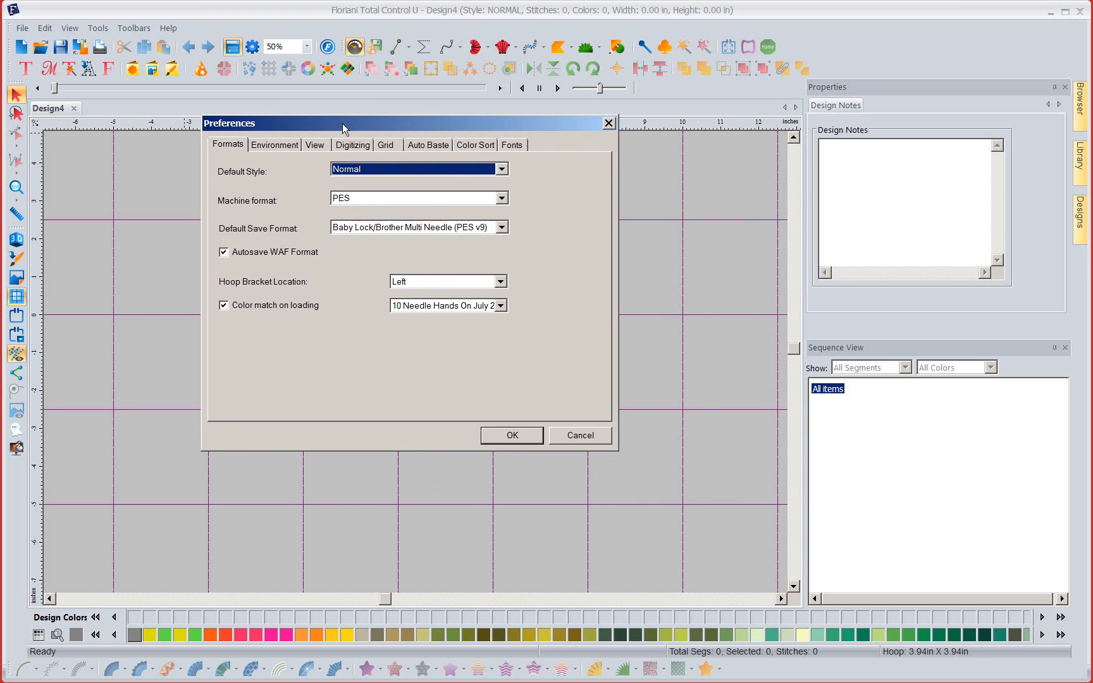
mouse_move(401, 199)
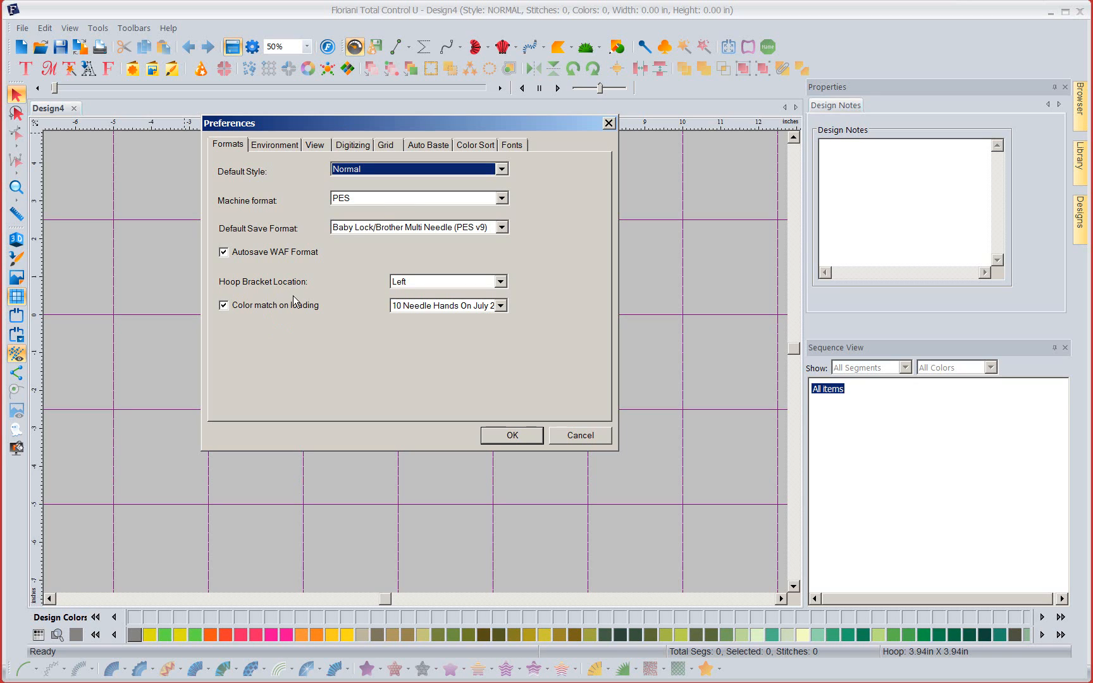
mouse_move(361, 207)
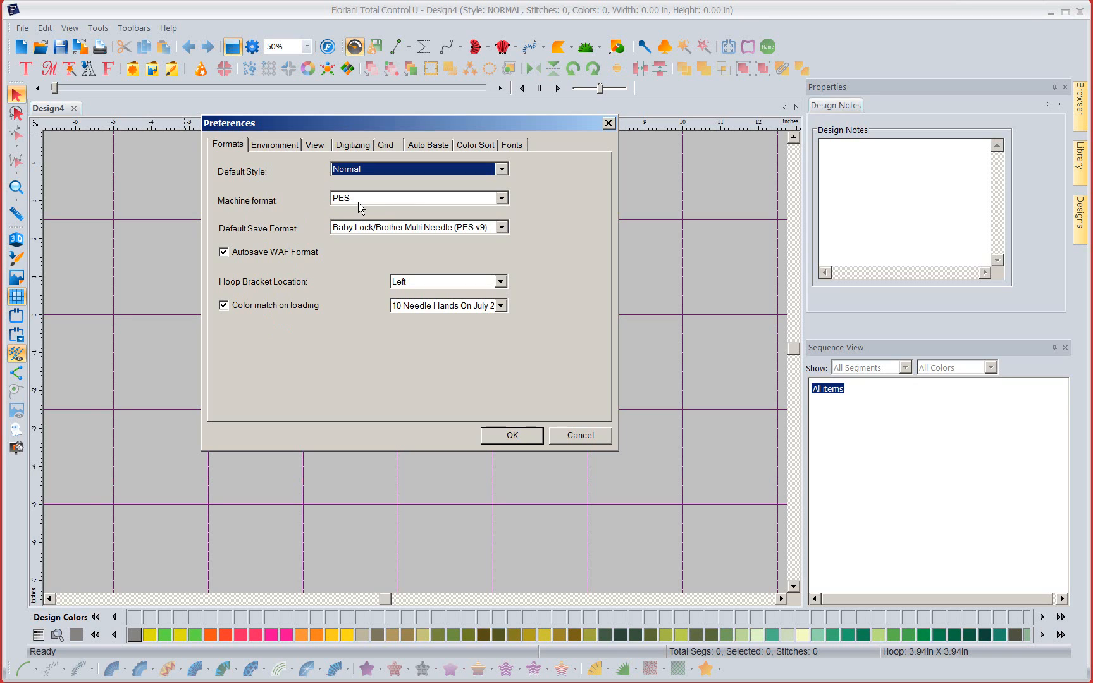
mouse_move(433, 201)
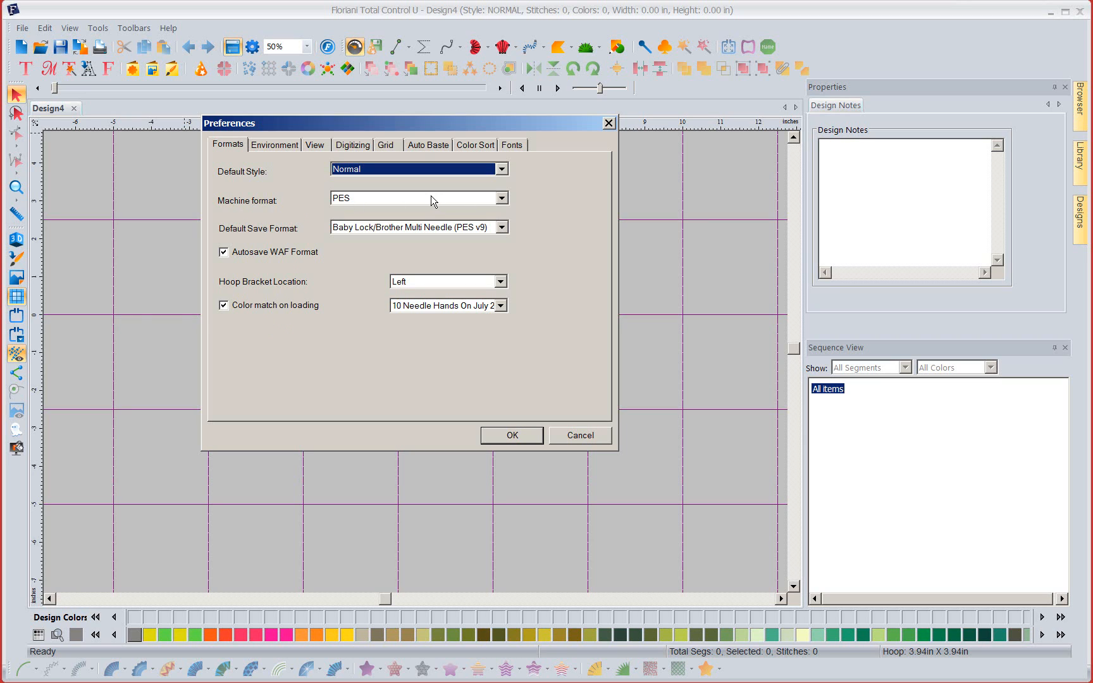
click(501, 198)
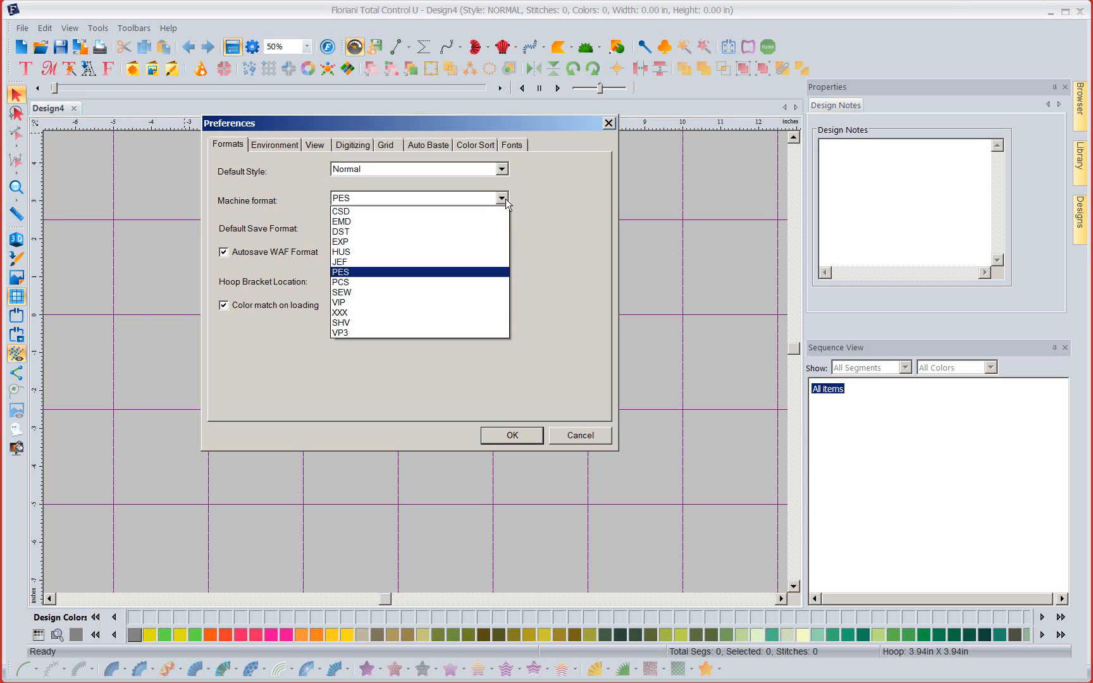
mouse_move(376, 281)
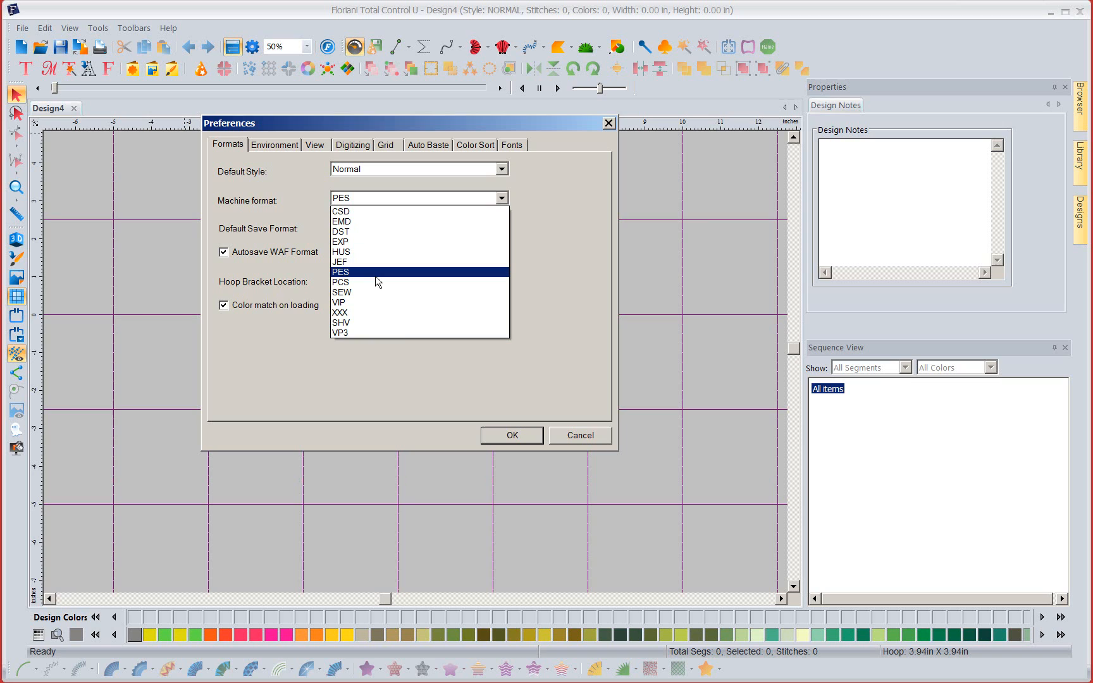
click(341, 272)
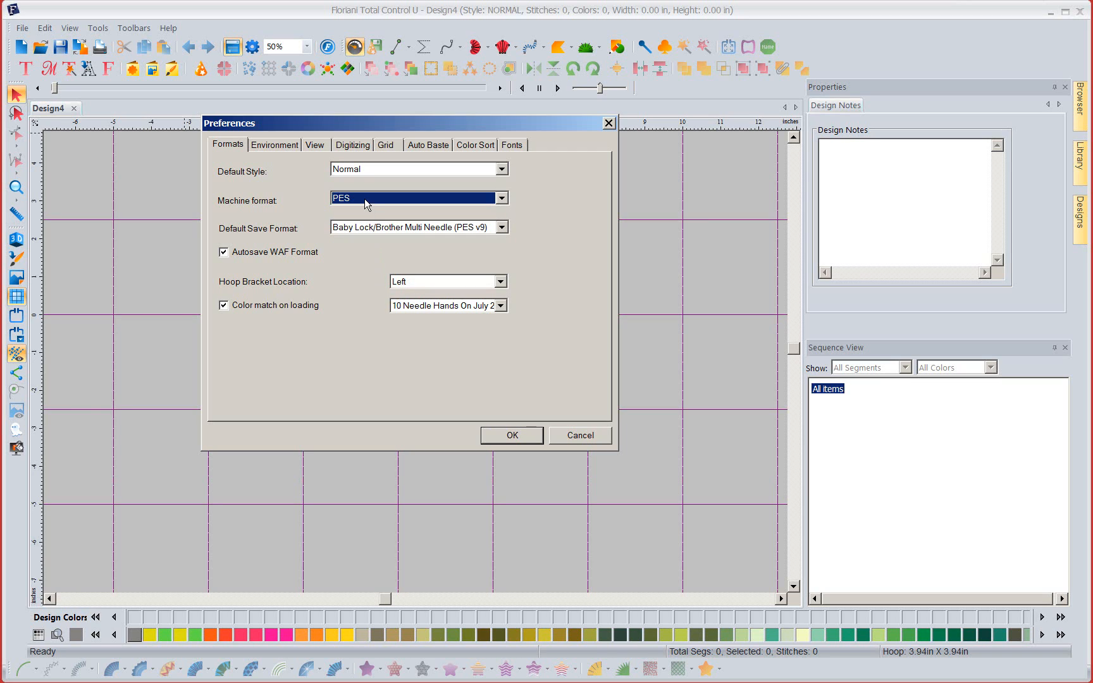
mouse_move(226, 265)
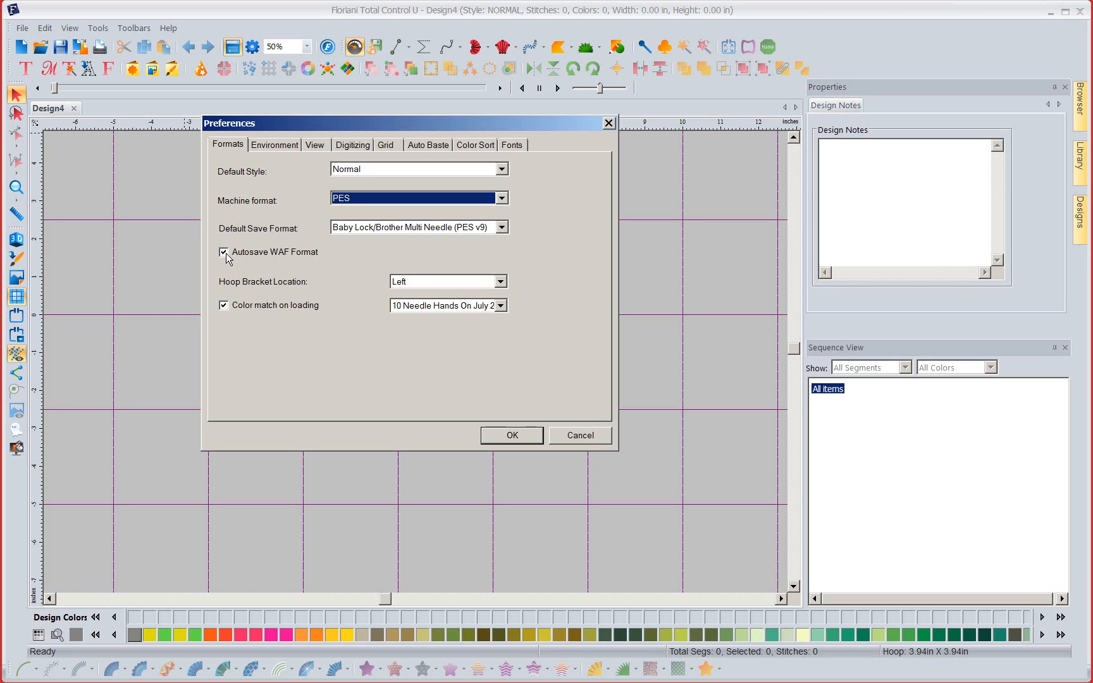
mouse_move(318, 259)
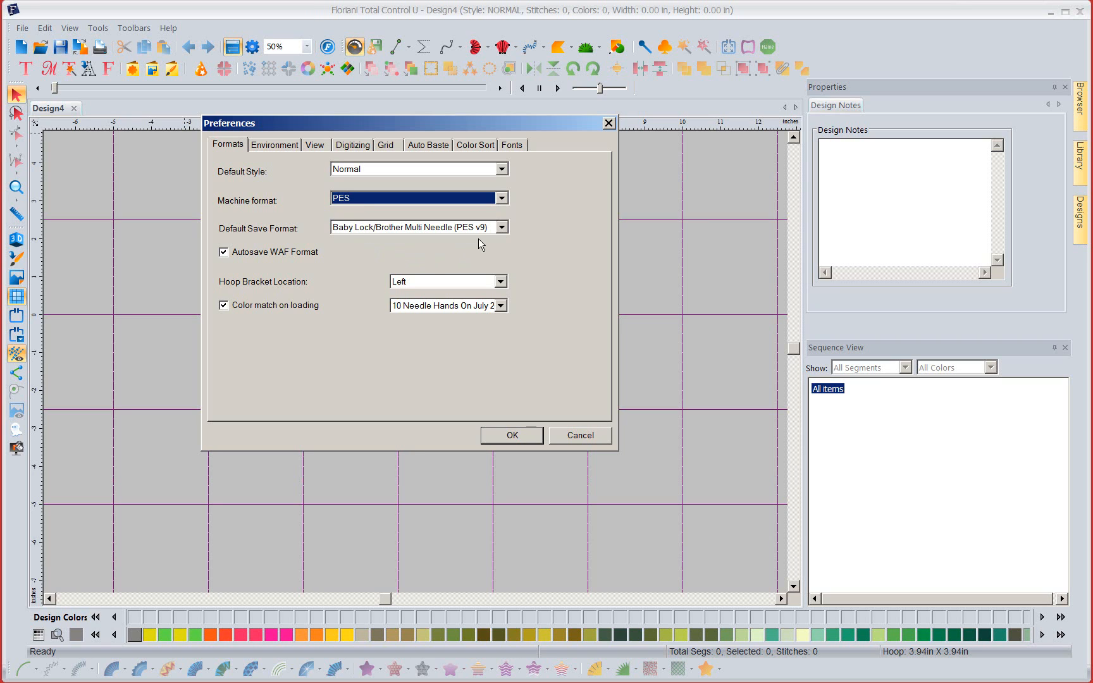
Set the default save format to Baby Lock/Brother/Bernina (PES v9)
click(500, 227)
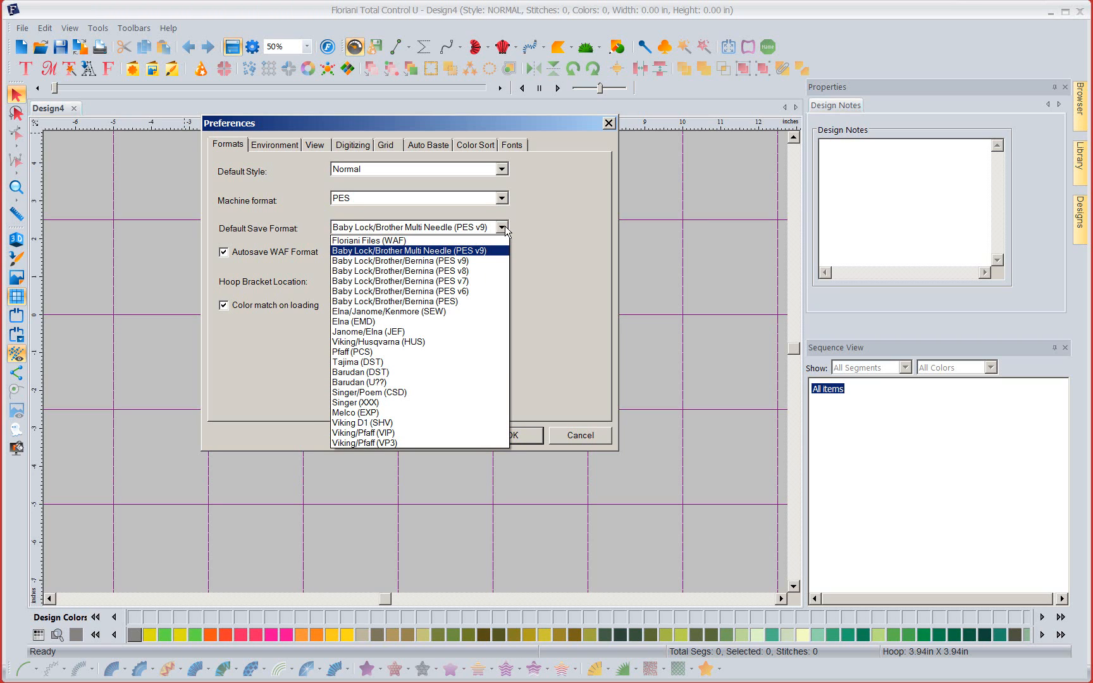
mouse_move(453, 252)
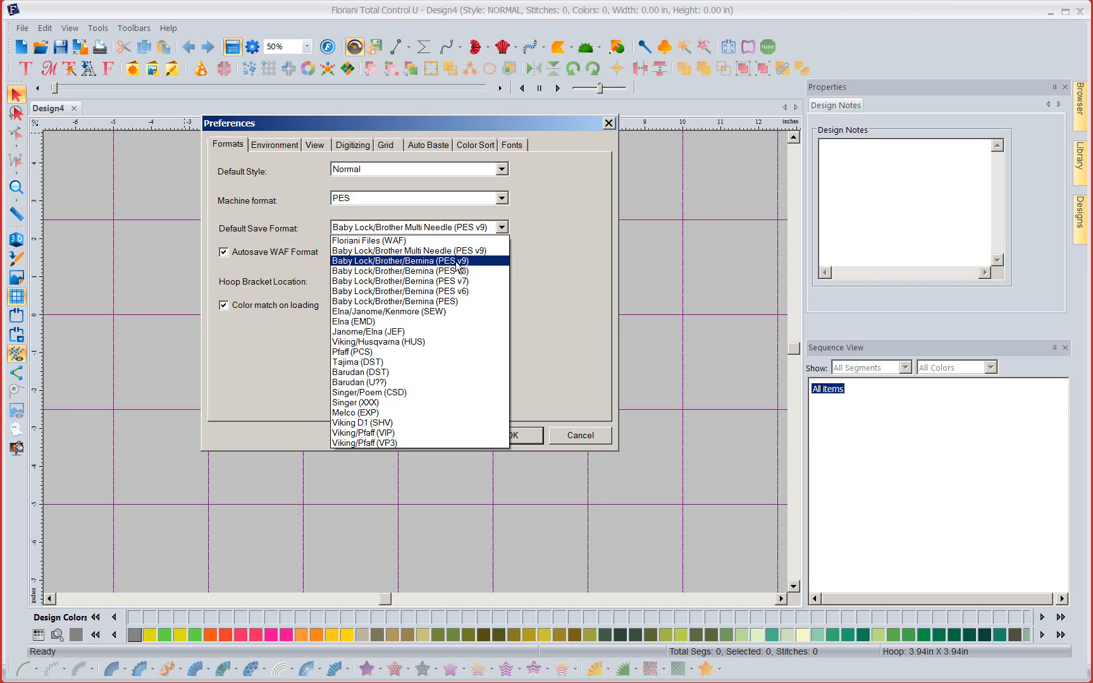
click(398, 260)
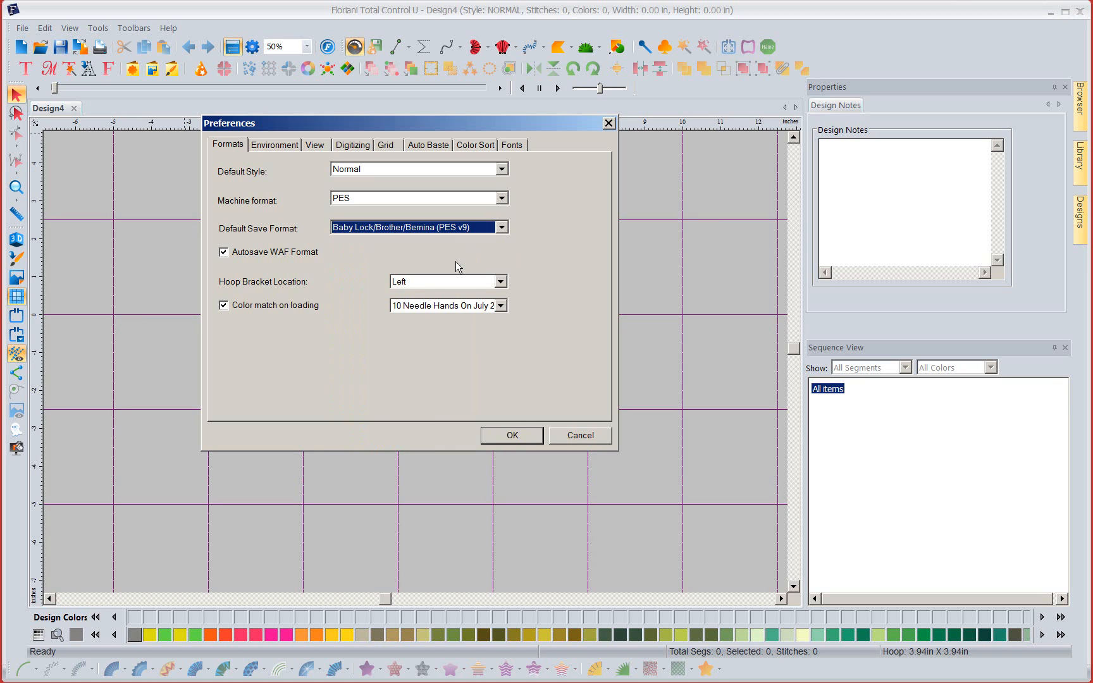
mouse_move(362, 239)
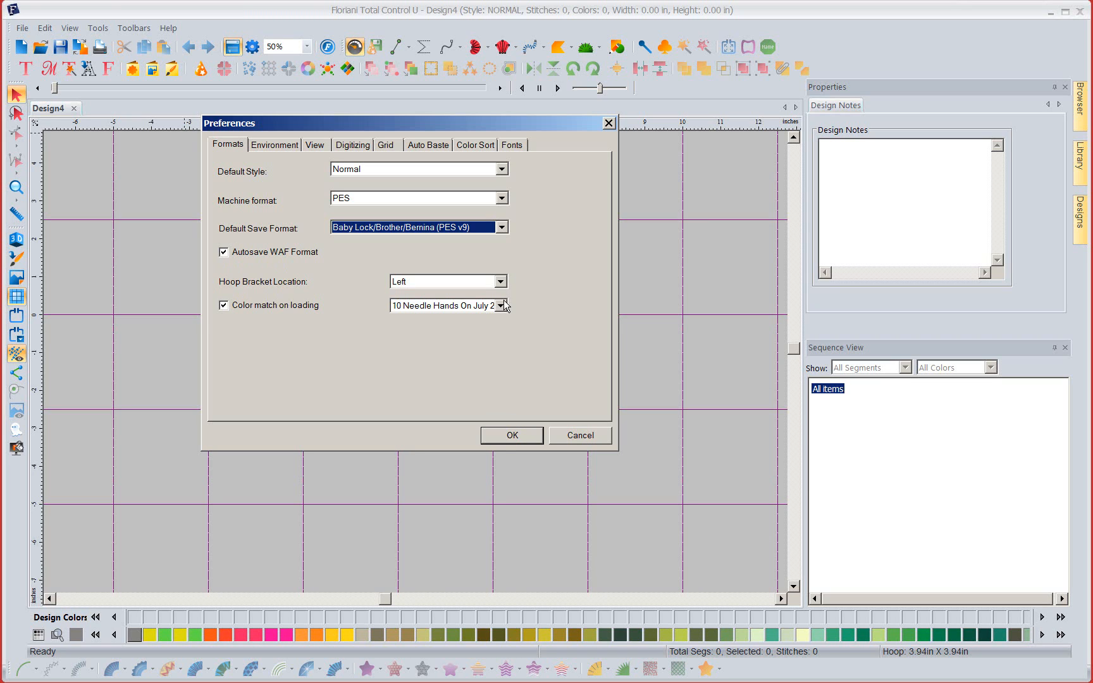
Set the color match on loading thread chart to Floriani Poly
click(501, 305)
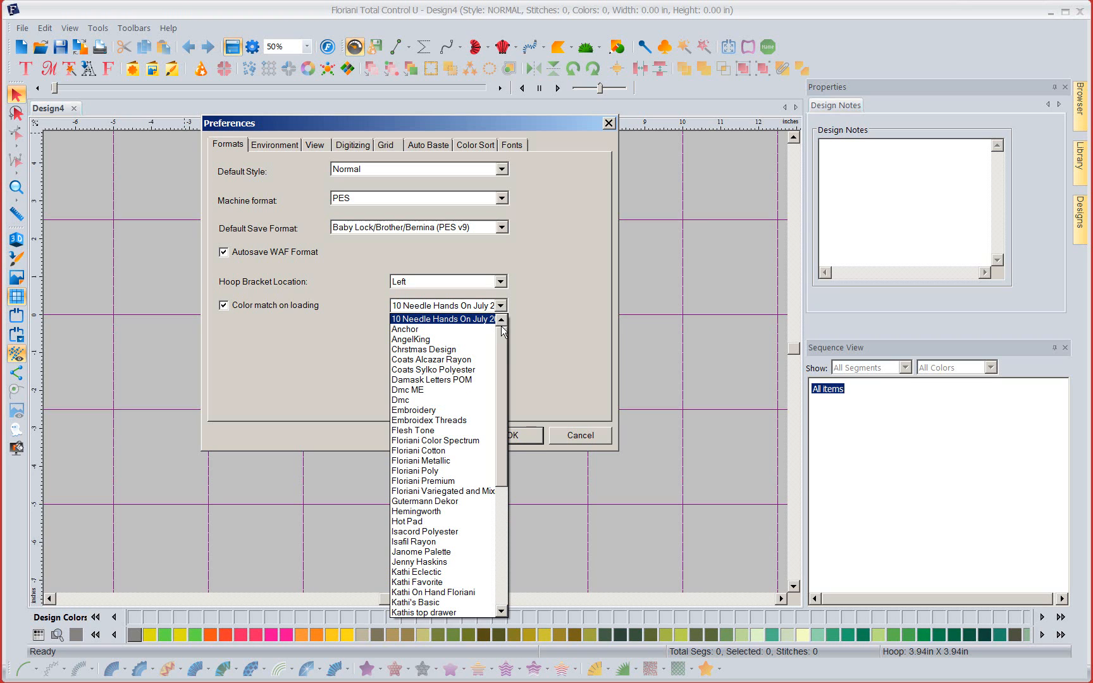
mouse_move(239, 320)
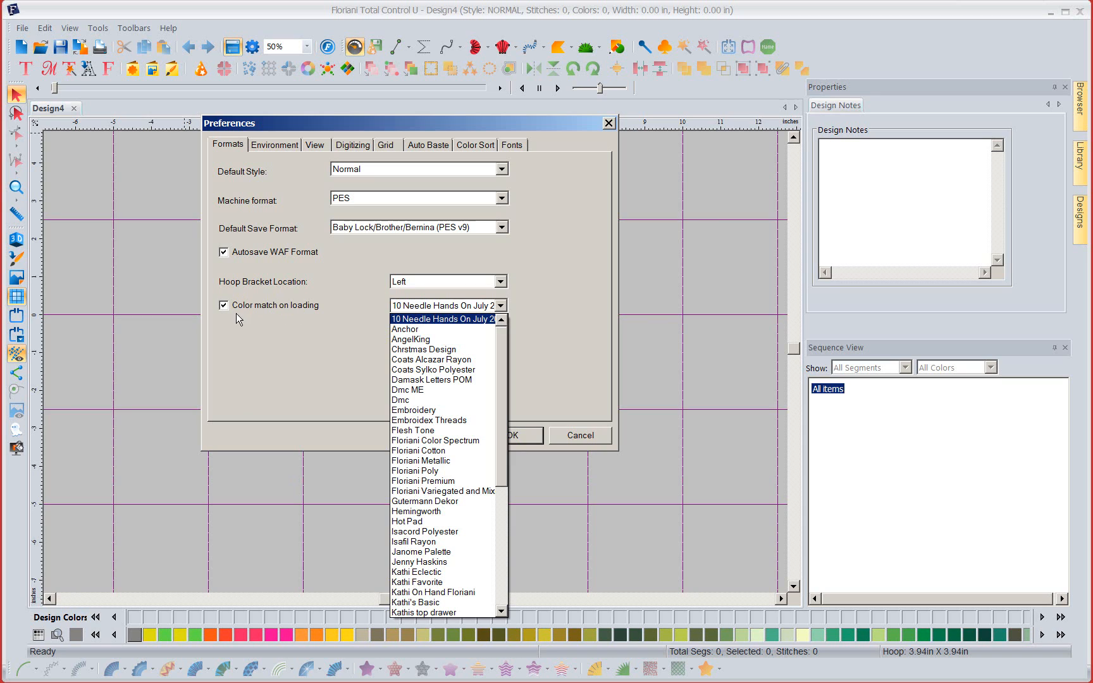
click(447, 305)
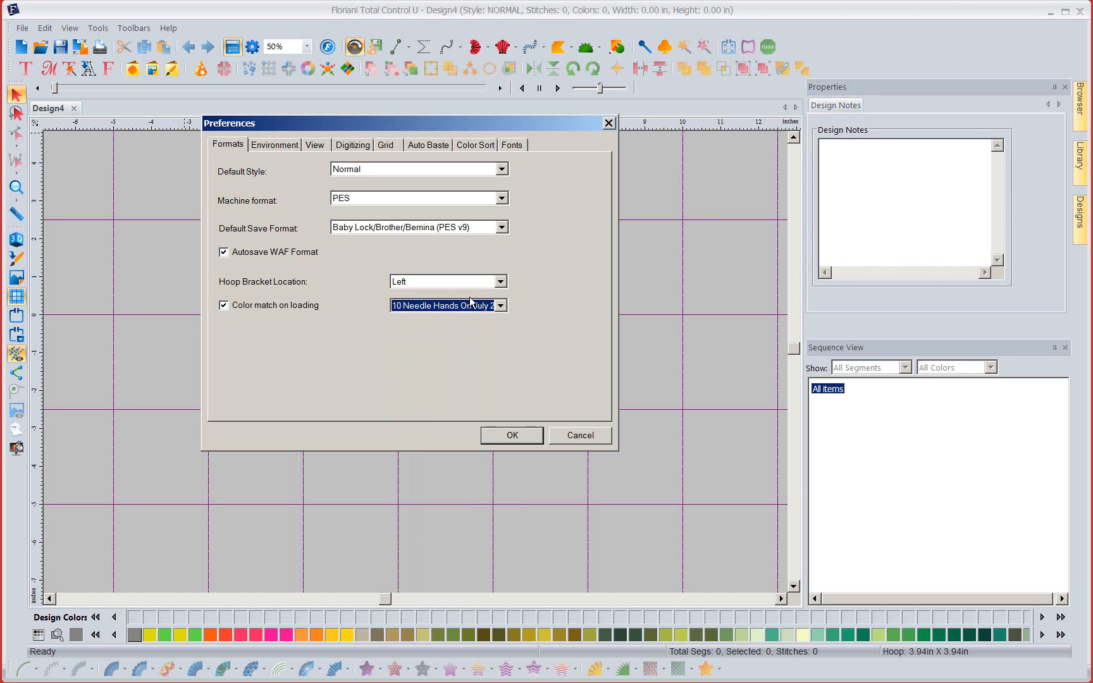
mouse_move(391, 315)
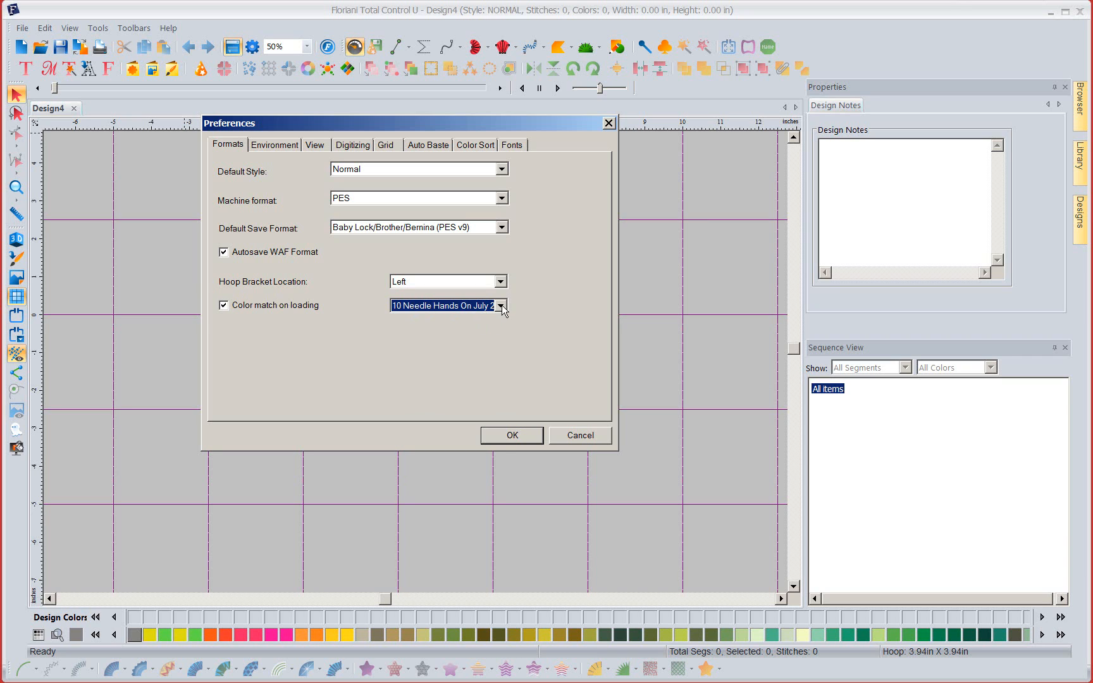
click(501, 306)
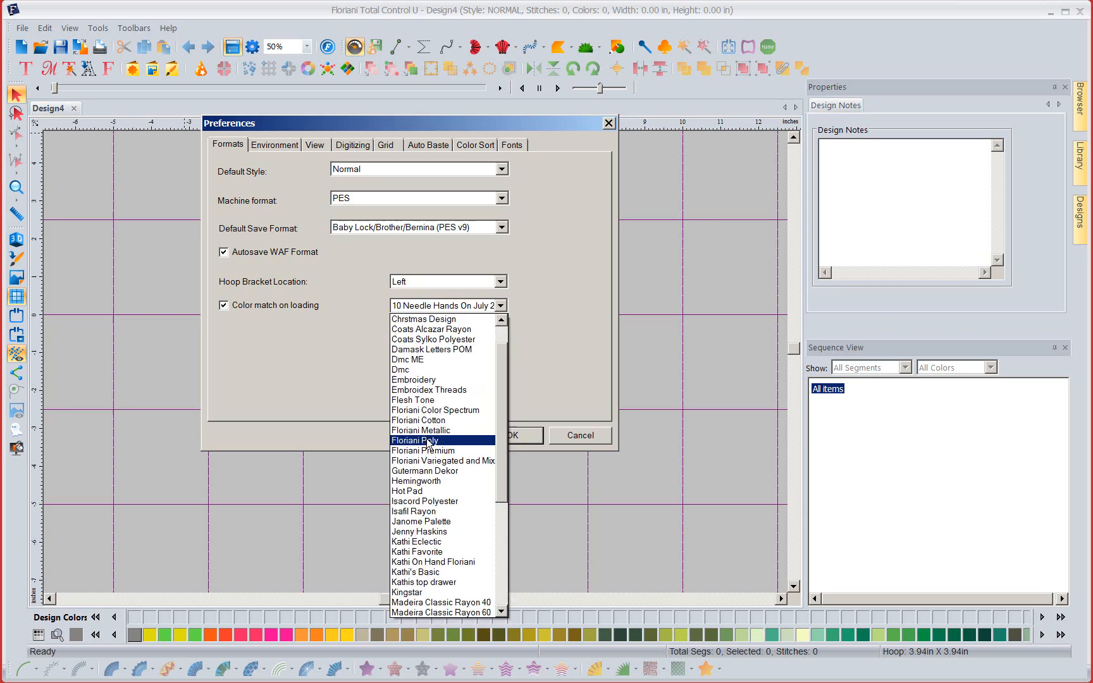
click(413, 440)
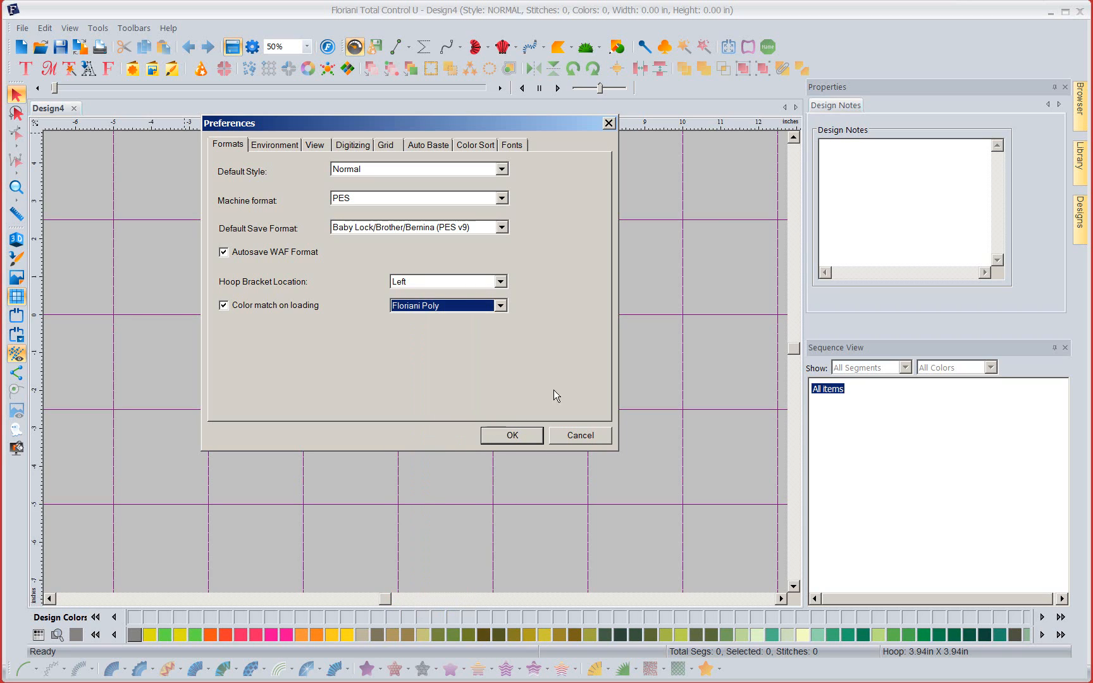
mouse_move(199, 227)
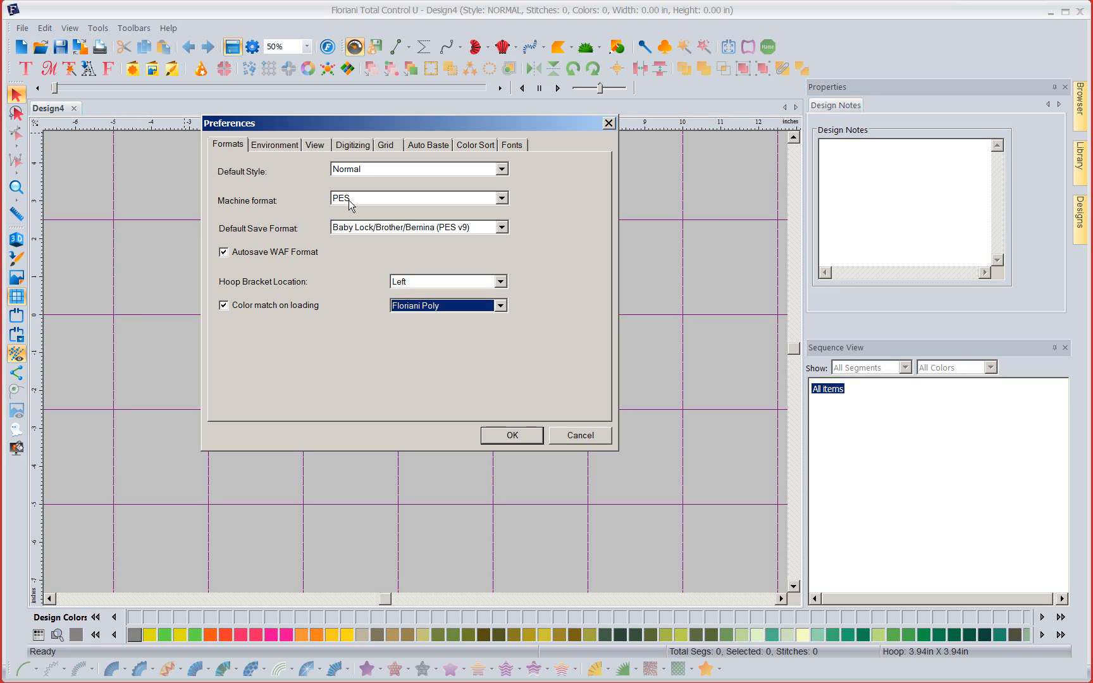
mouse_move(368, 231)
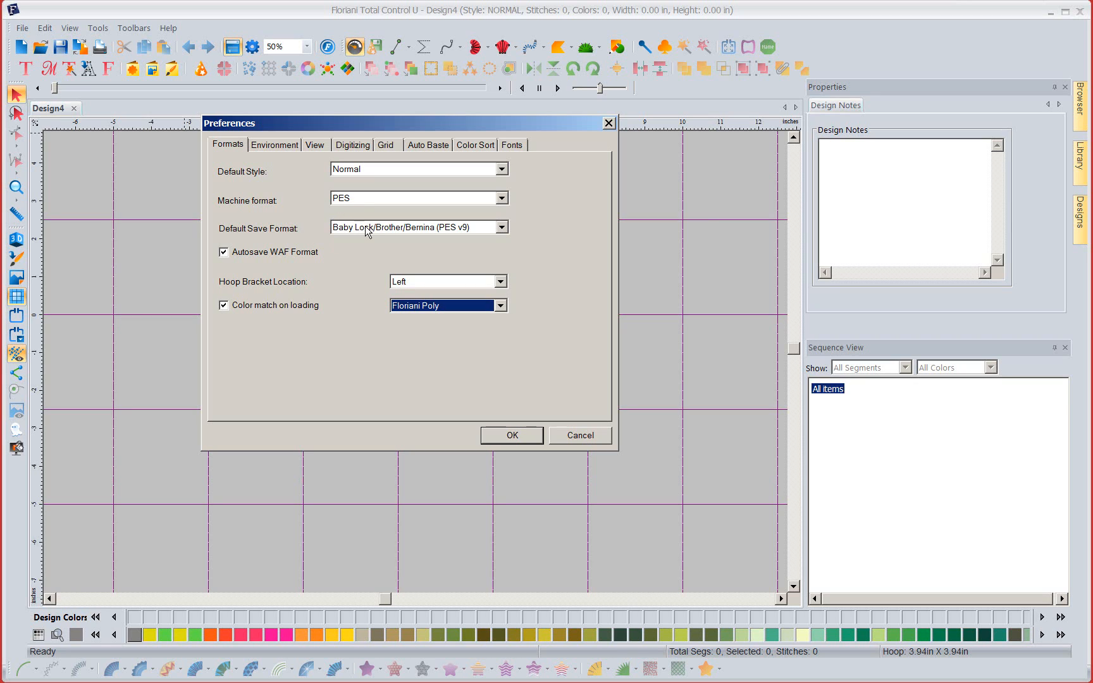
mouse_move(390, 239)
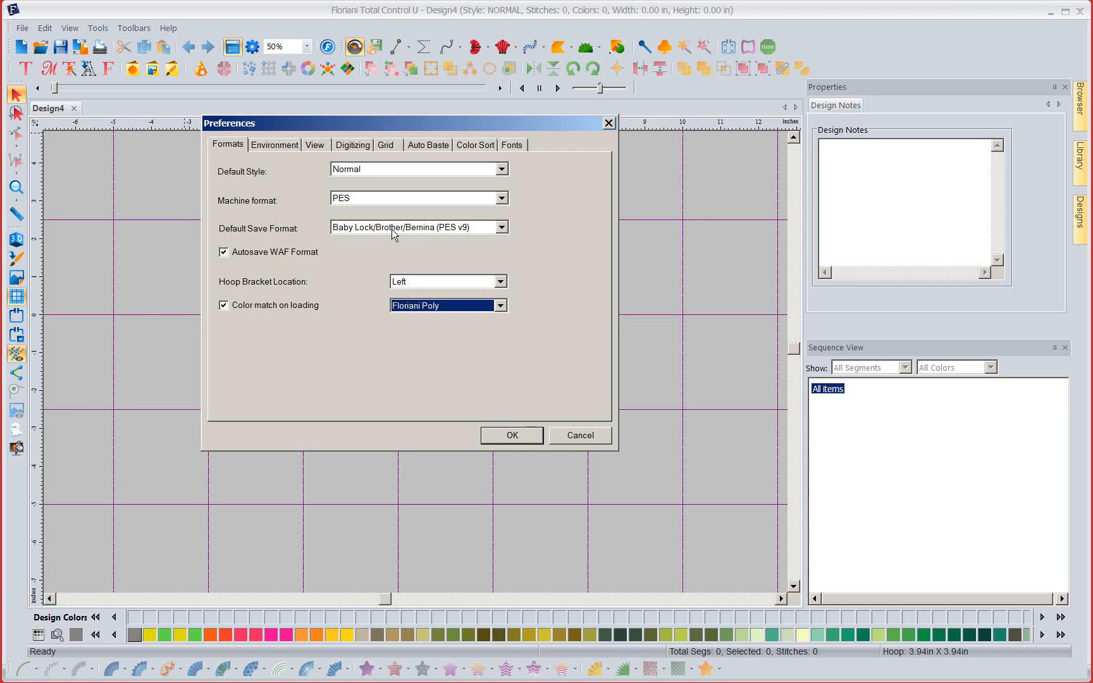
mouse_move(421, 233)
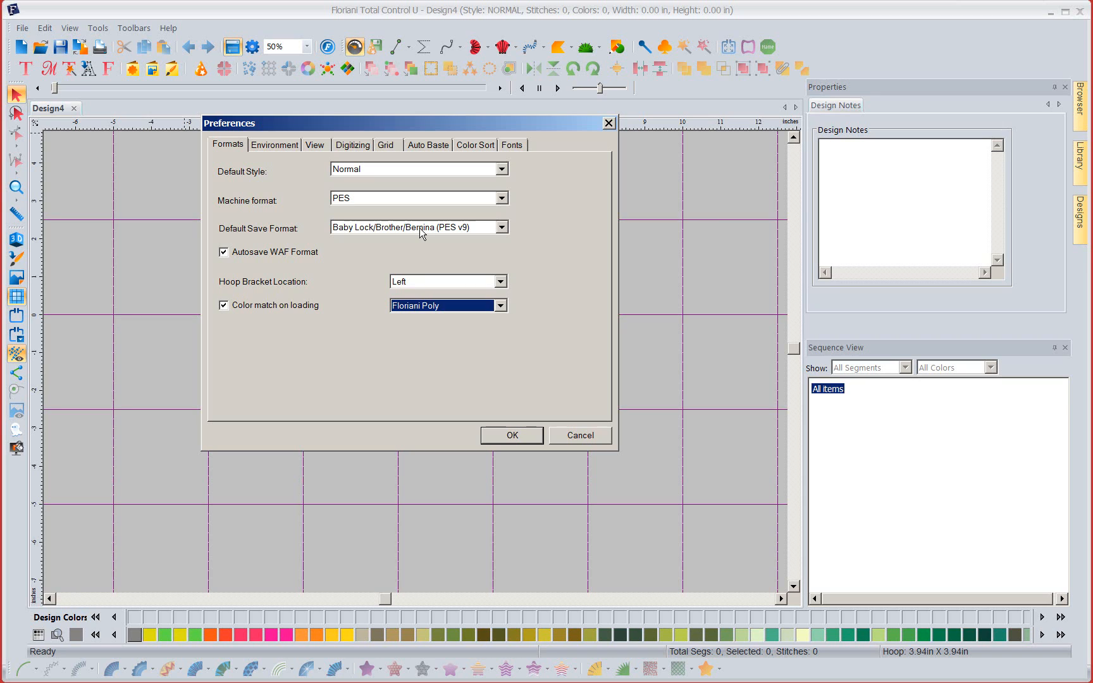
mouse_move(330, 271)
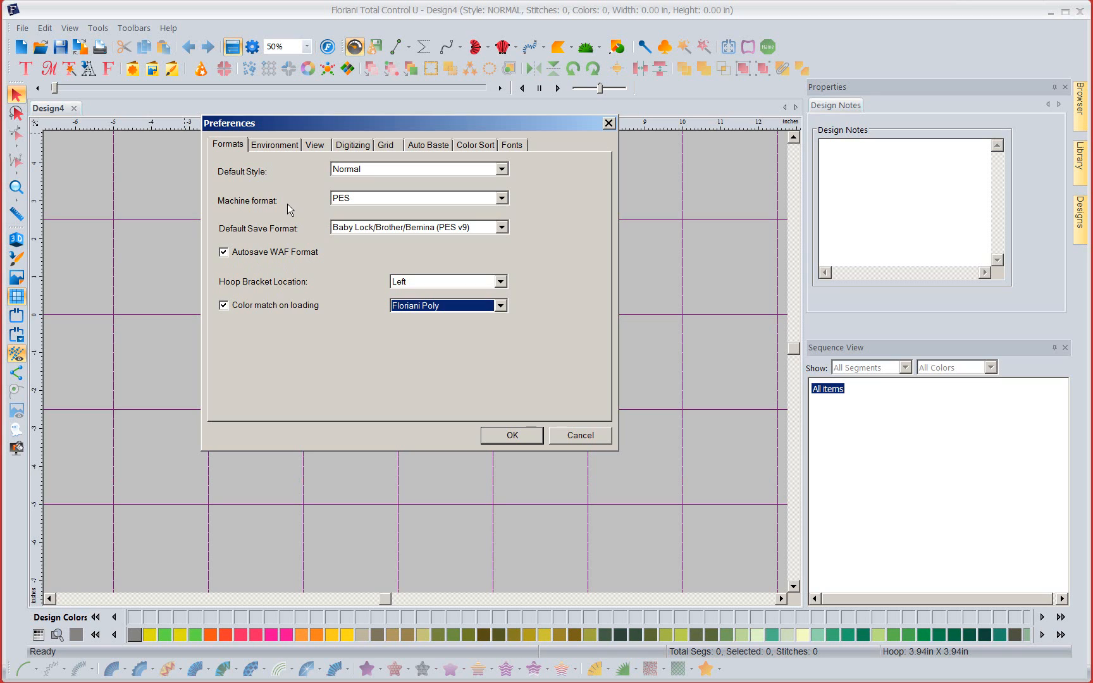
mouse_move(424, 148)
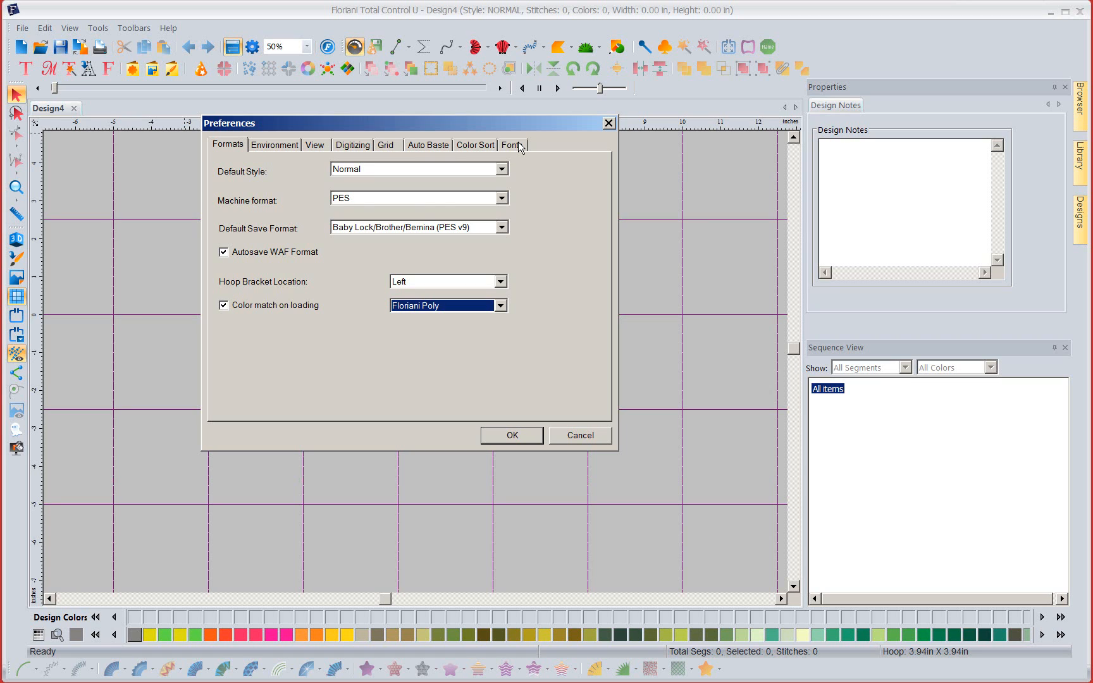
Switch to the Fonts page and select Verona in the Enabled fonts list
click(512, 144)
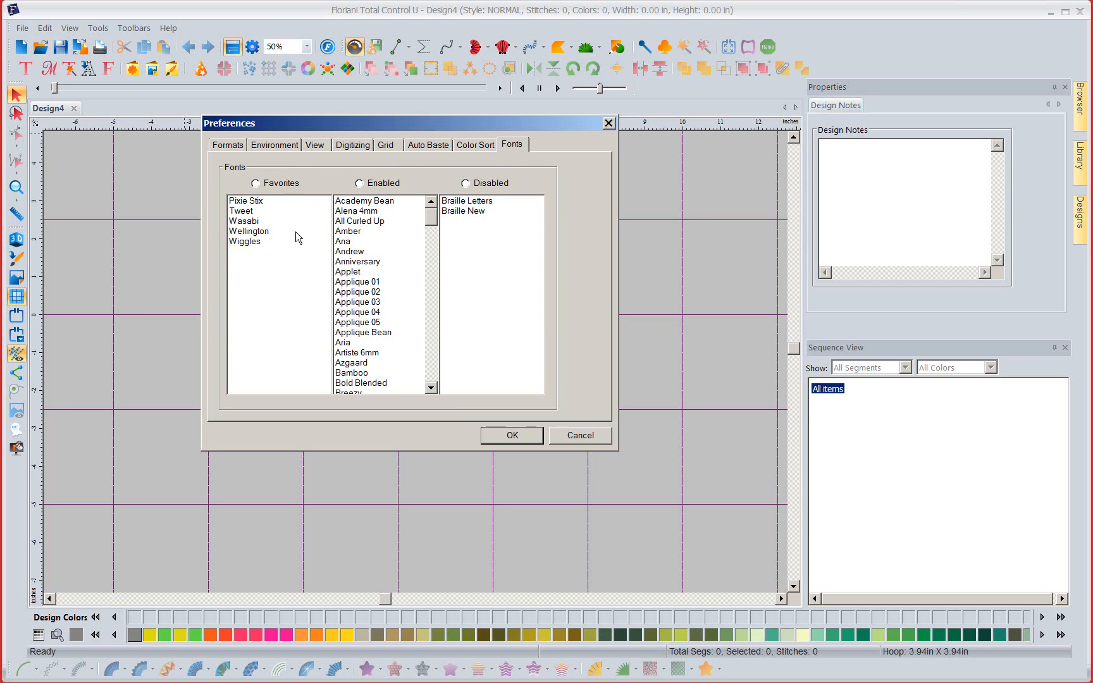
mouse_move(392, 251)
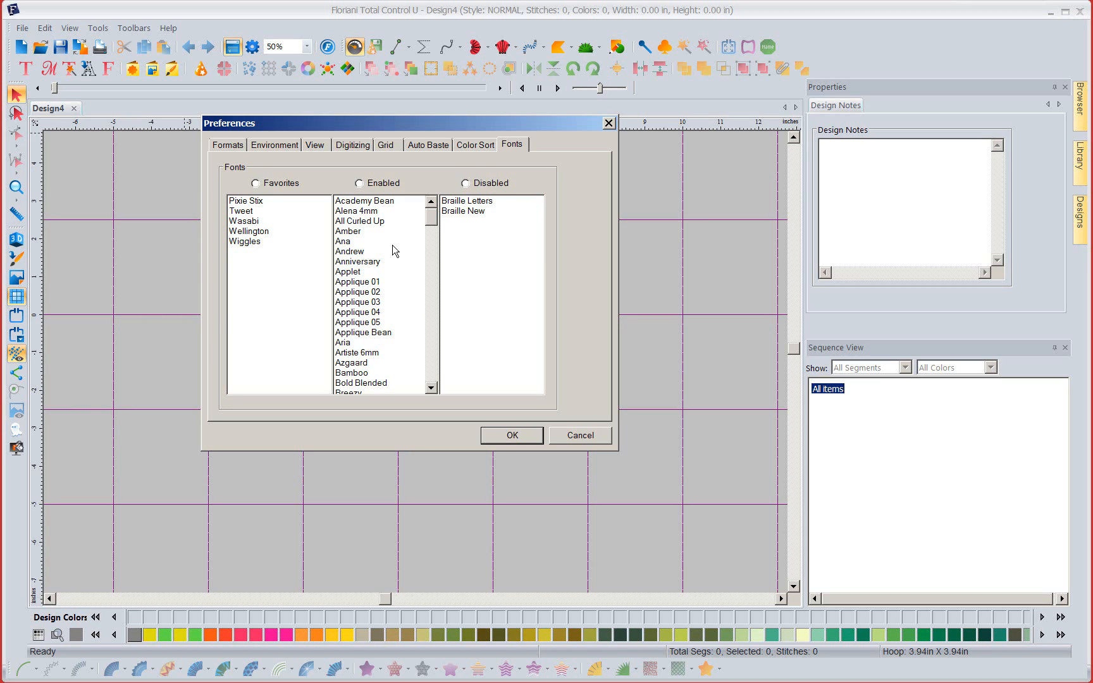
mouse_move(444, 255)
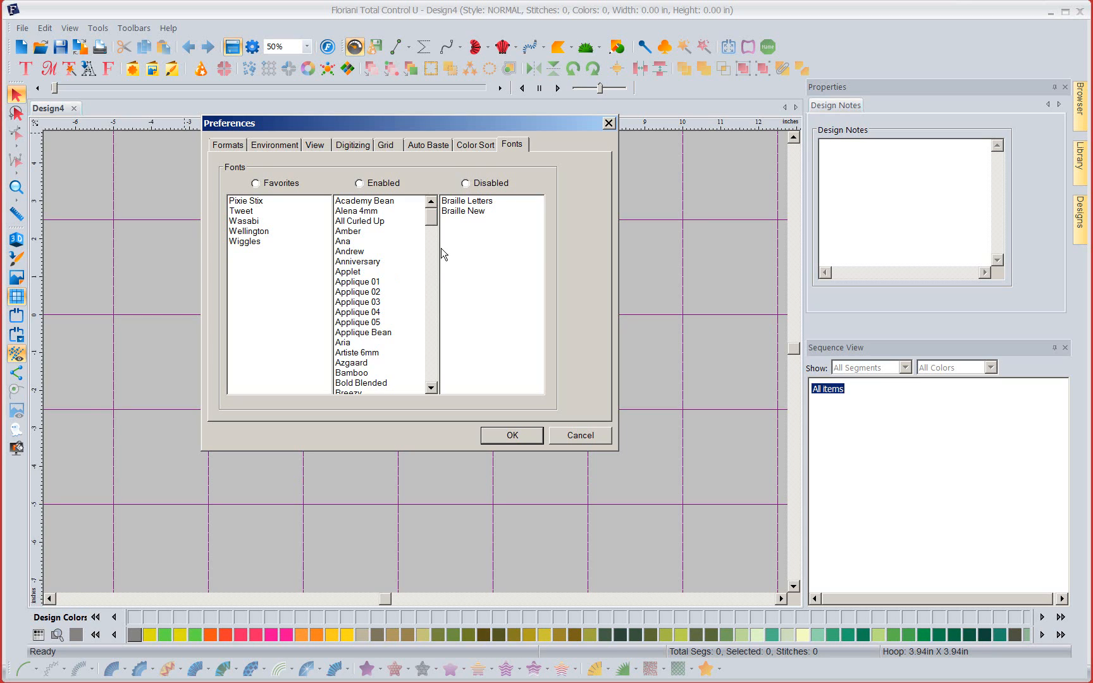
scroll(down, 3)
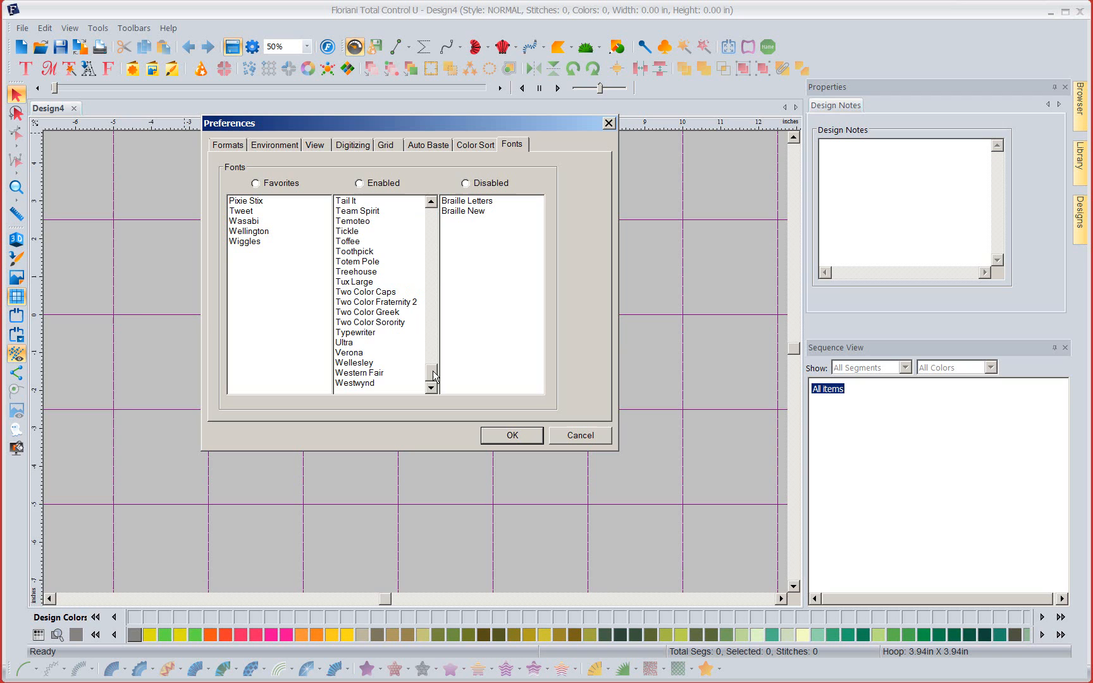
click(431, 204)
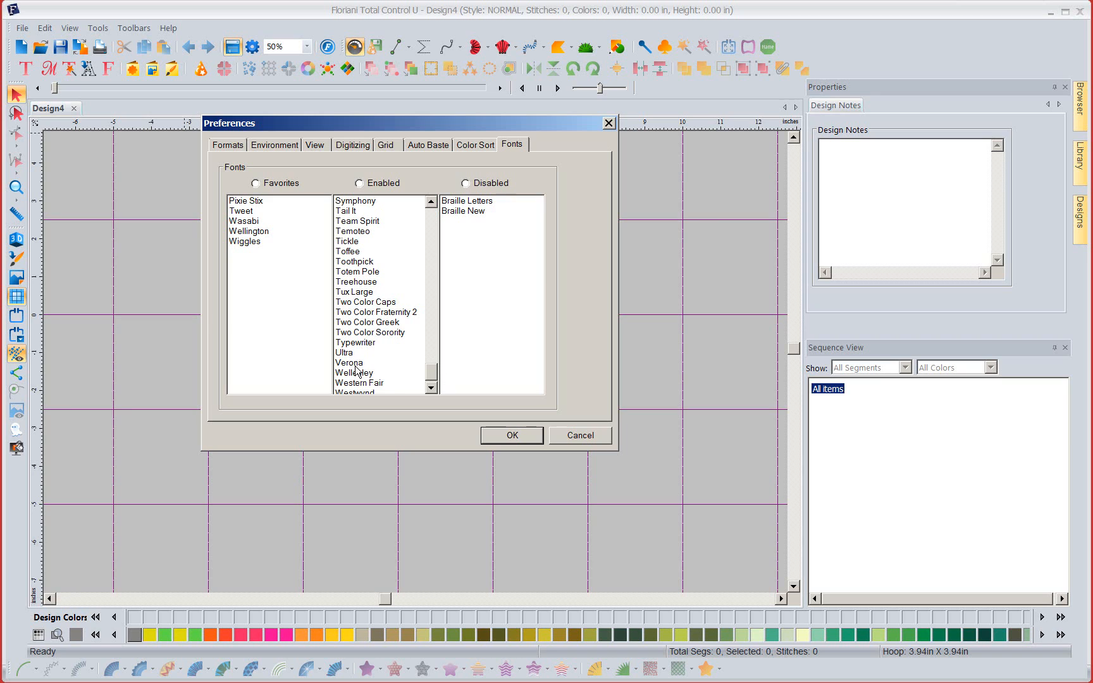
click(349, 362)
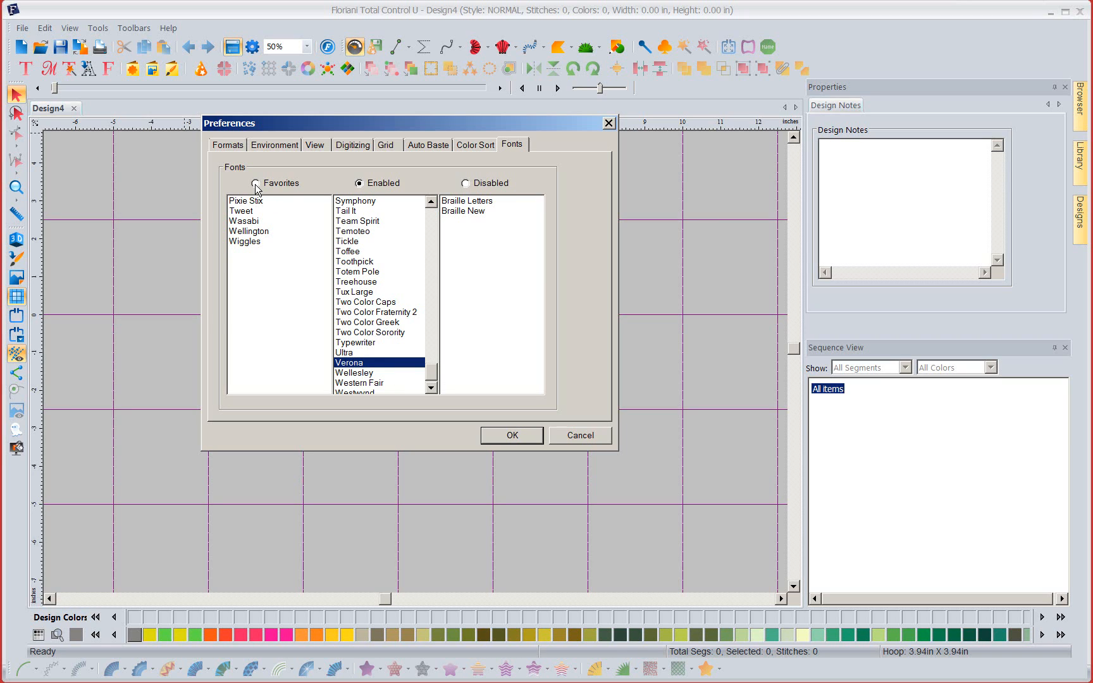
Move Verona into Favorites alongside Pixie Stix, Tweet, Wasabi, Wellington and Wiggles
click(258, 183)
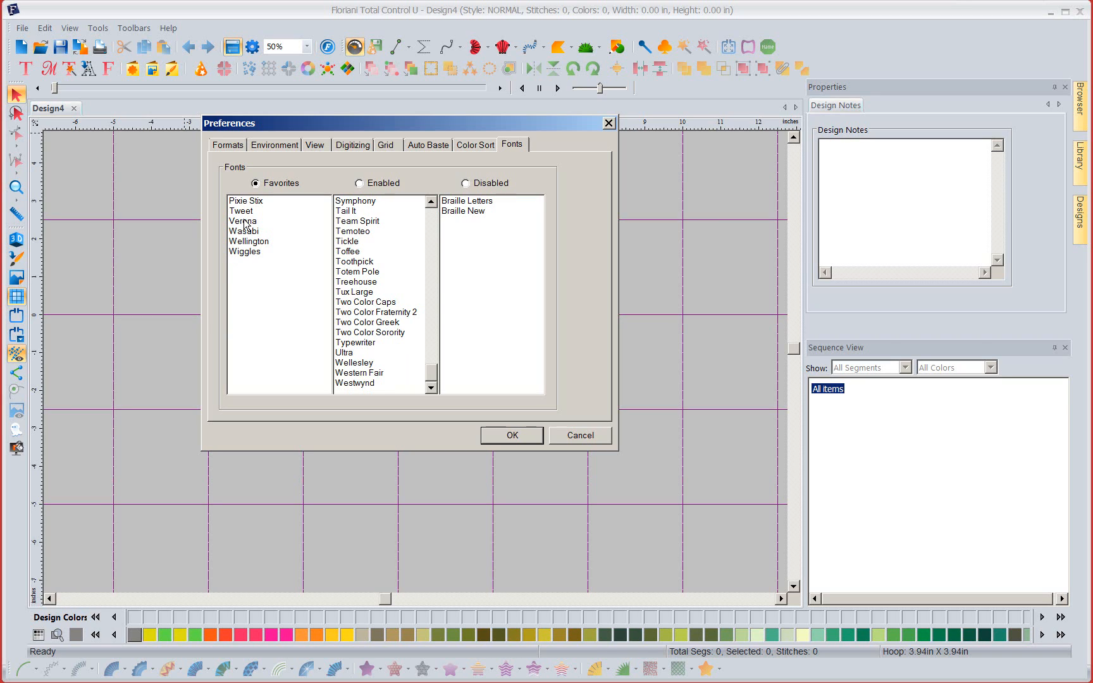
mouse_move(295, 235)
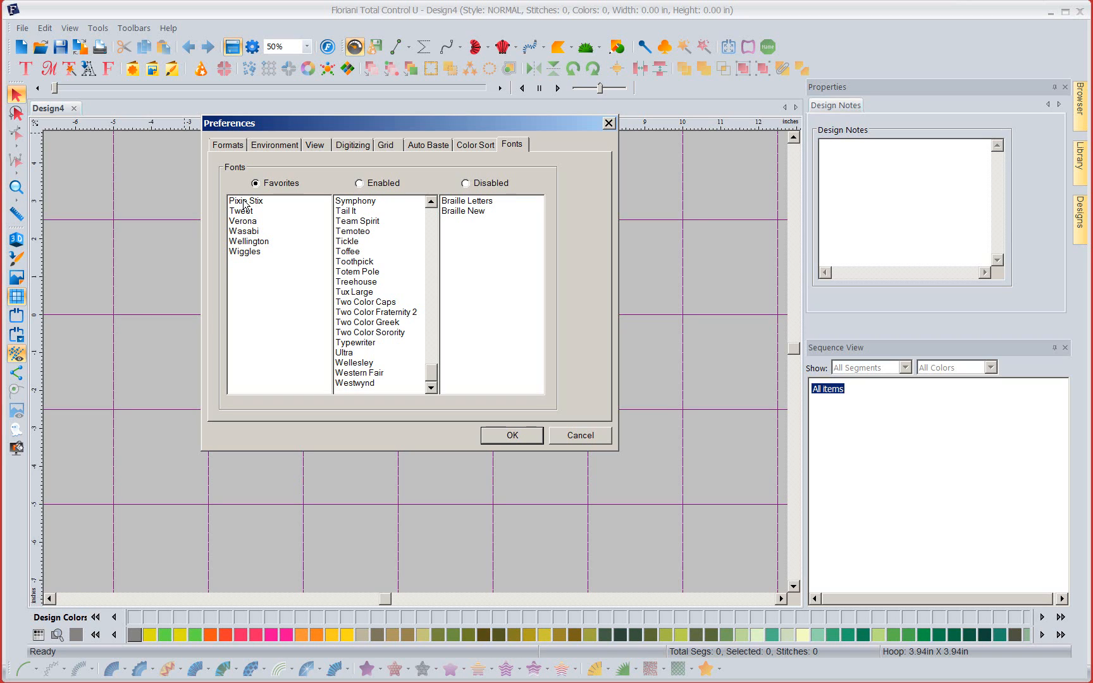
scroll(down, 3)
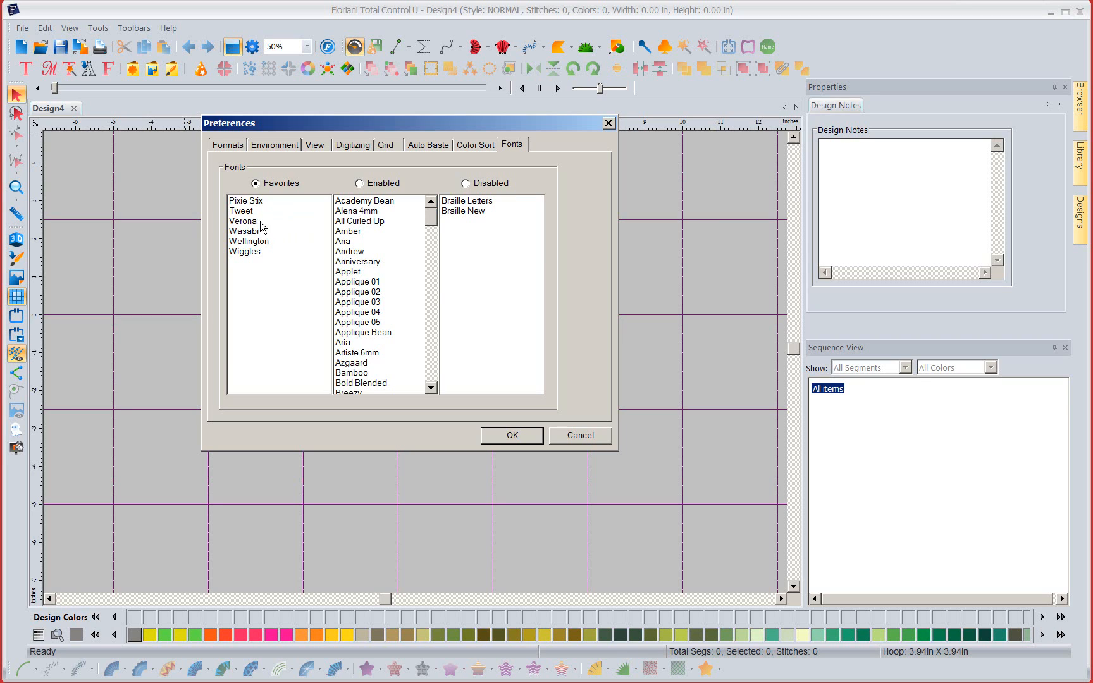
mouse_move(244, 266)
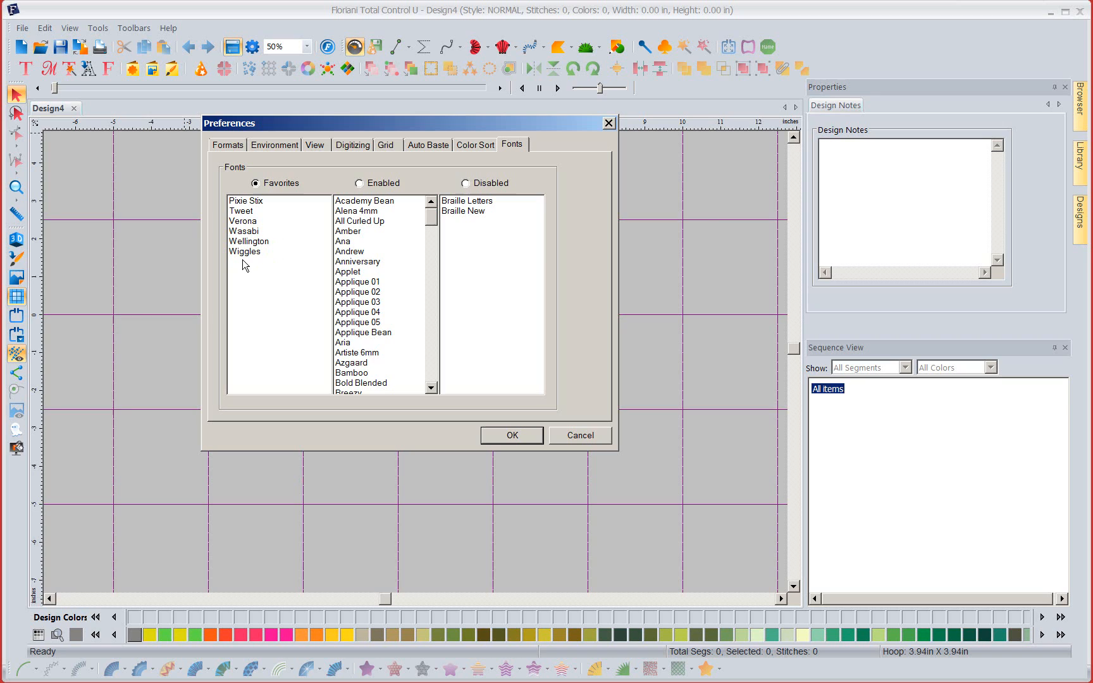
mouse_move(458, 228)
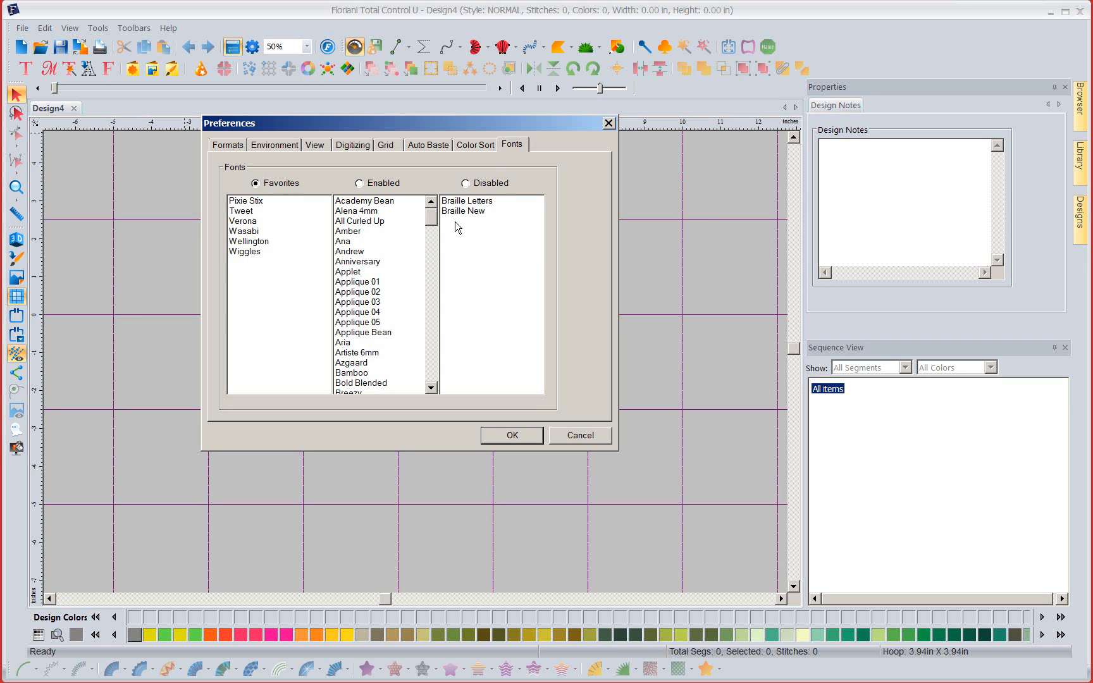
mouse_move(524, 211)
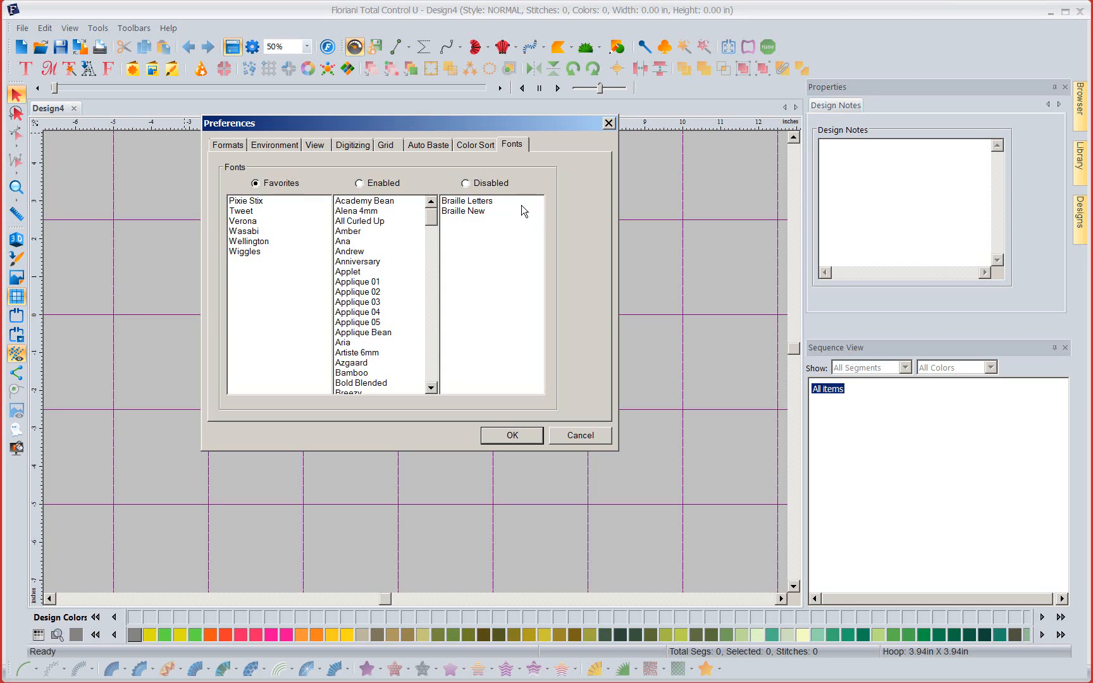
mouse_move(363, 286)
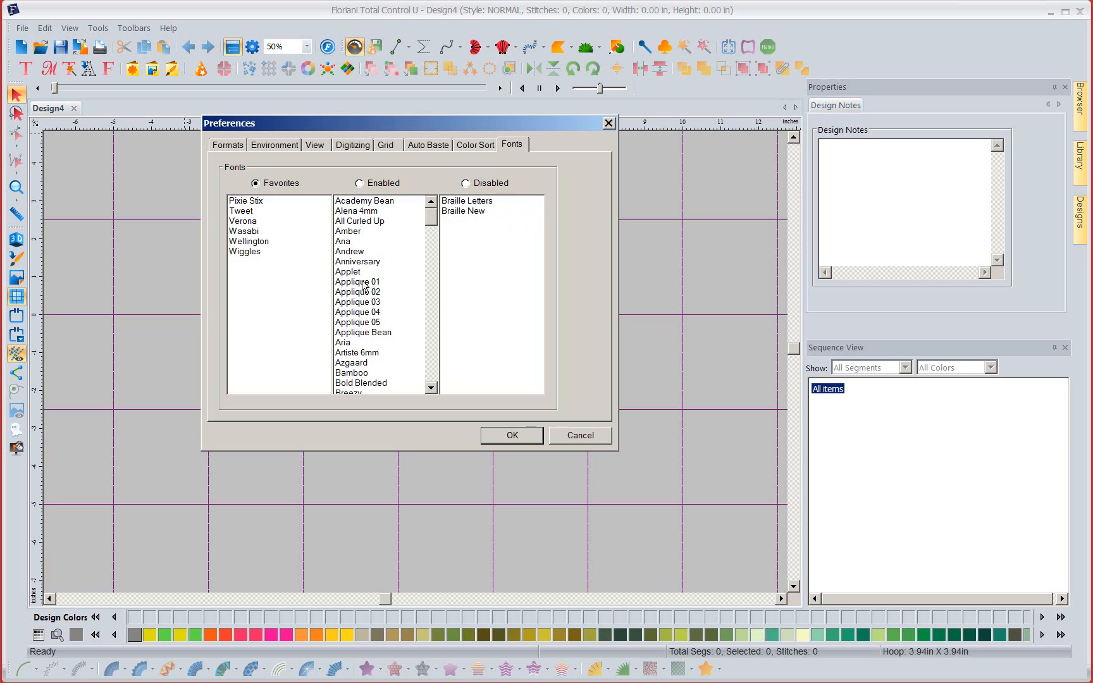
Disable the Applique 01 through 05 fonts
click(359, 183)
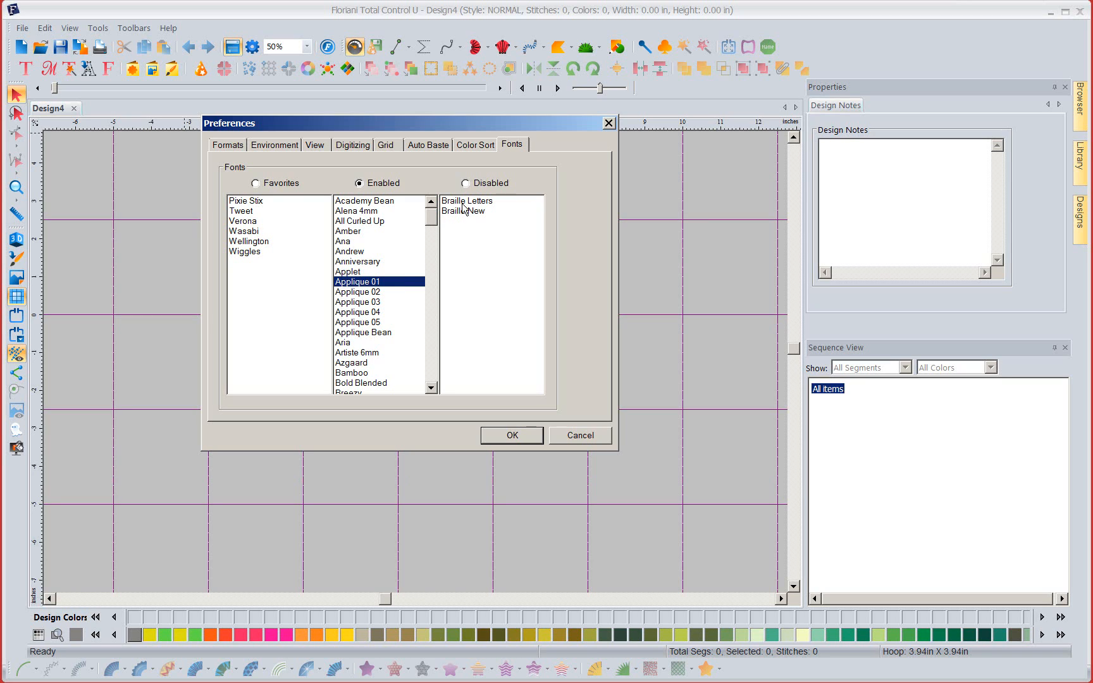
mouse_move(465, 185)
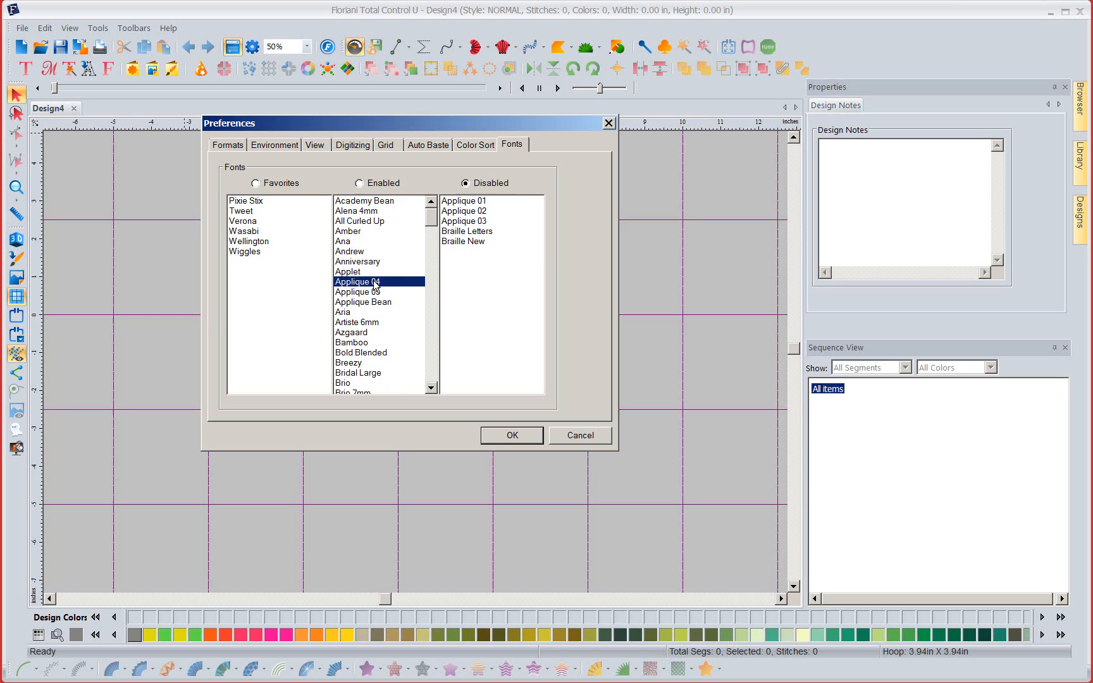
click(358, 183)
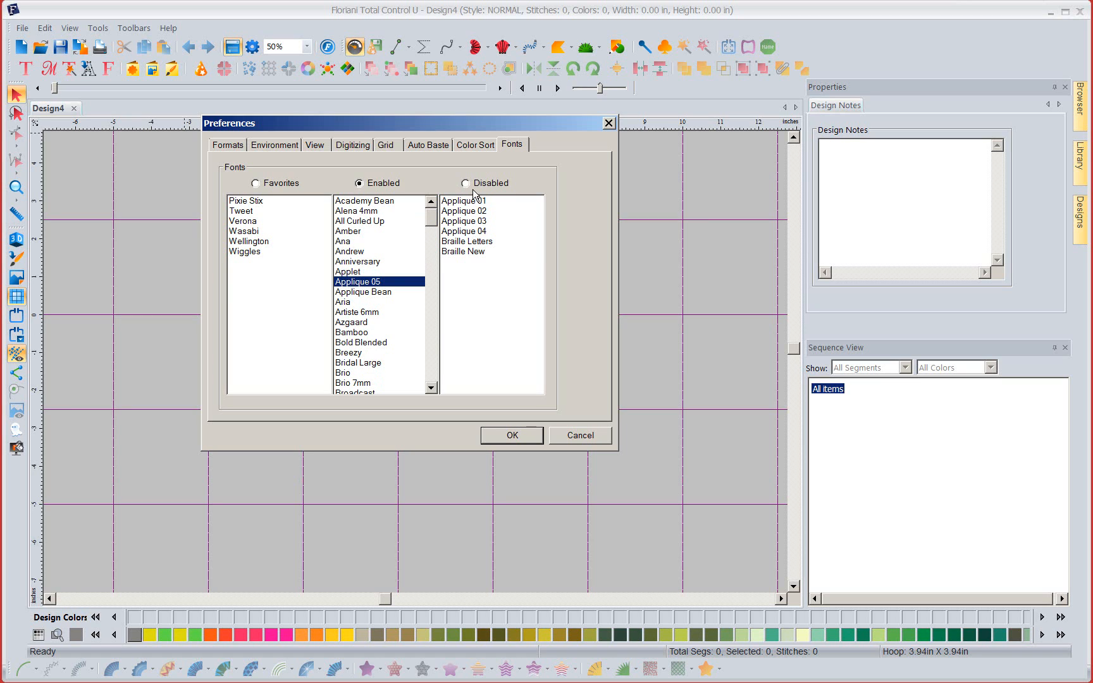
click(466, 183)
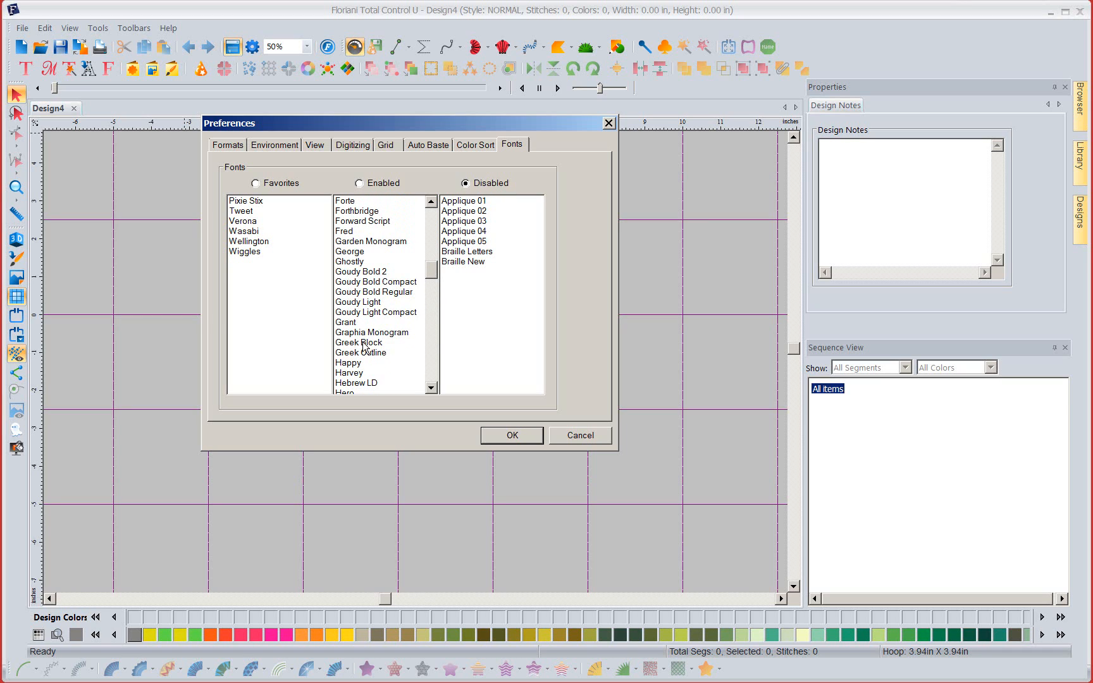
Disable Greek Block, Greek Outline and the four PF 3D fonts, then confirm preferences
click(360, 183)
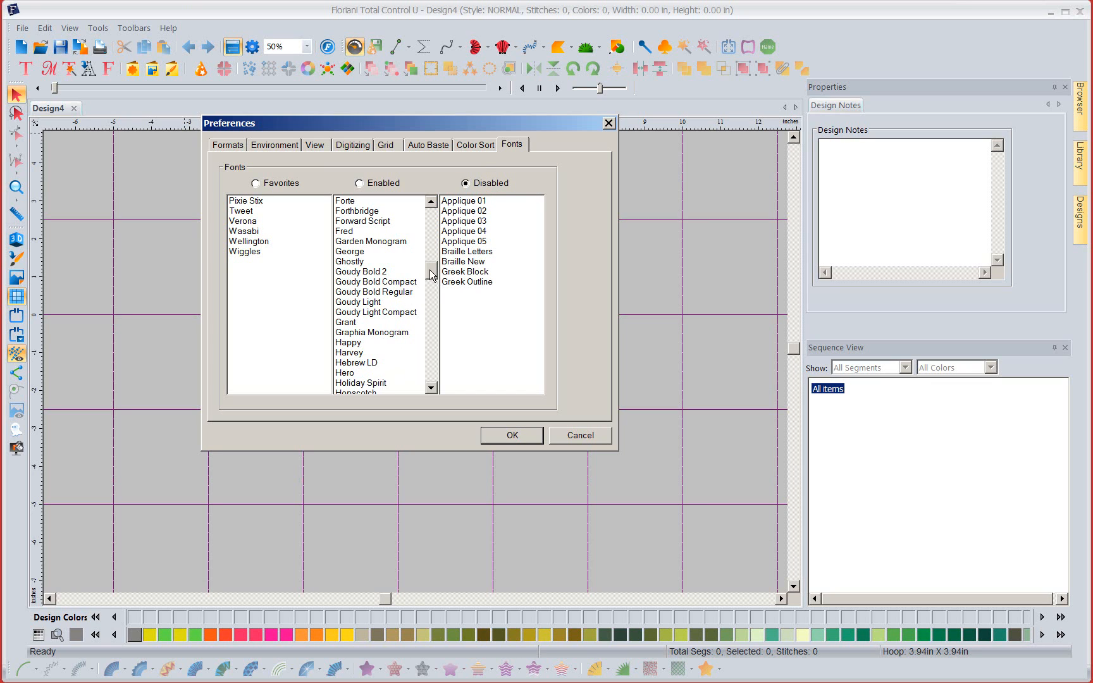
scroll(down, 3)
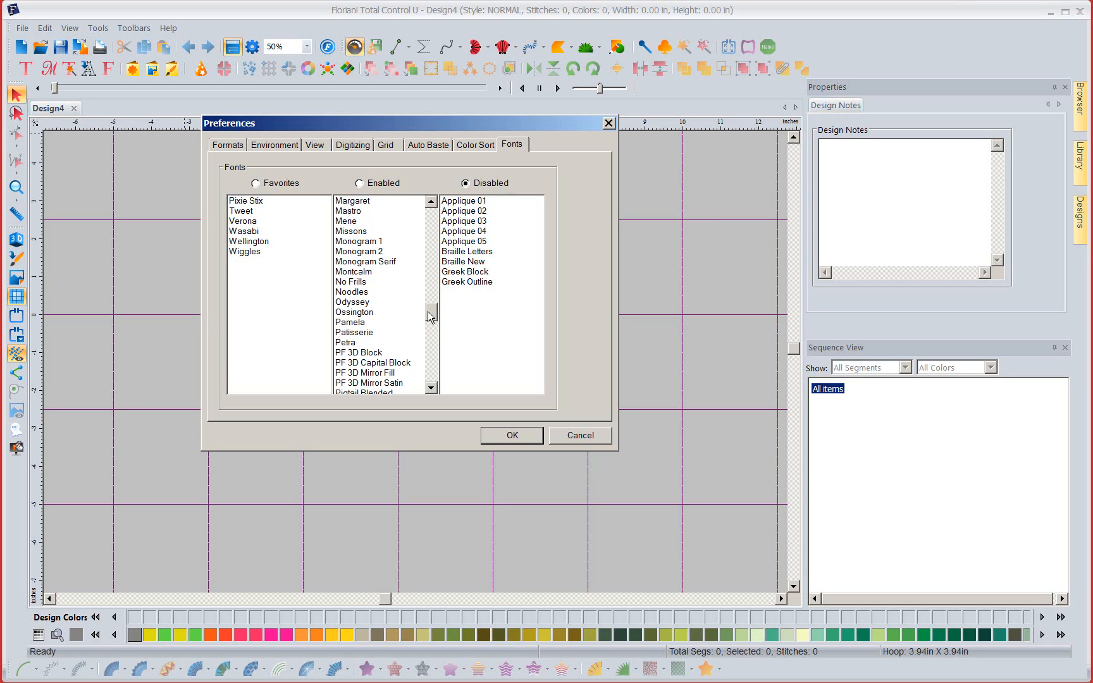
click(431, 316)
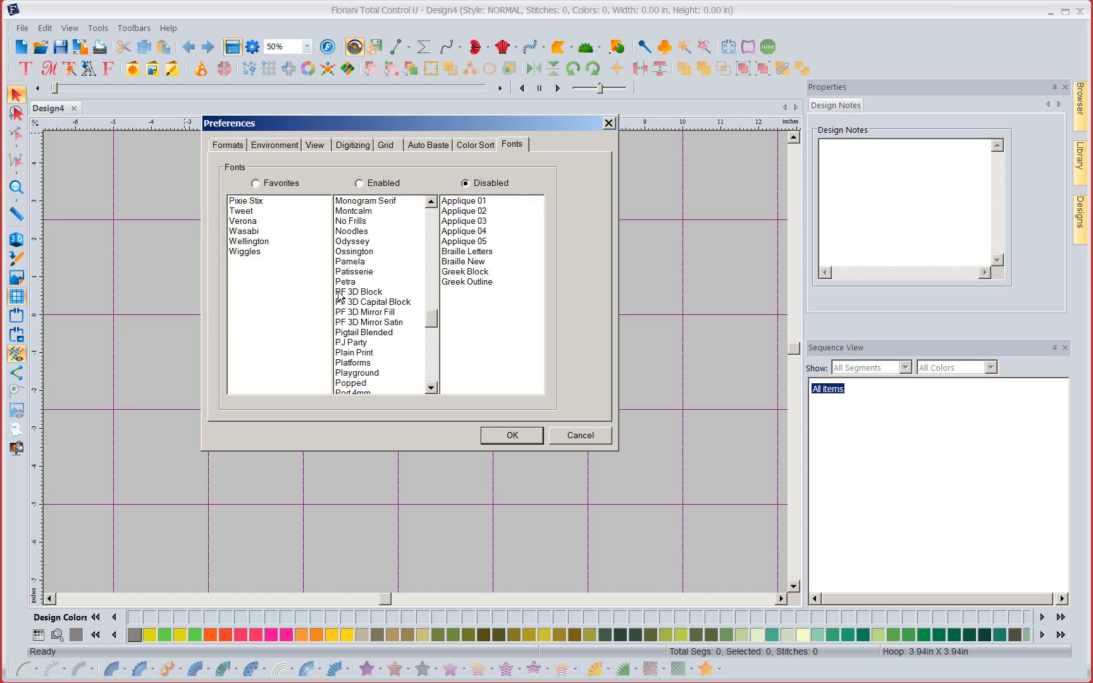
mouse_move(360, 327)
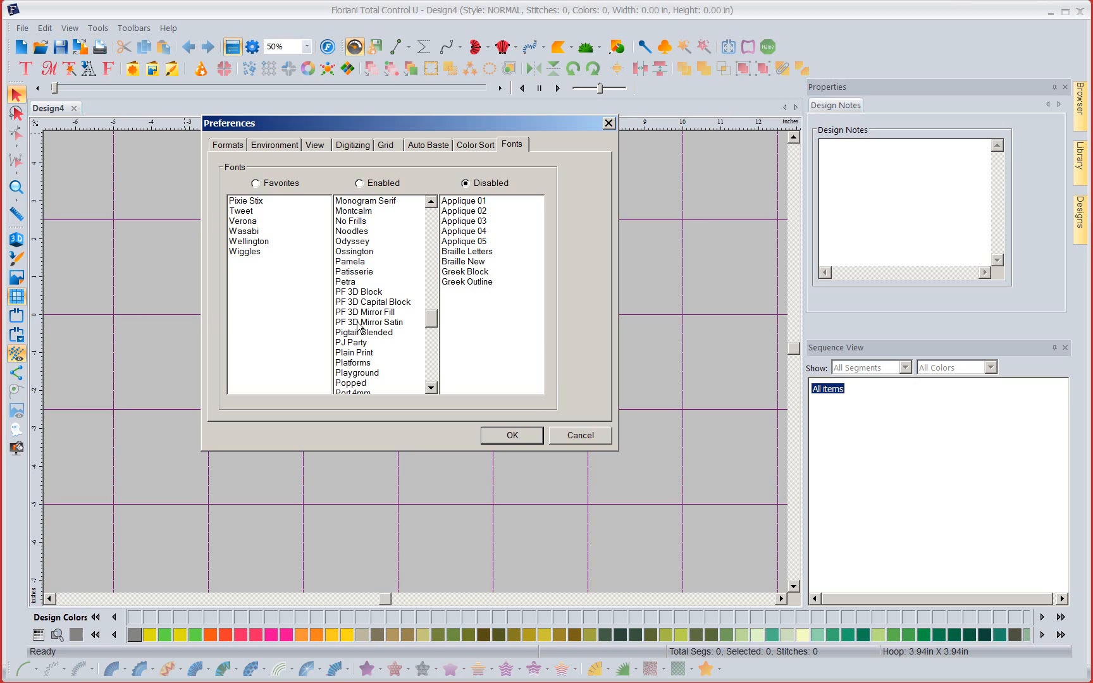
mouse_move(377, 323)
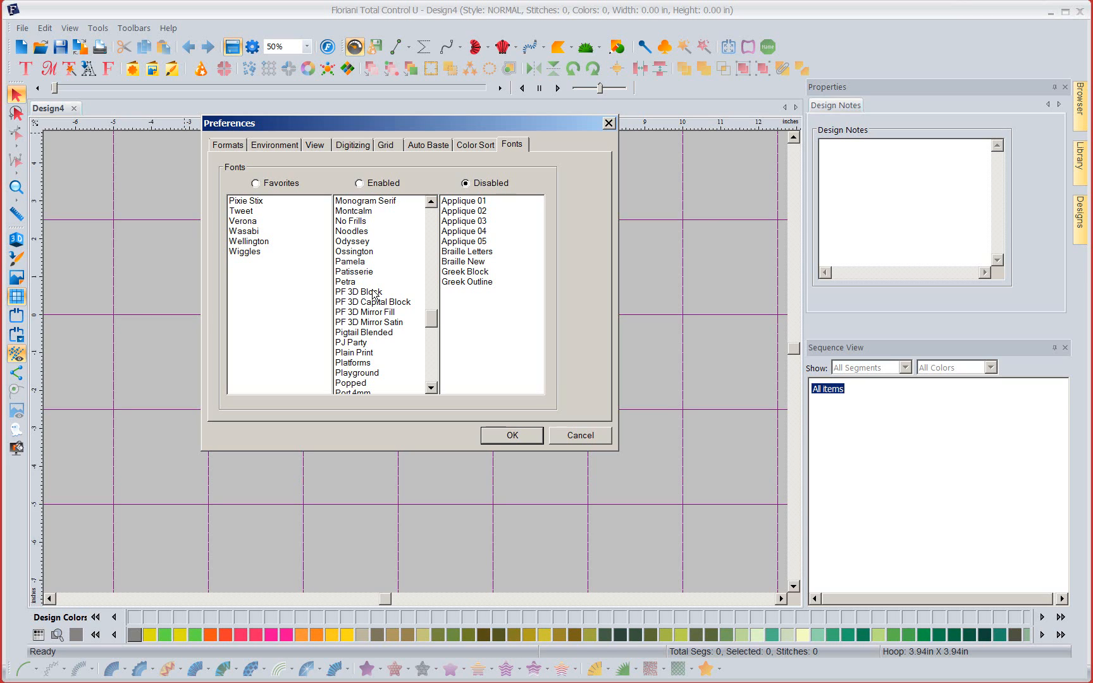
mouse_move(374, 305)
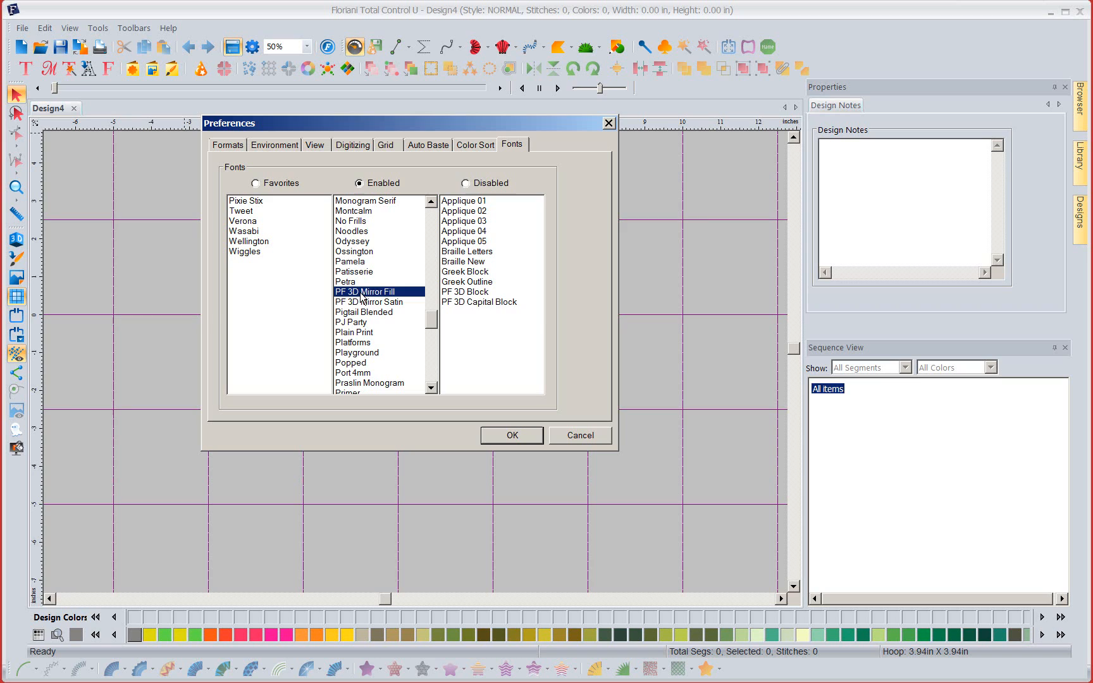
click(466, 182)
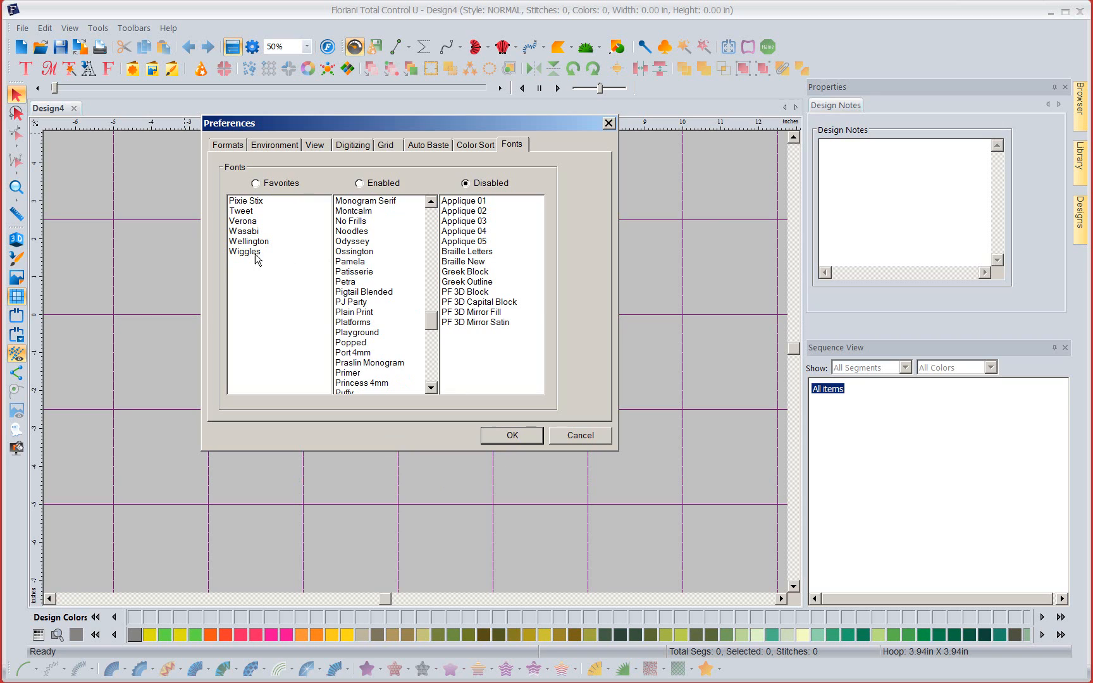
mouse_move(250, 279)
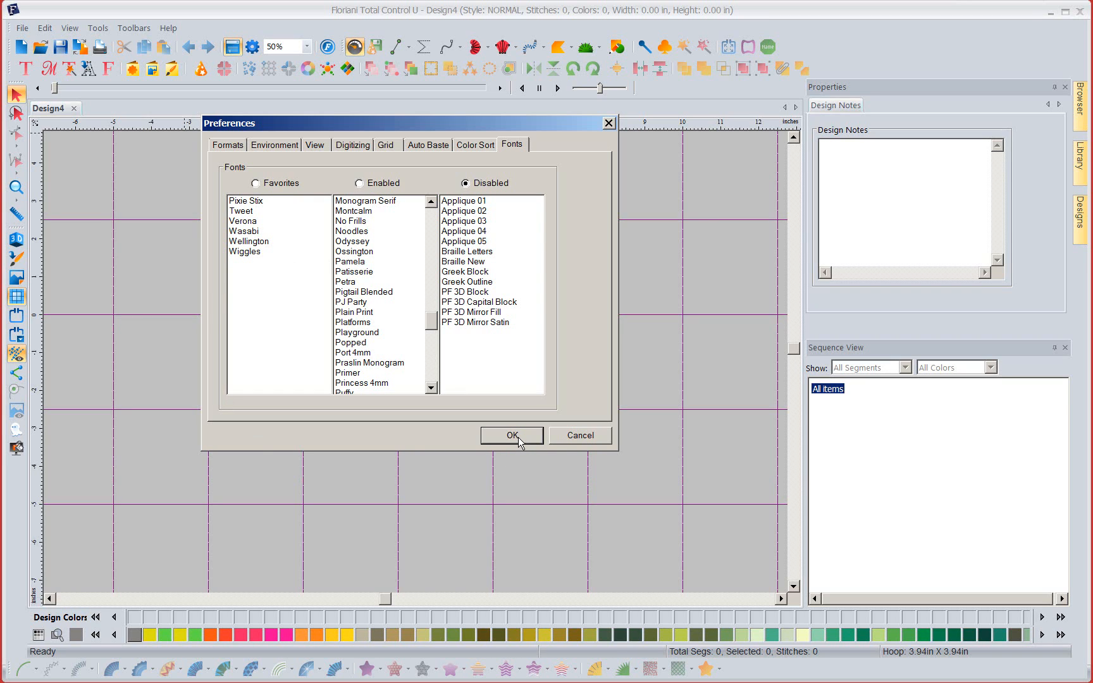
click(511, 435)
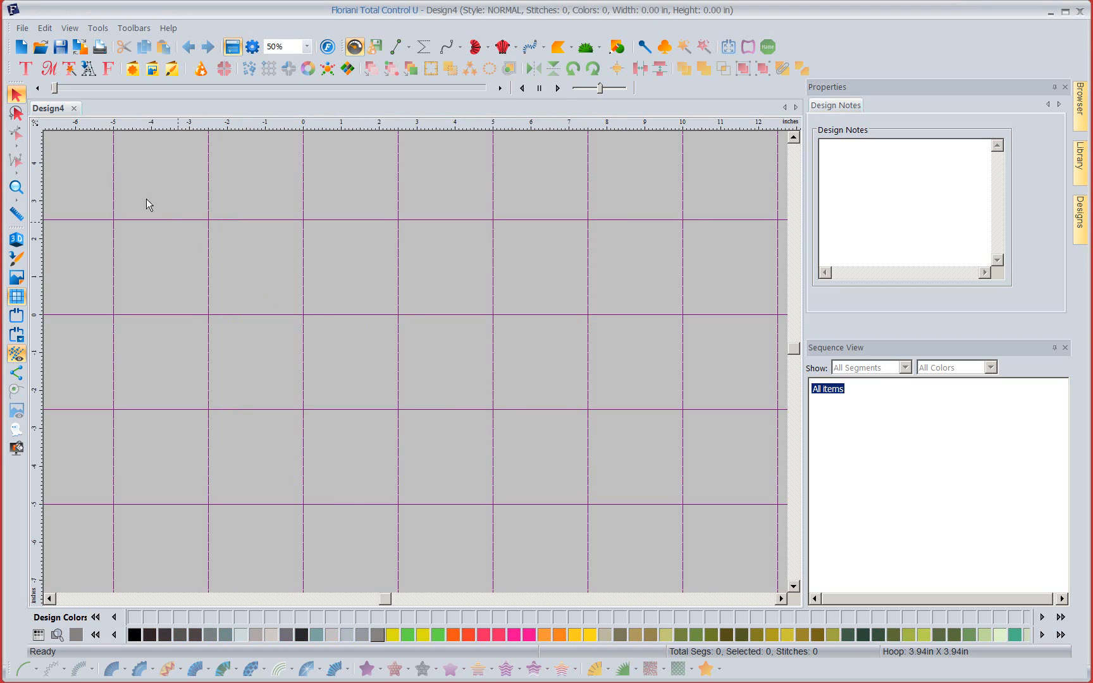
Place default 'MY TEXT' lettering in Fables on the design and browse the font list
click(26, 68)
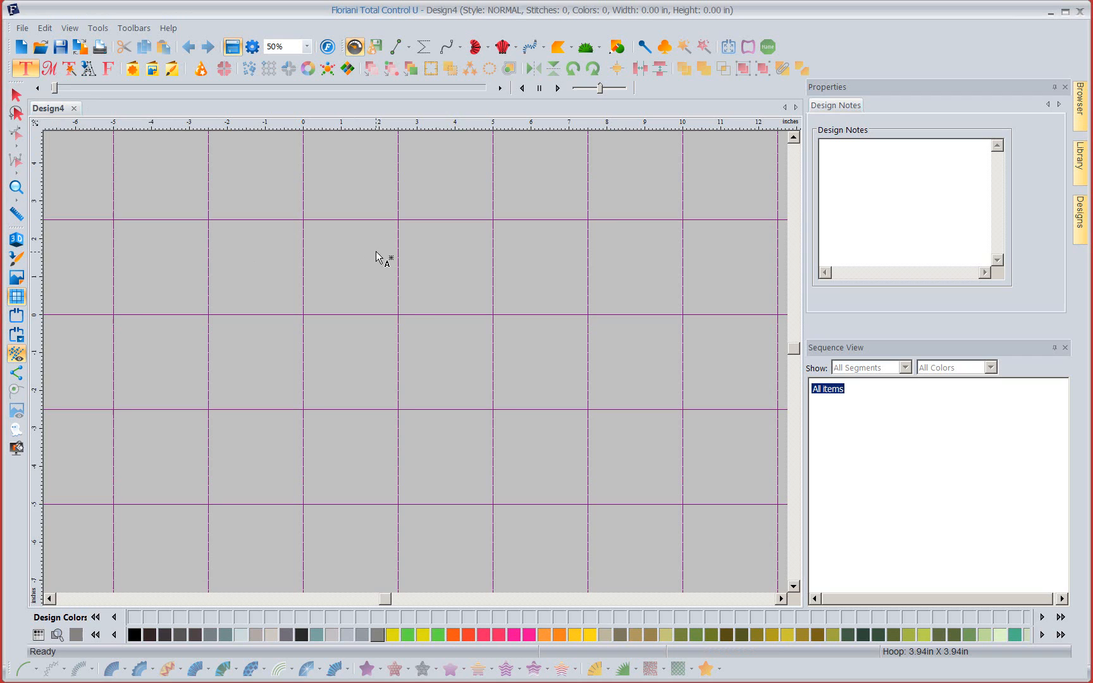
click(26, 68)
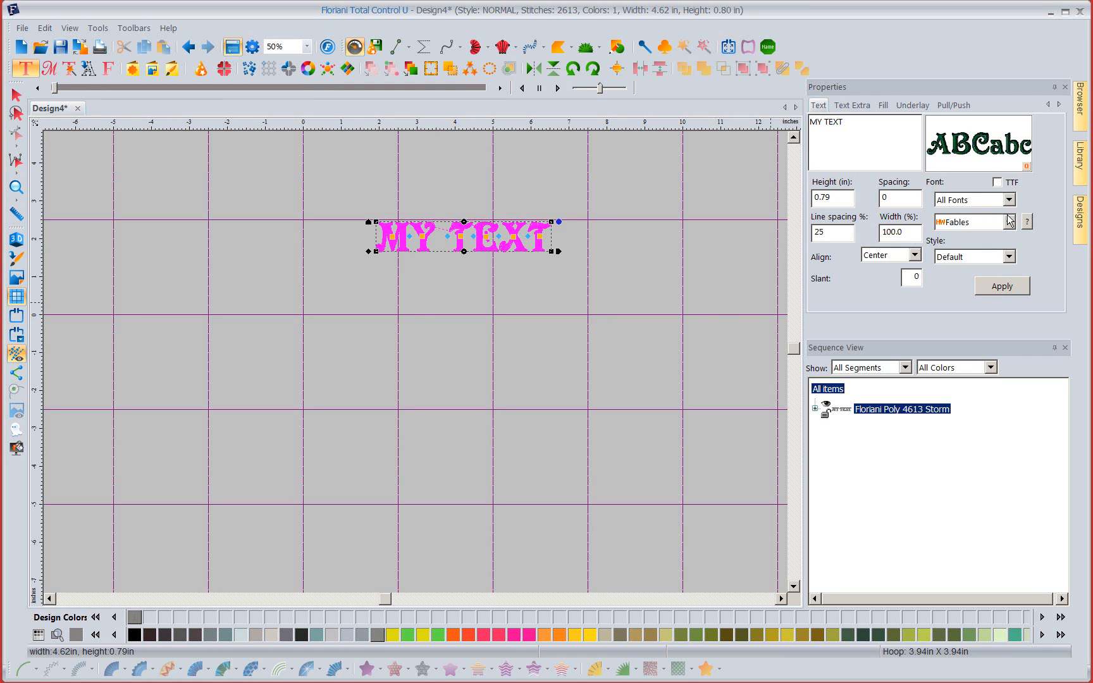
click(1007, 222)
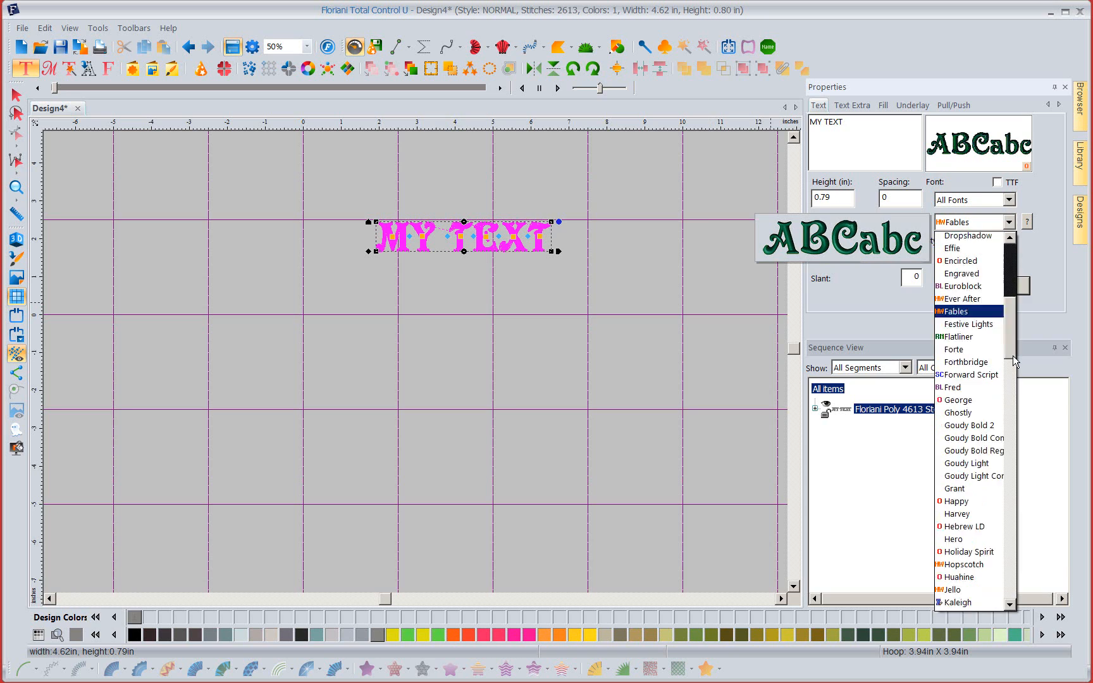
scroll(down, 3)
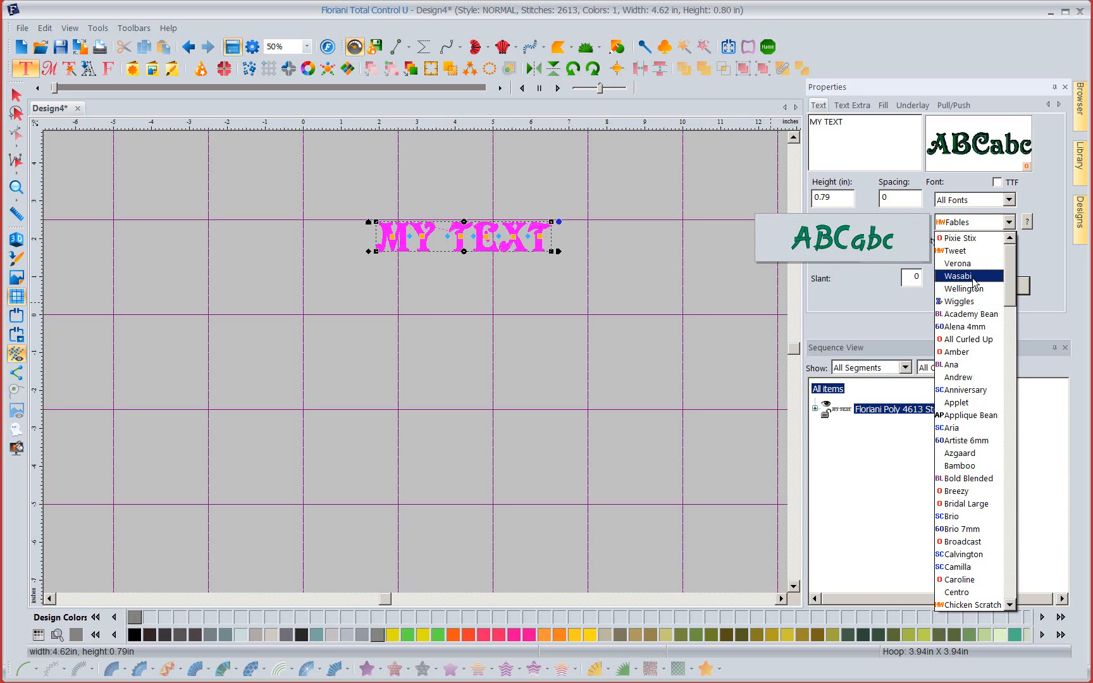
scroll(down, 3)
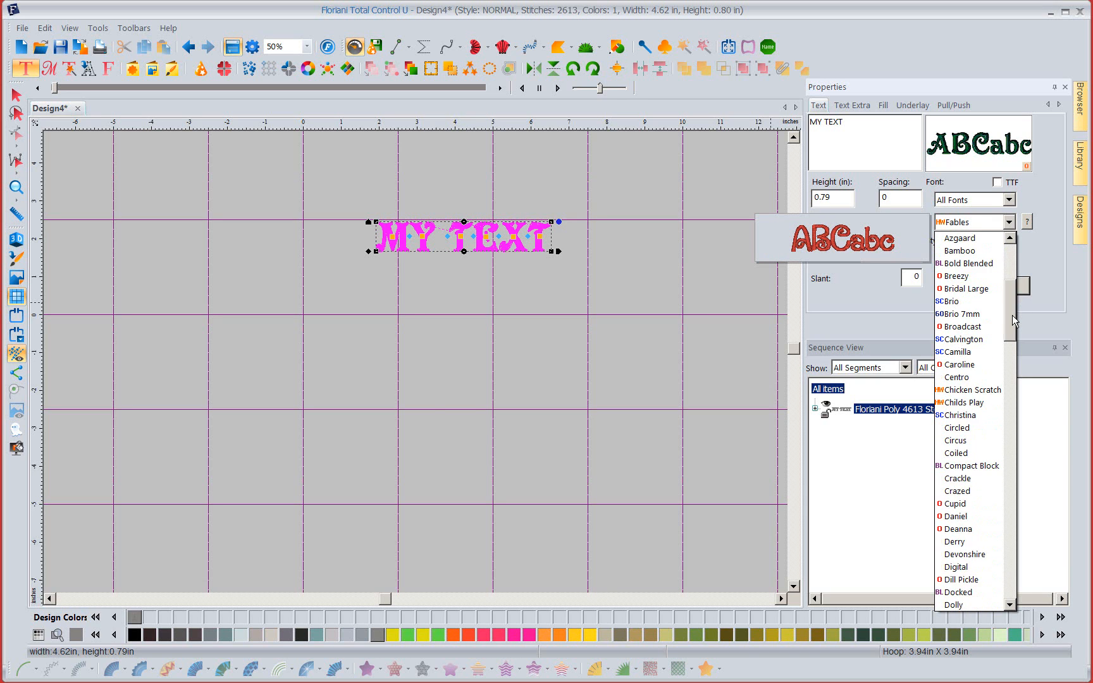
scroll(down, 3)
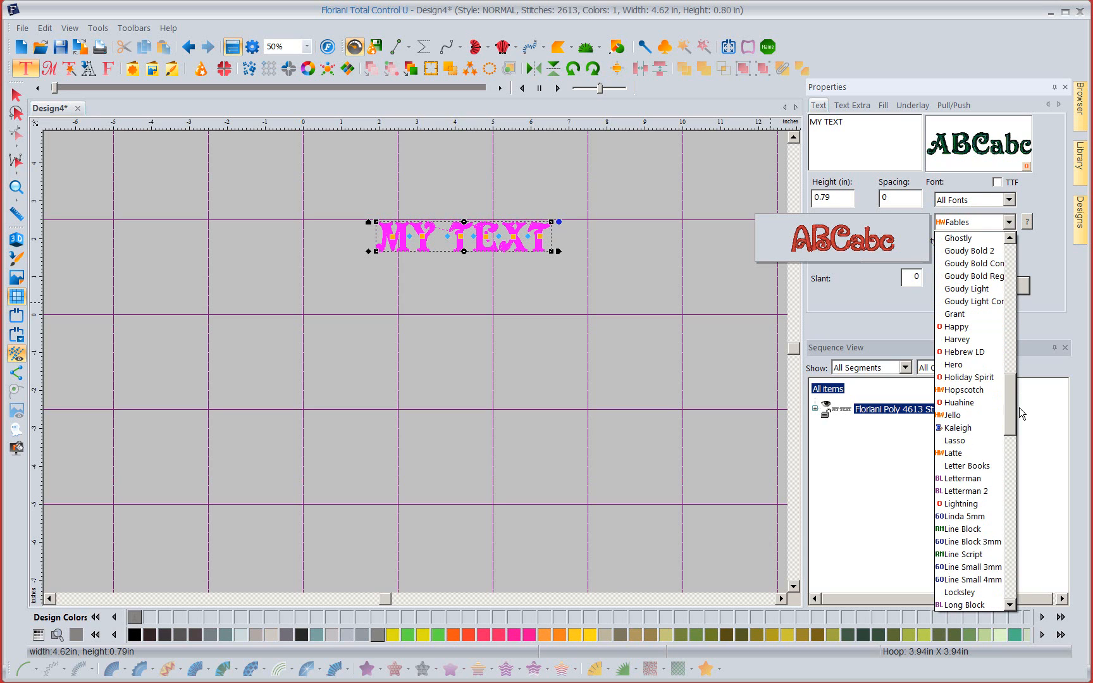
scroll(down, 3)
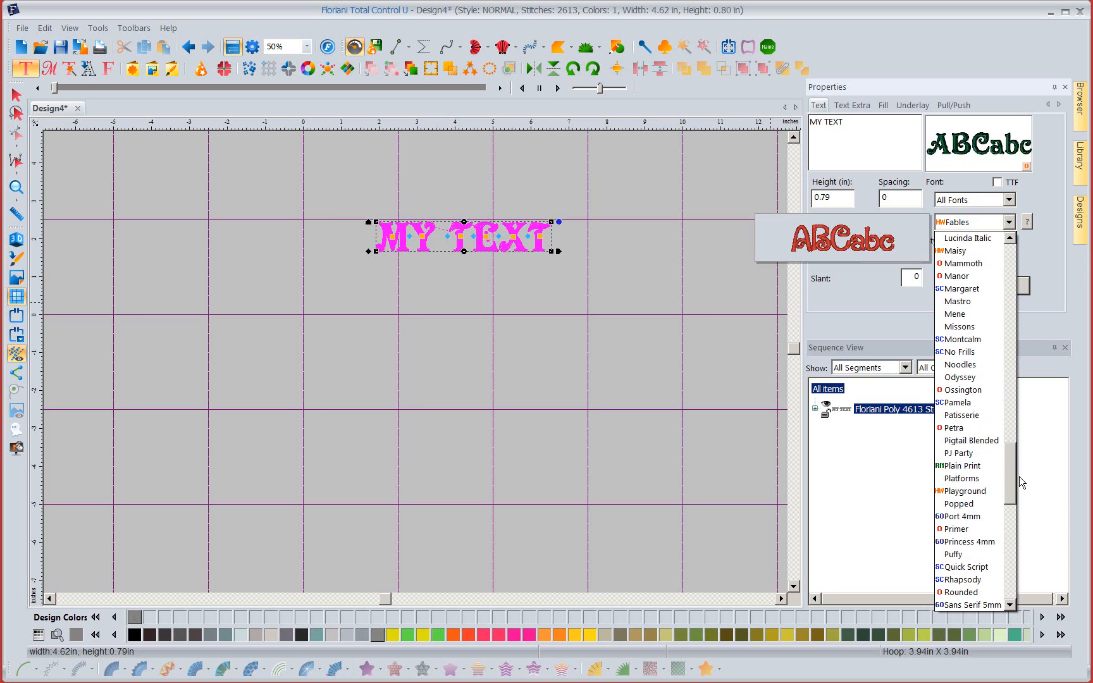
scroll(down, 3)
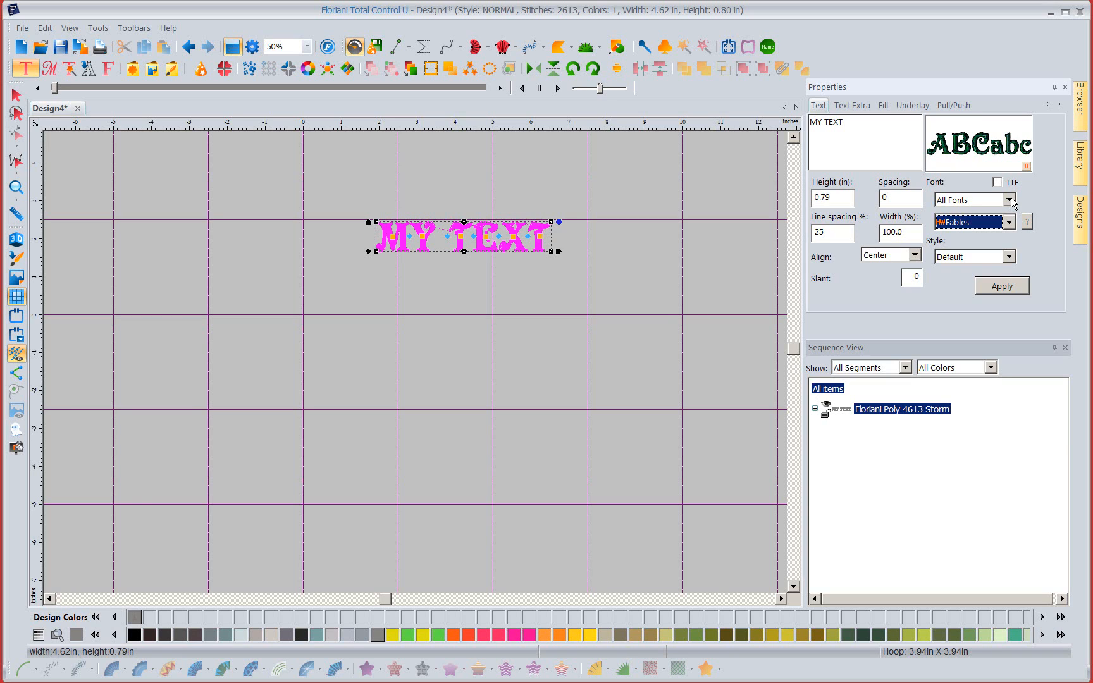
Narrow the font category to Handwritten and review the handwritten fonts
click(1007, 200)
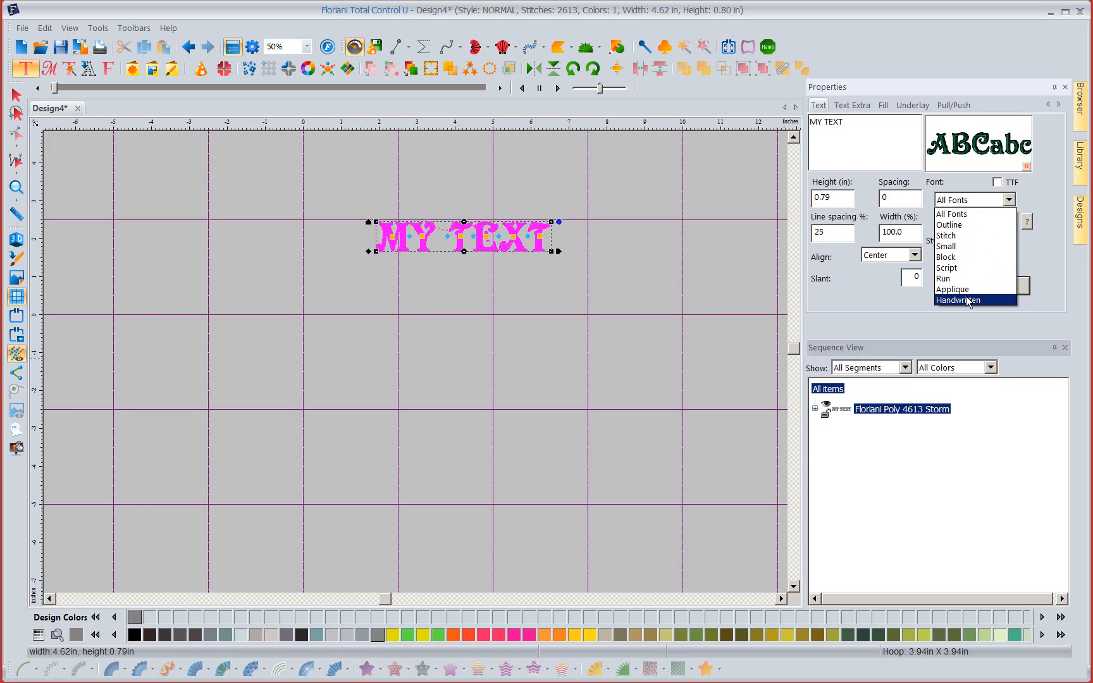
click(959, 300)
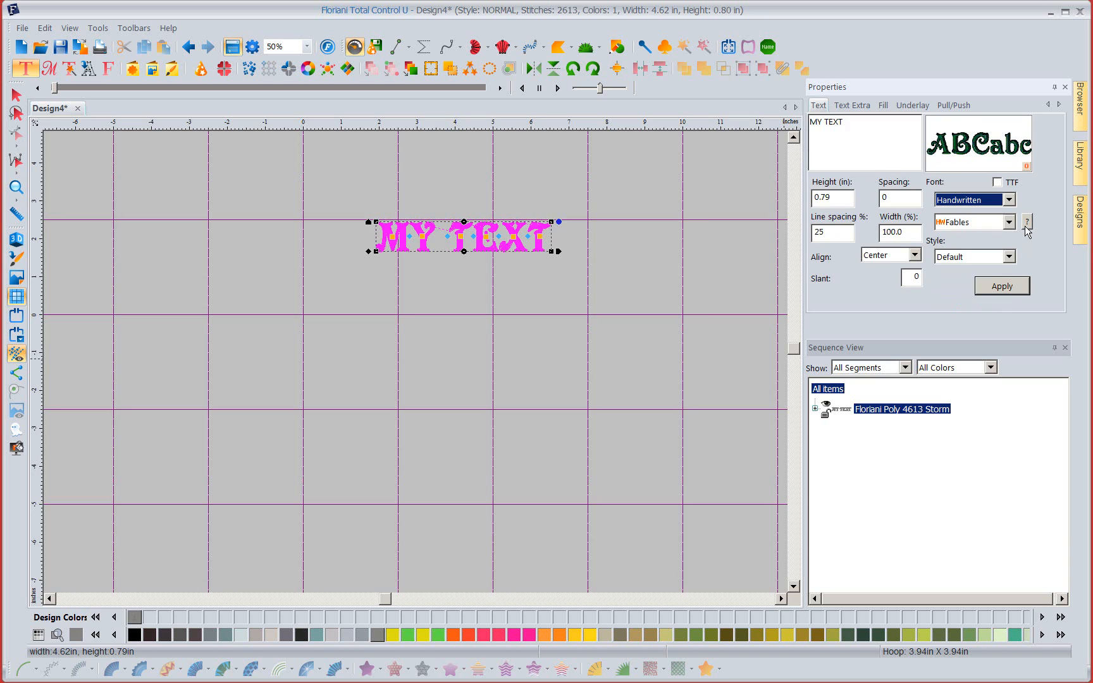
click(1007, 221)
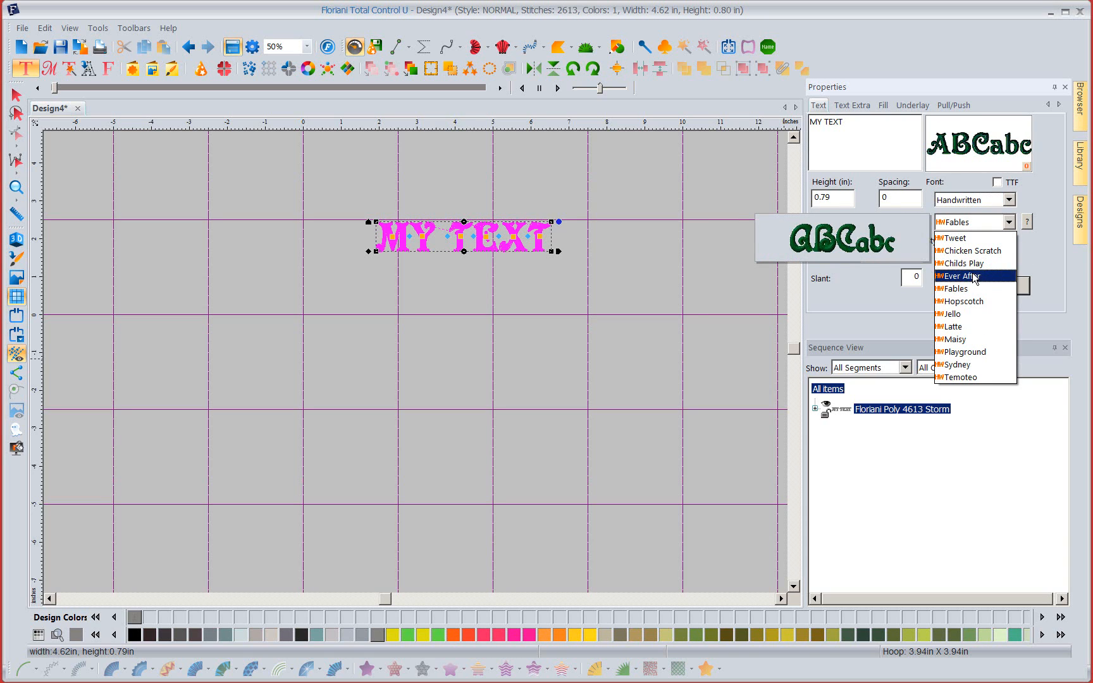
mouse_move(952, 313)
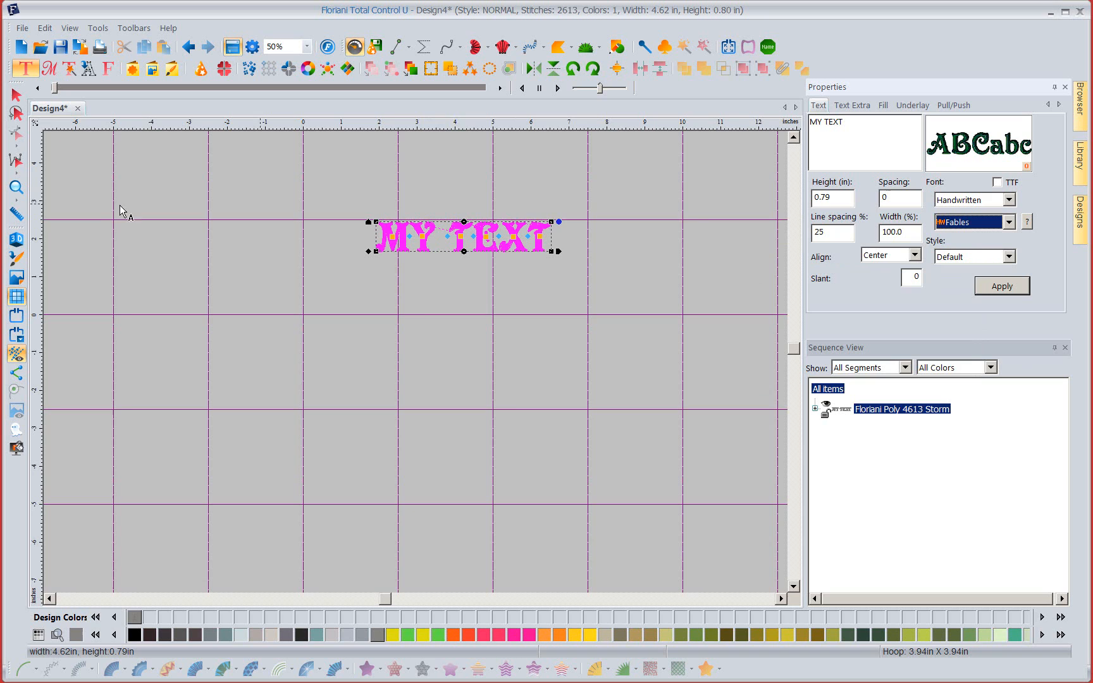
click(97, 28)
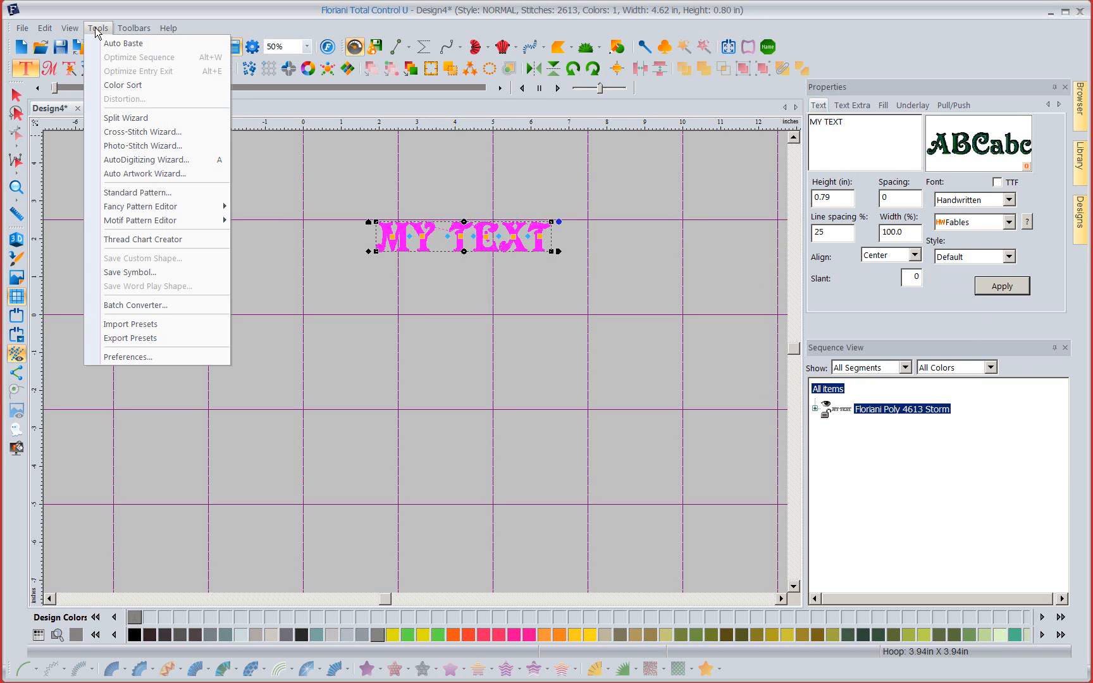
mouse_move(128, 357)
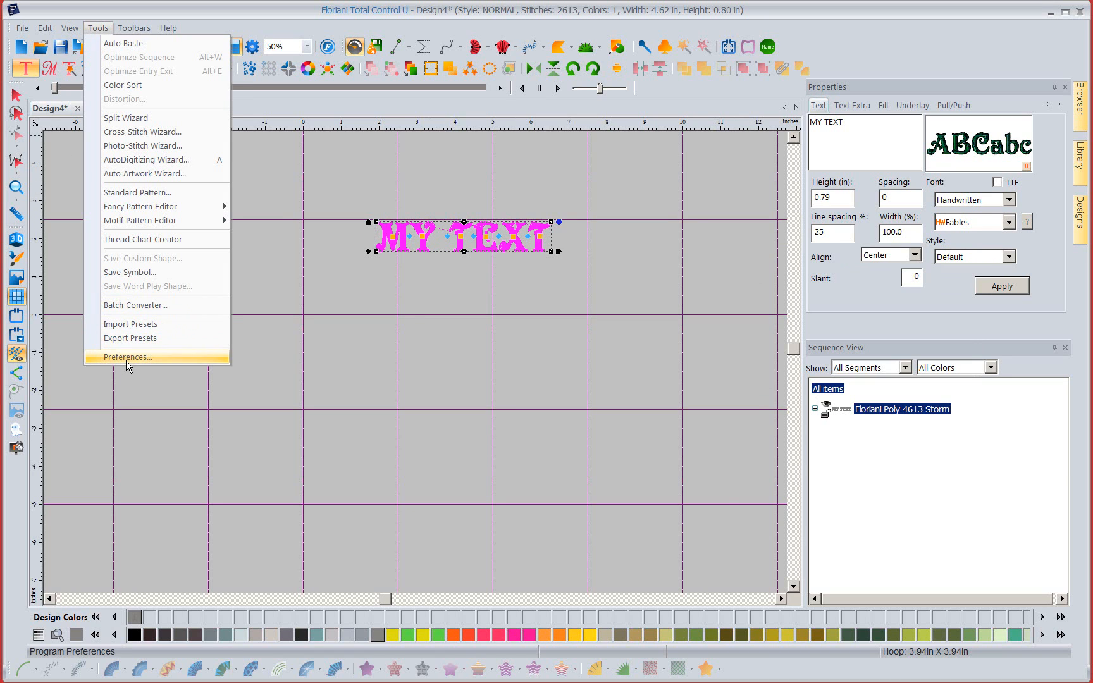
In the Preferences Fonts page, move Pixie Stix and Wellington out of the favourites
click(128, 357)
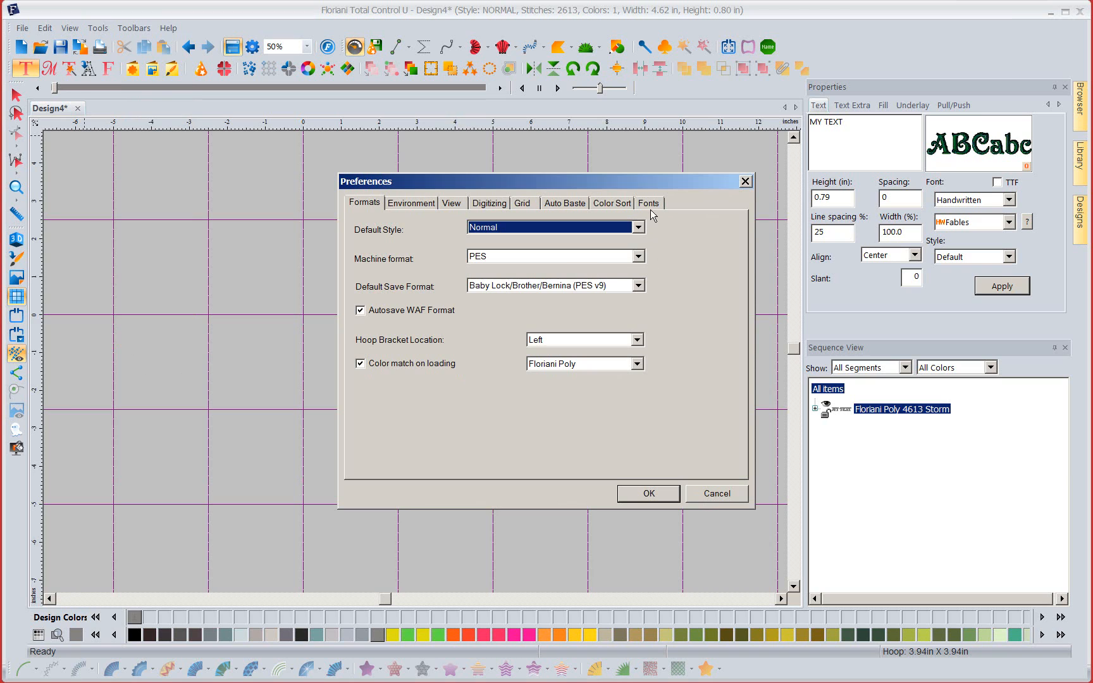
click(648, 203)
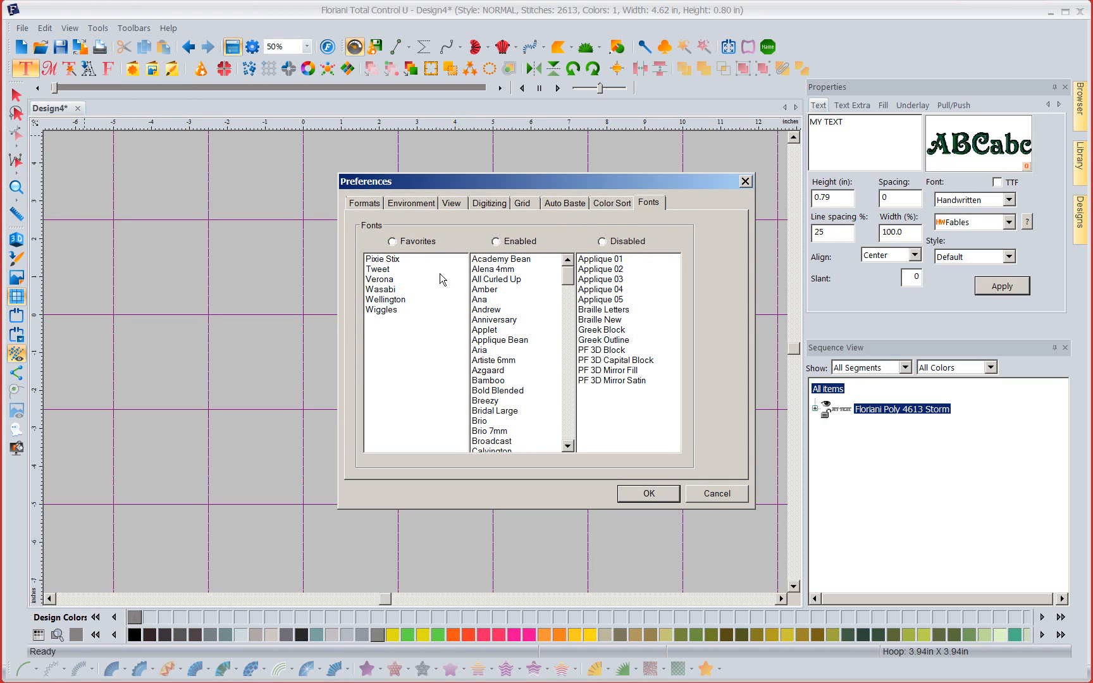
click(382, 259)
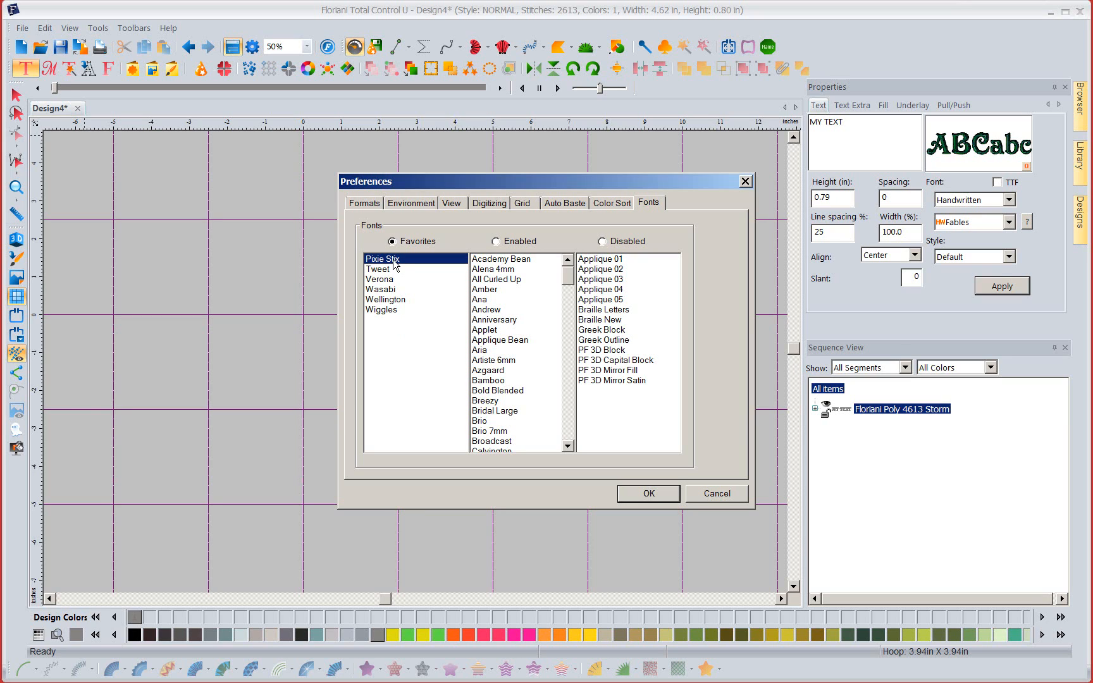
click(495, 240)
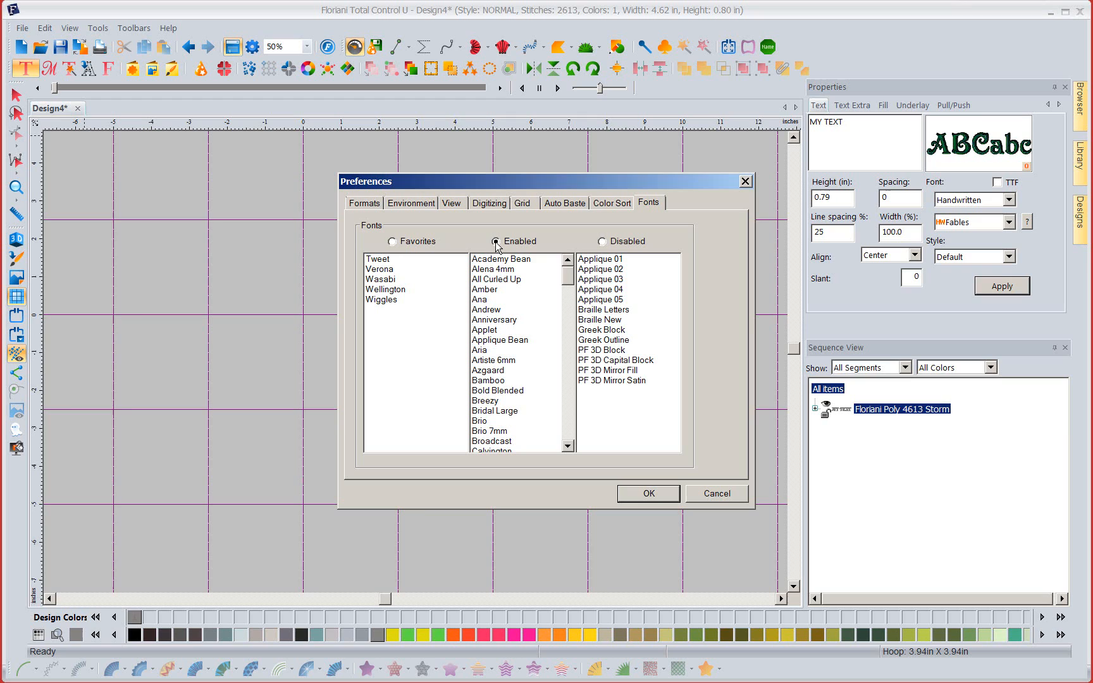
mouse_move(423, 307)
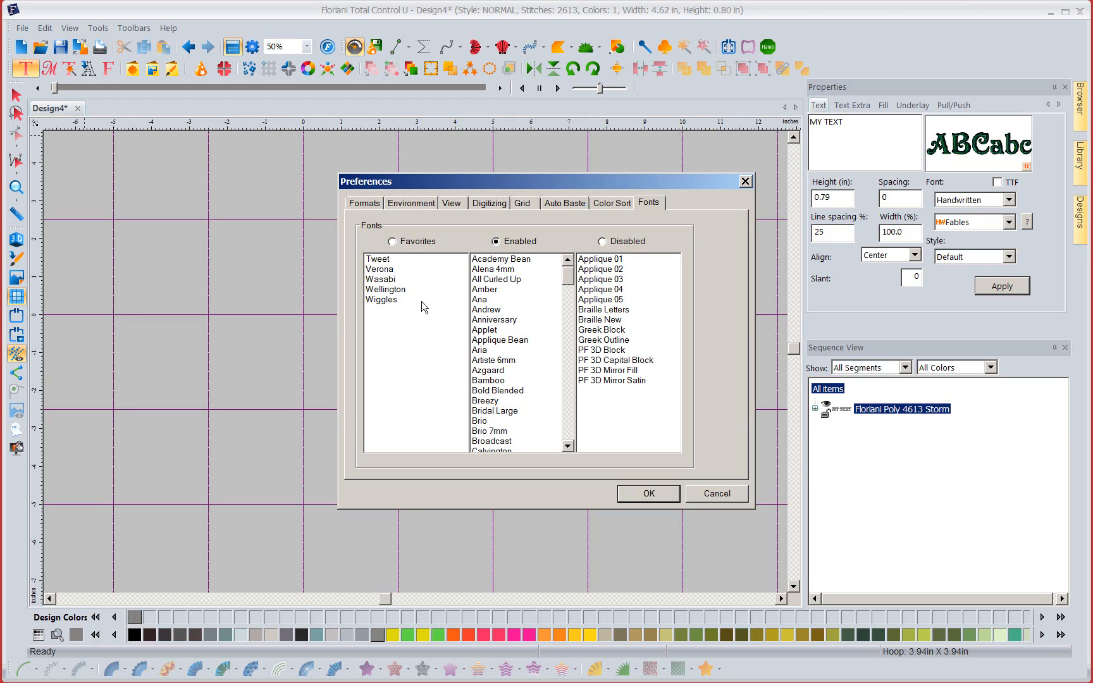
mouse_move(398, 310)
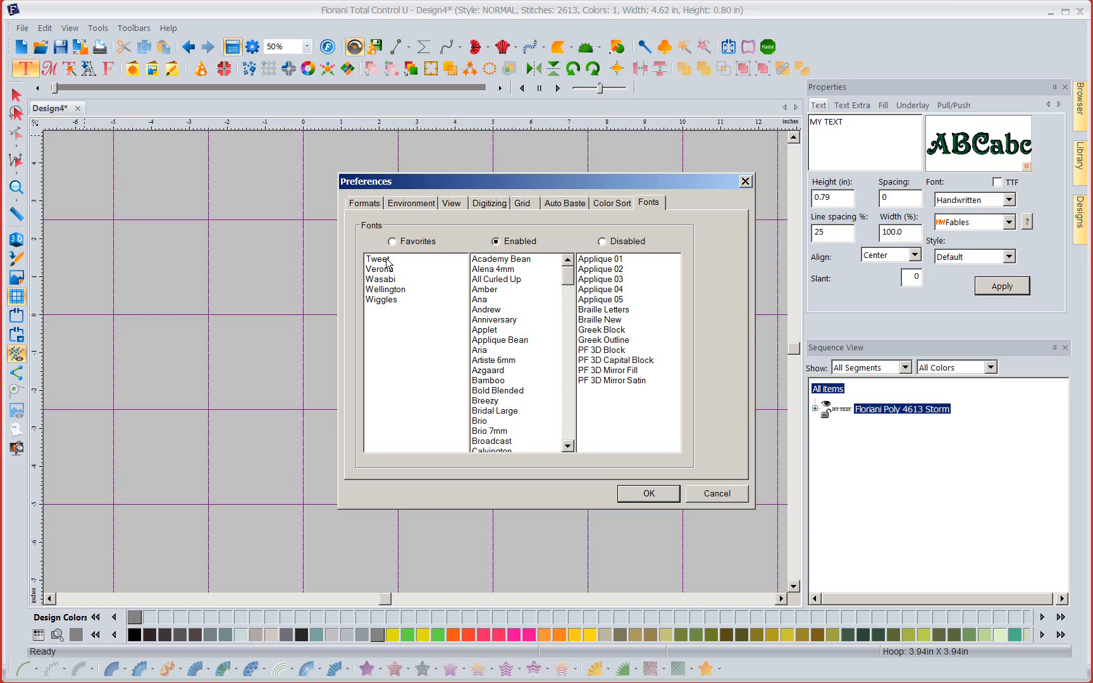
mouse_move(382, 269)
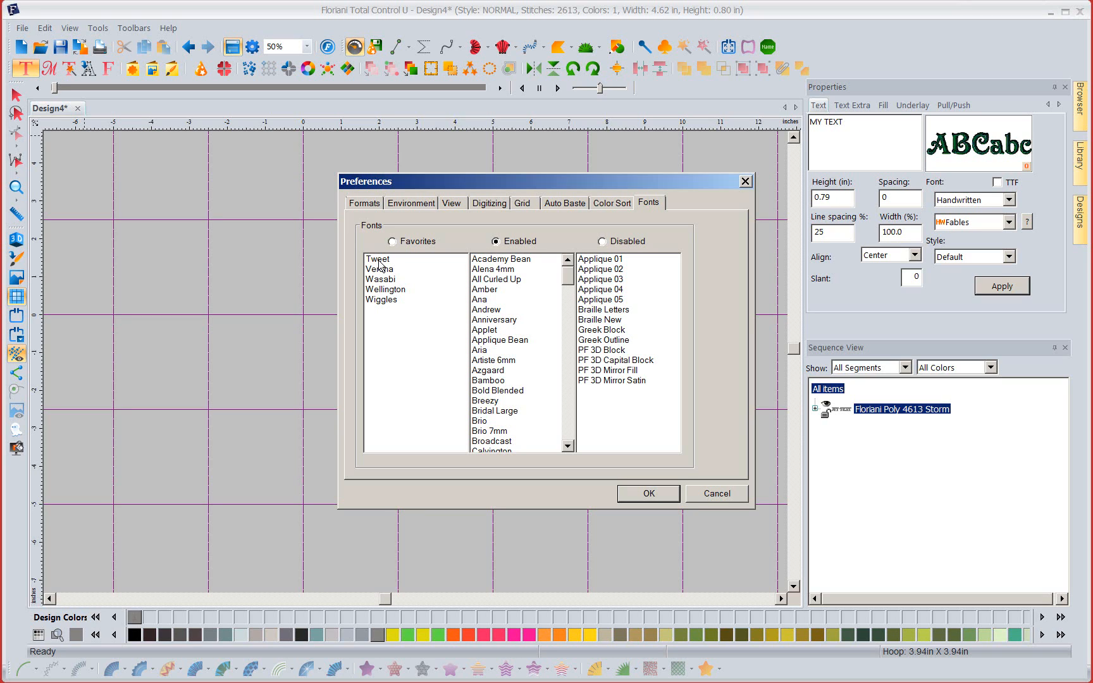
click(602, 241)
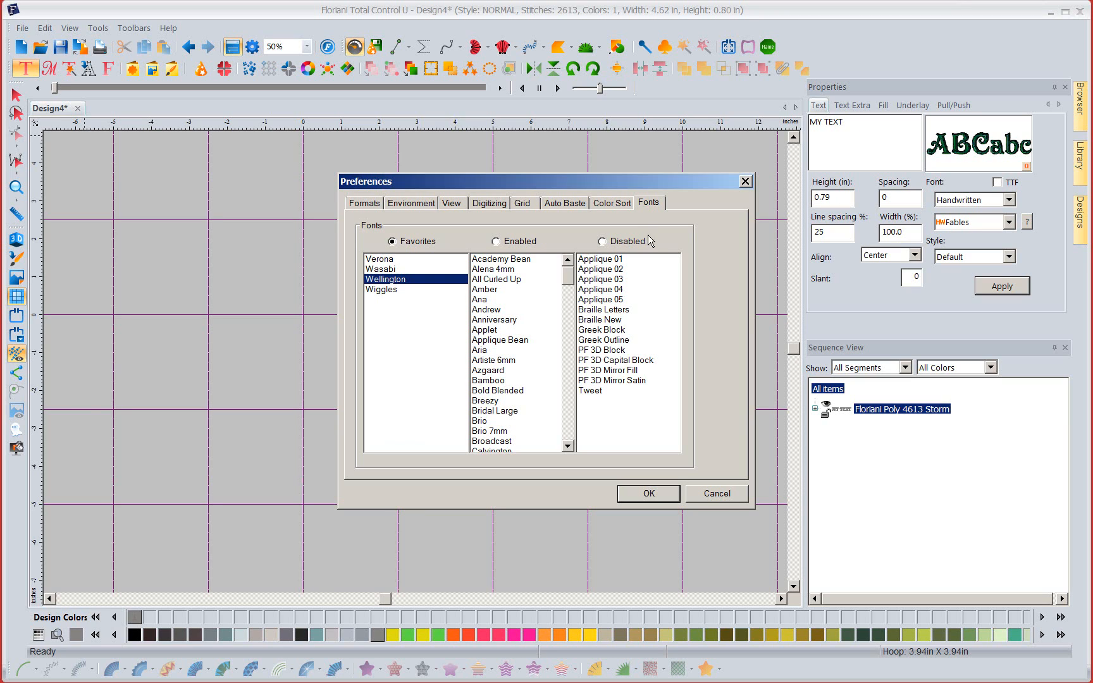
click(601, 241)
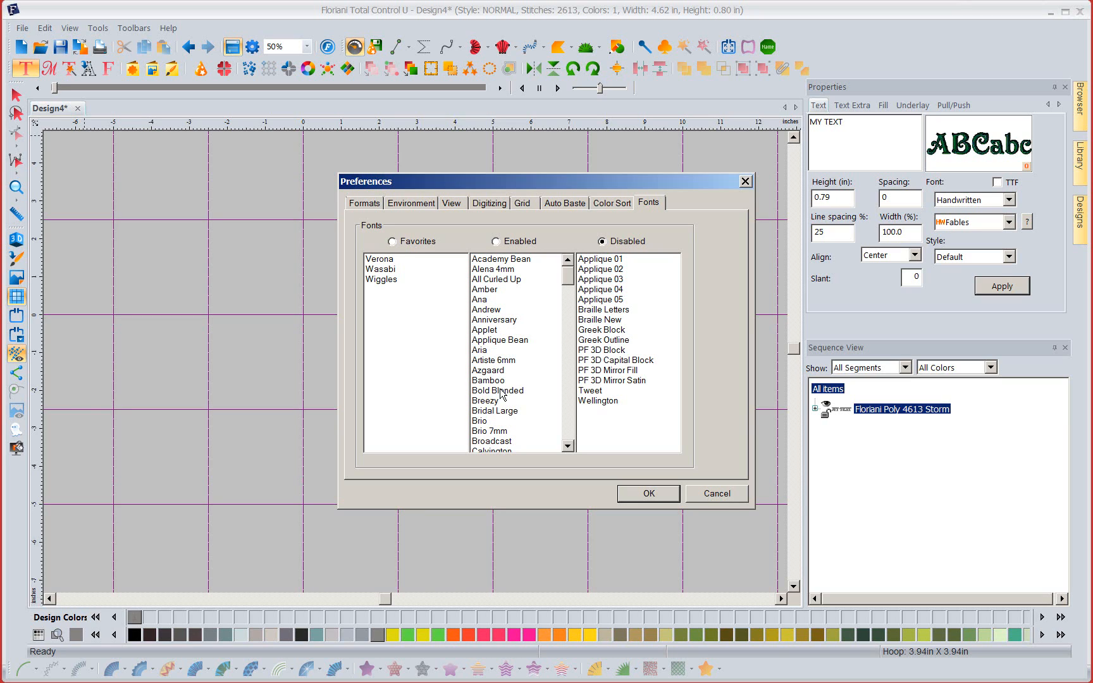
Make Bold Blended and Ghostly favourite fonts and confirm the preferences
click(496, 241)
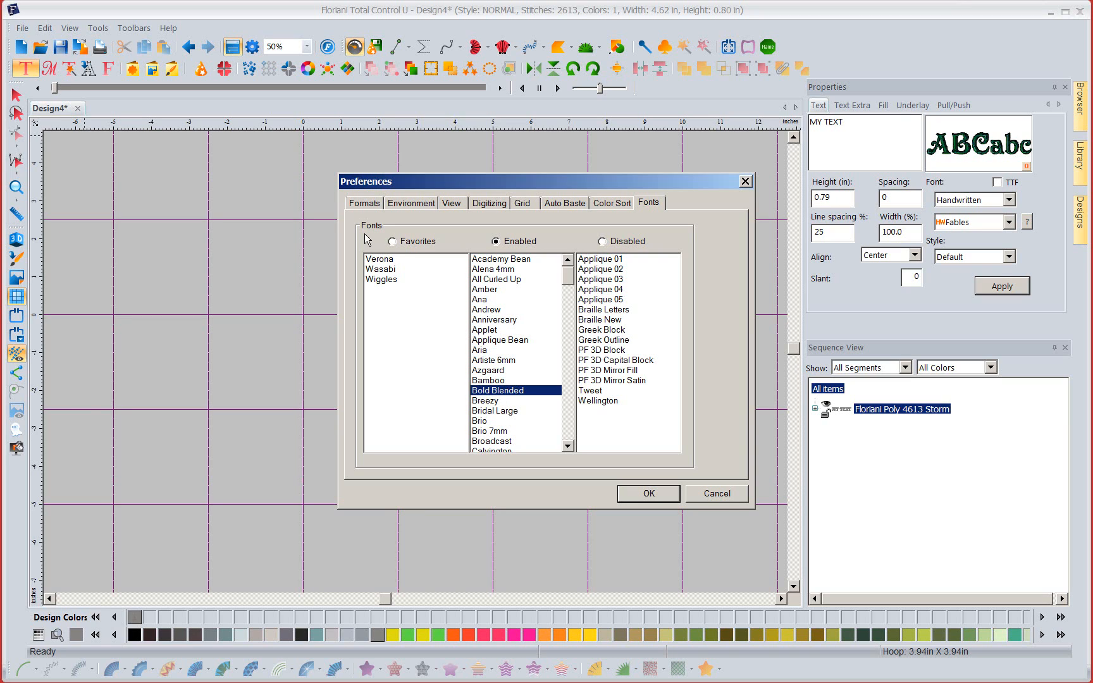
click(392, 241)
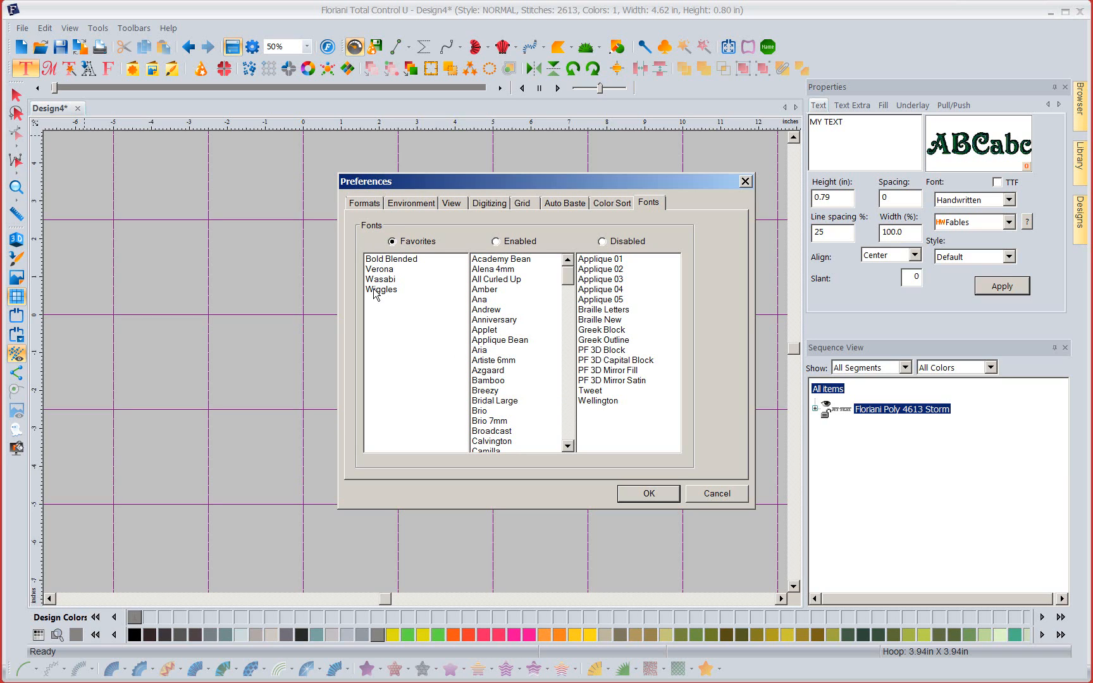
click(569, 311)
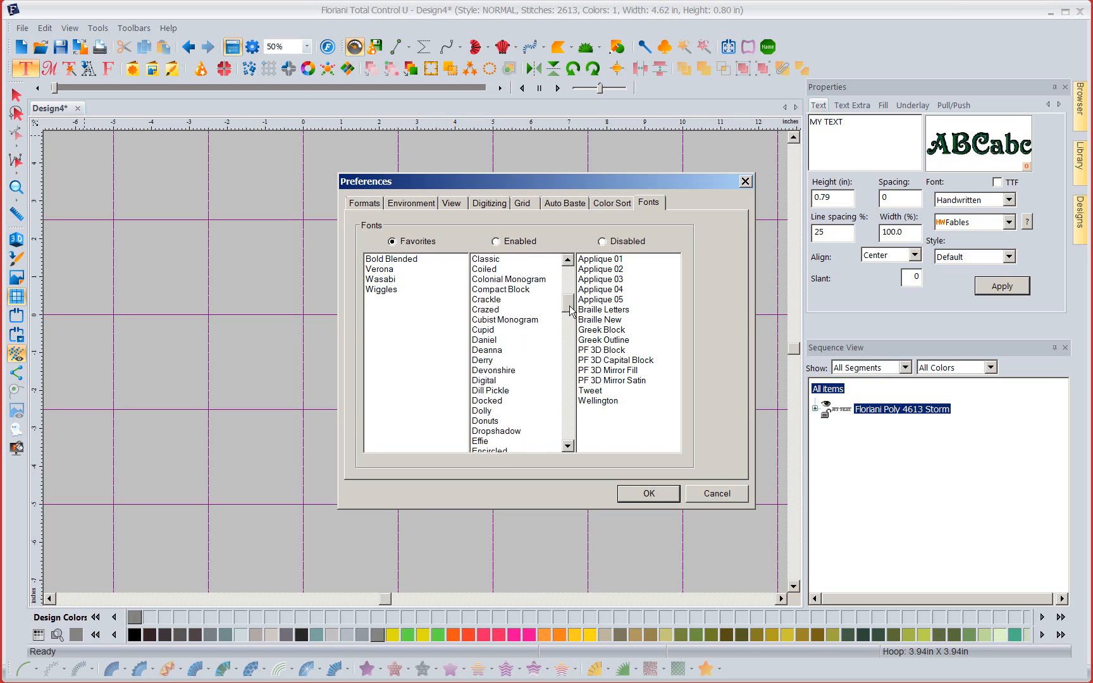
click(496, 241)
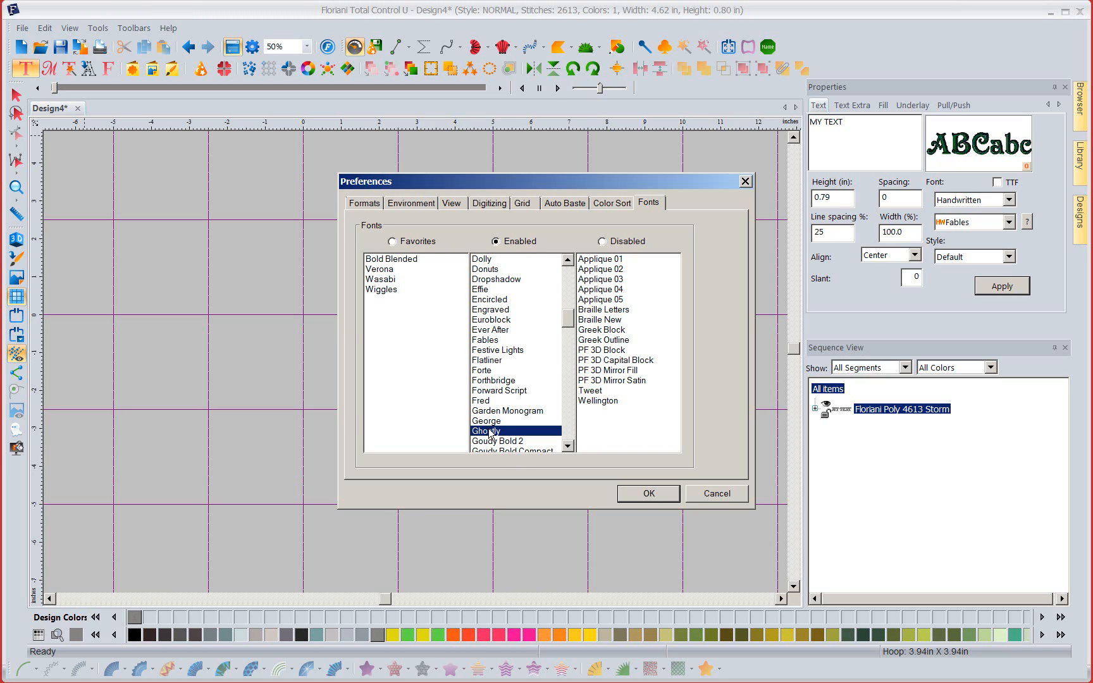
click(393, 241)
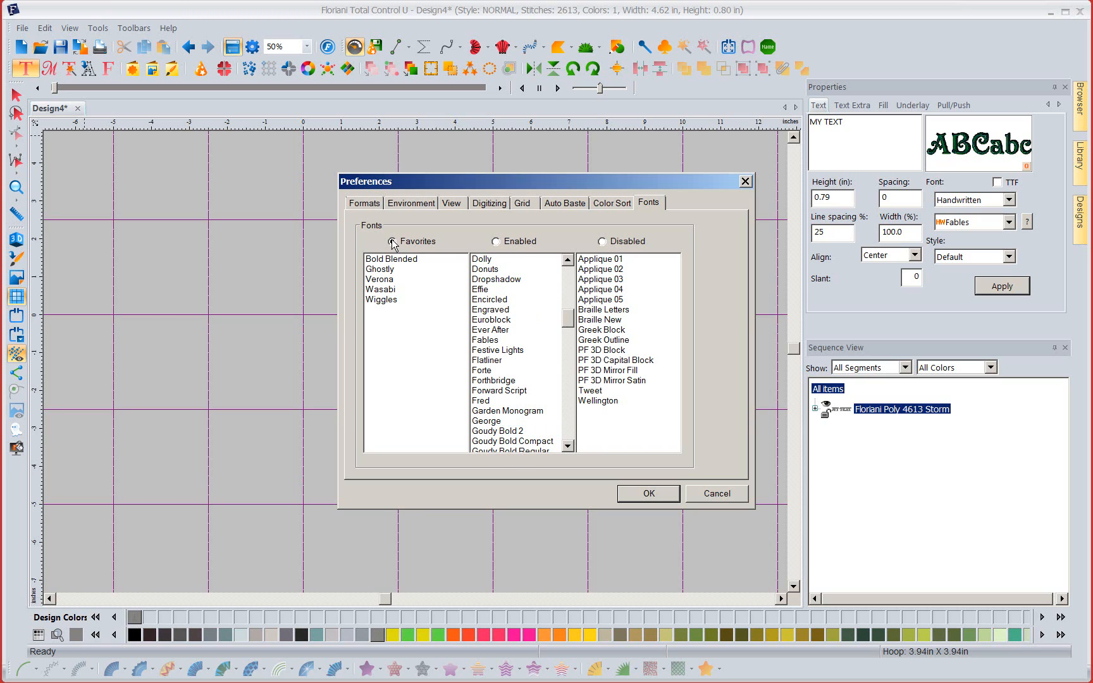
mouse_move(572, 495)
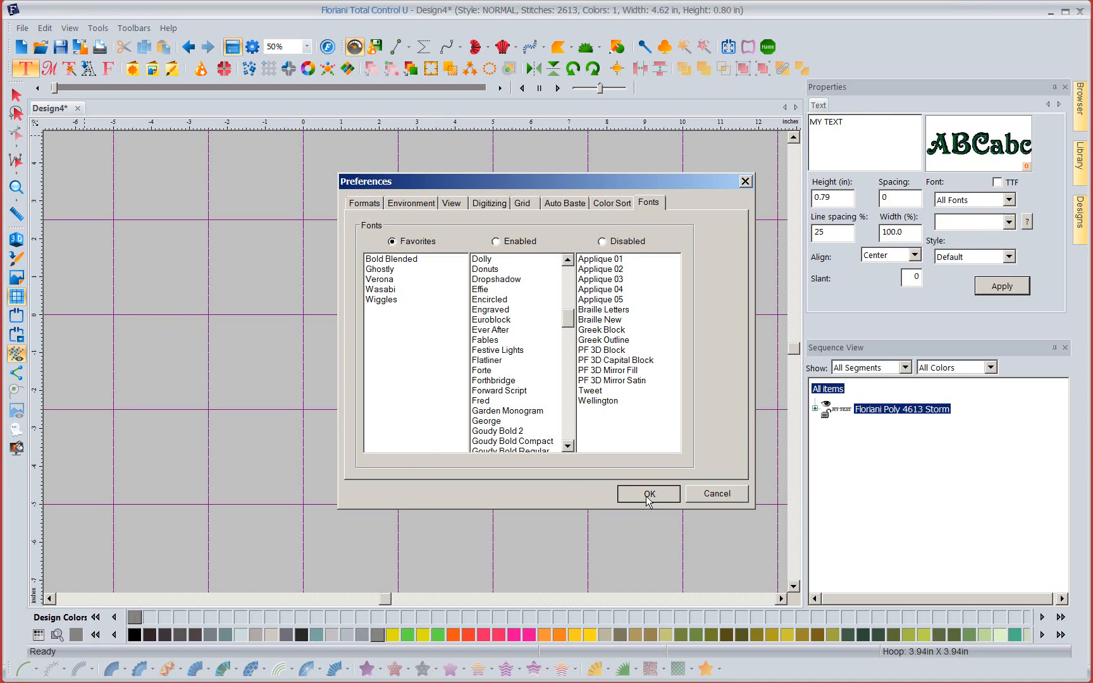
click(647, 493)
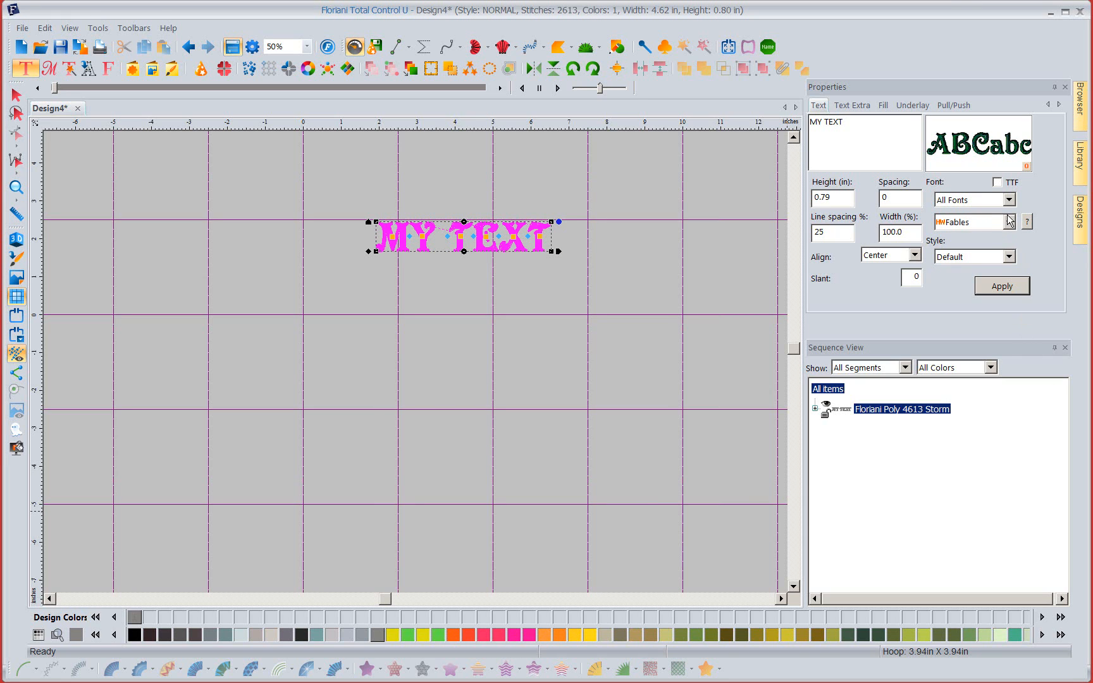
click(1008, 221)
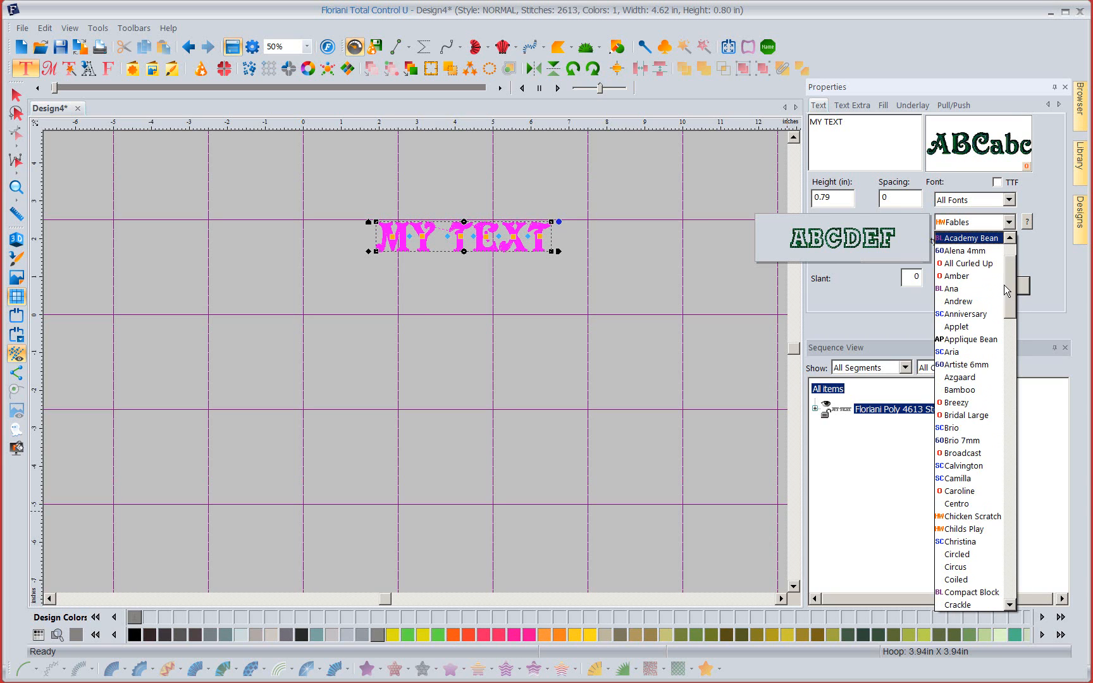
scroll(down, 3)
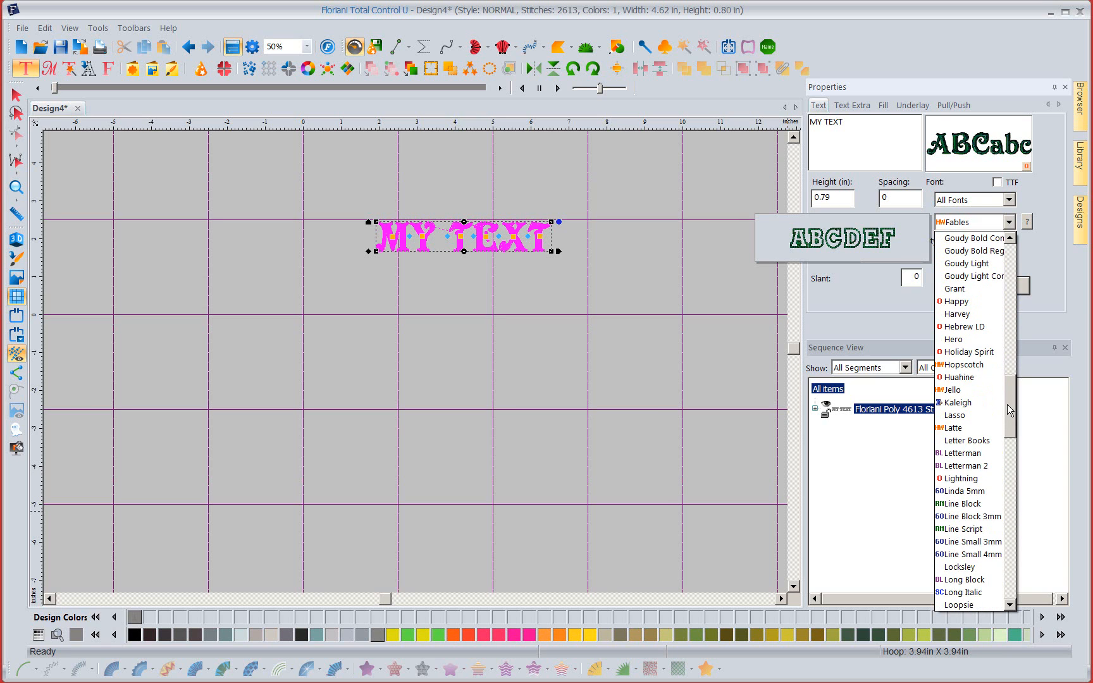
scroll(down, 3)
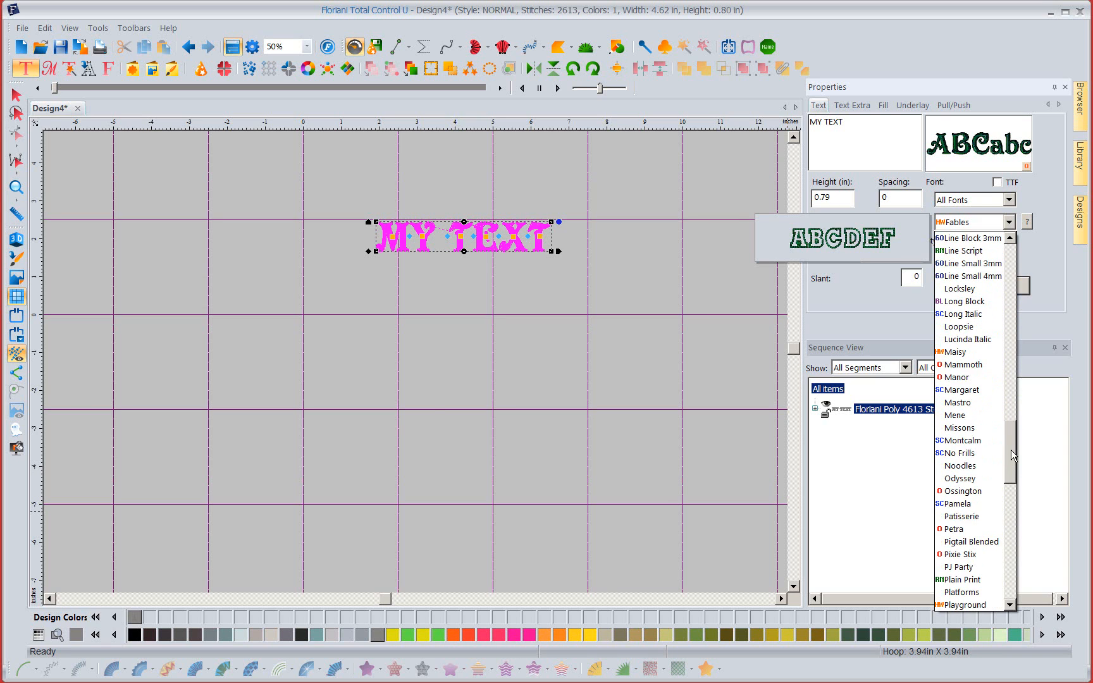
scroll(down, 3)
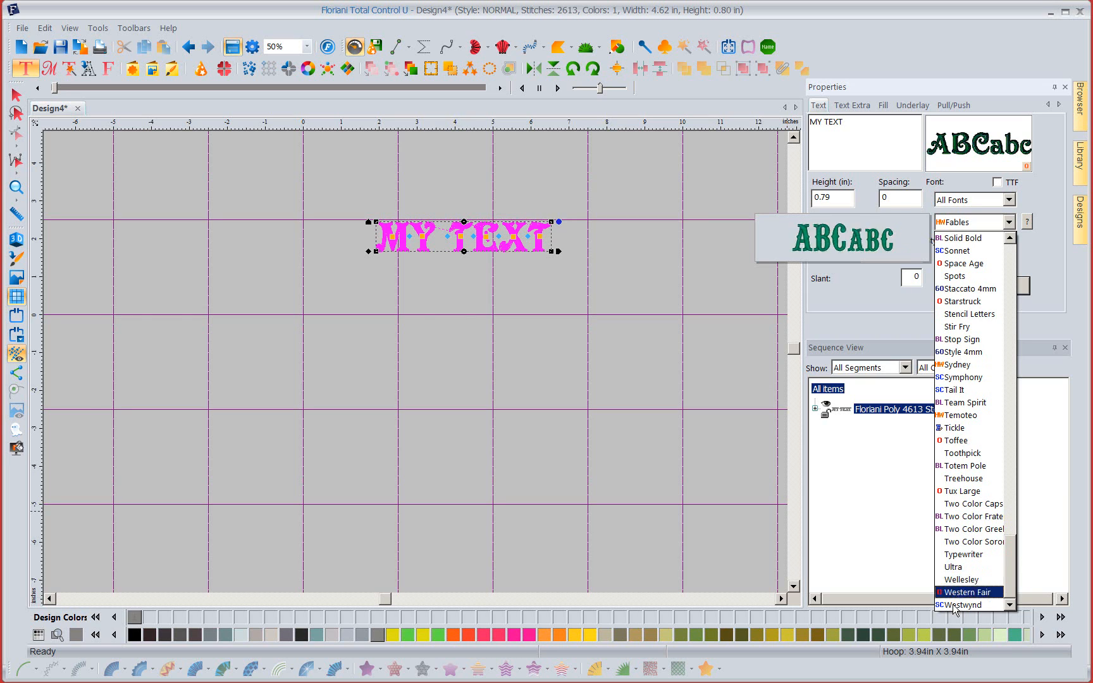
mouse_move(961, 567)
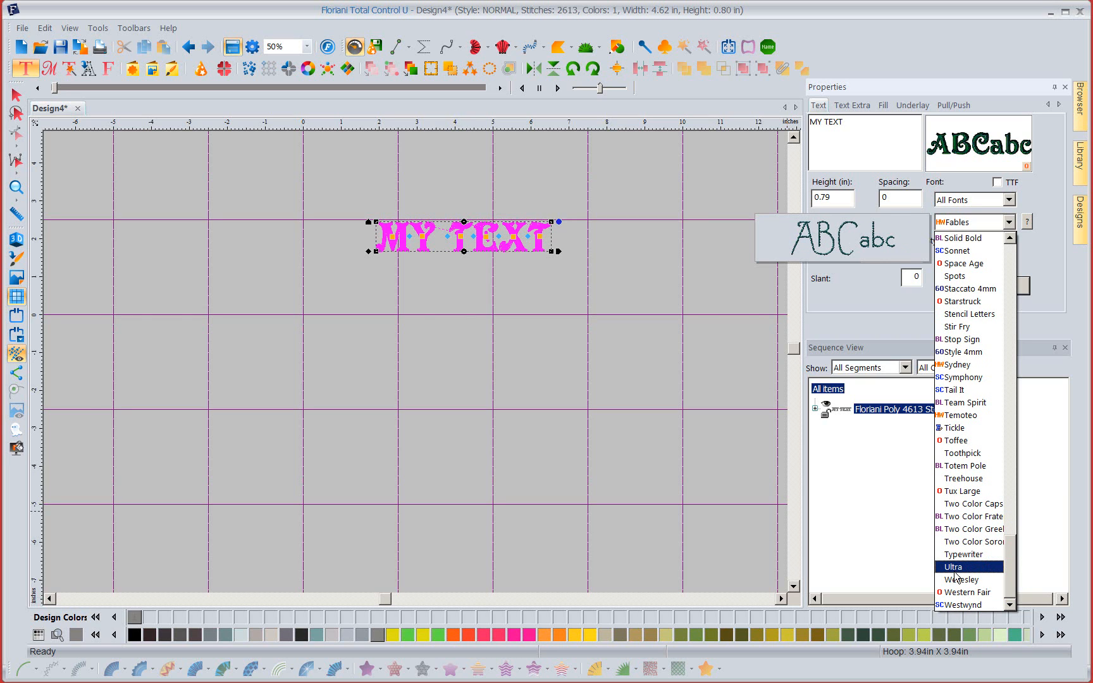
mouse_move(956, 580)
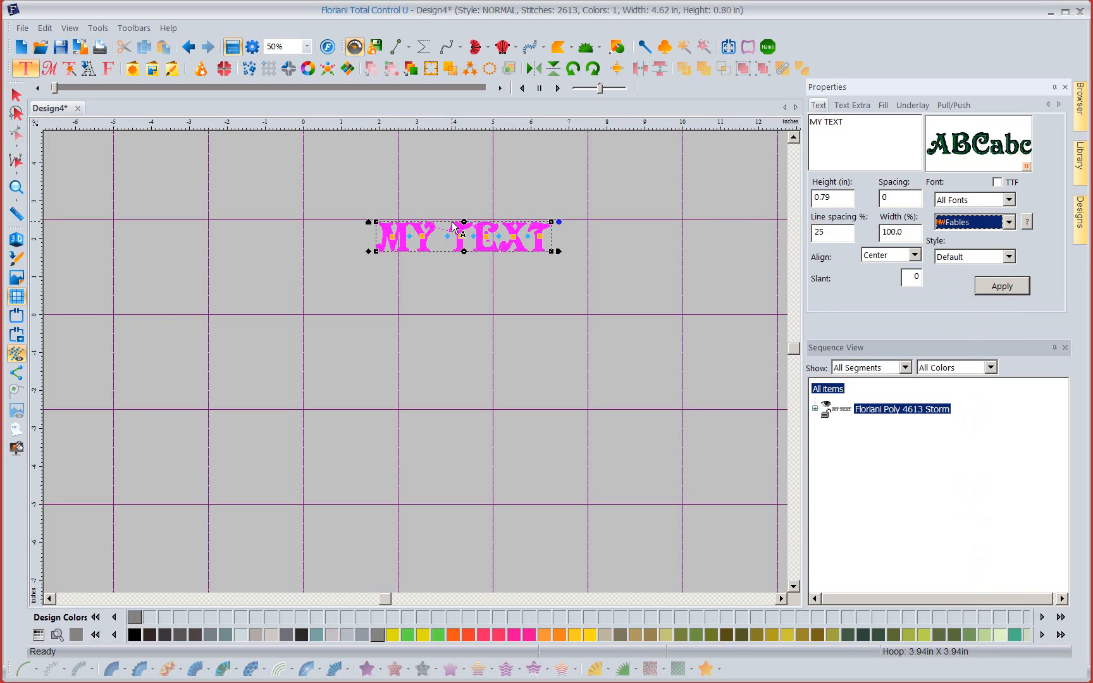
Move Applique 01–05 from Disabled to Enabled in font preferences and confirm
click(98, 28)
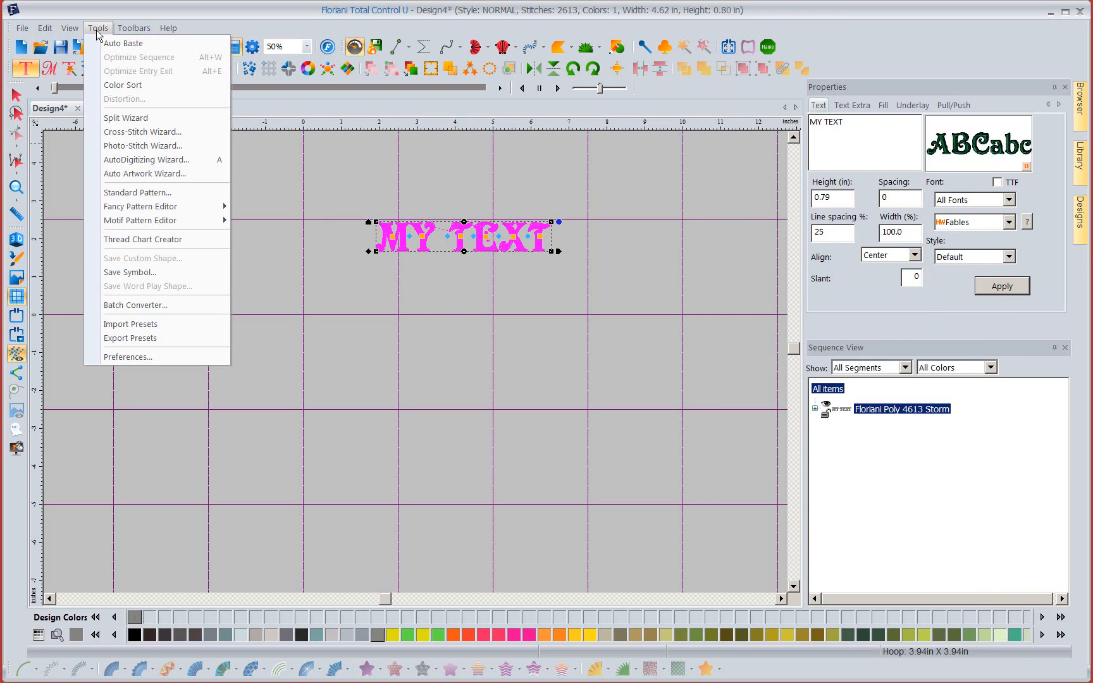
click(128, 356)
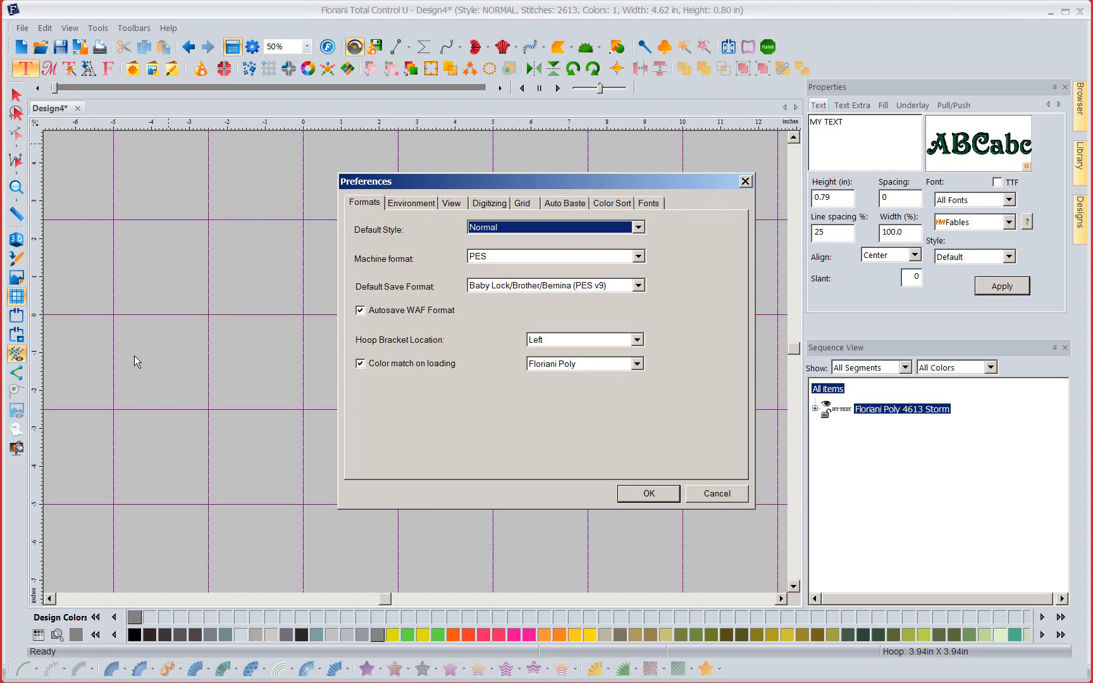
click(648, 203)
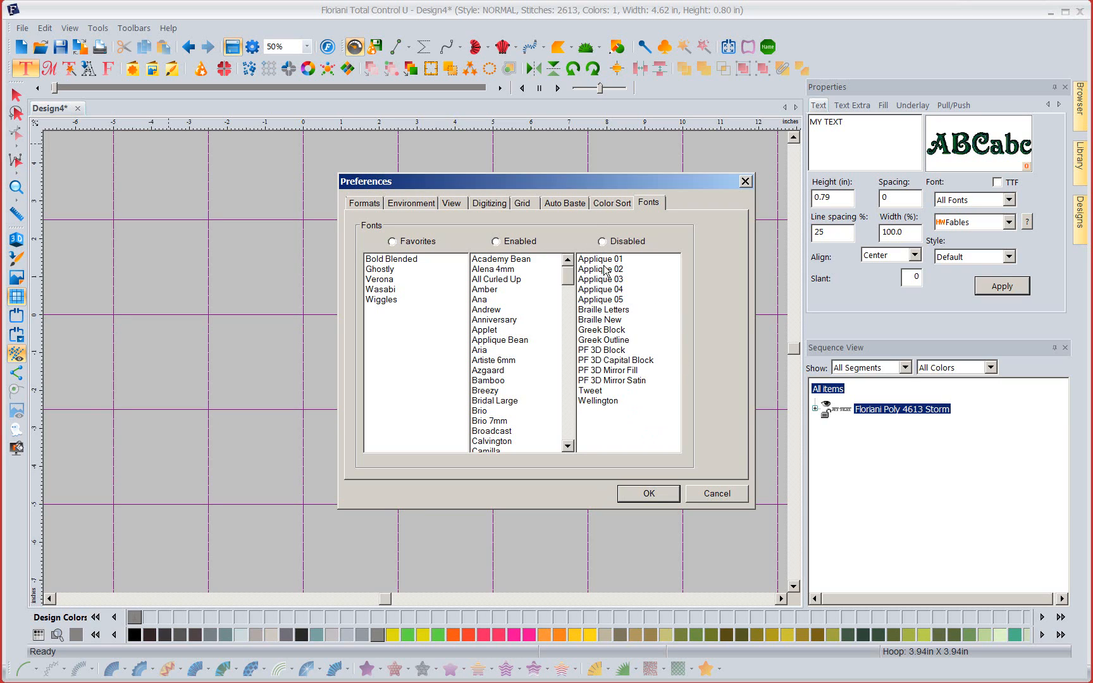
click(602, 240)
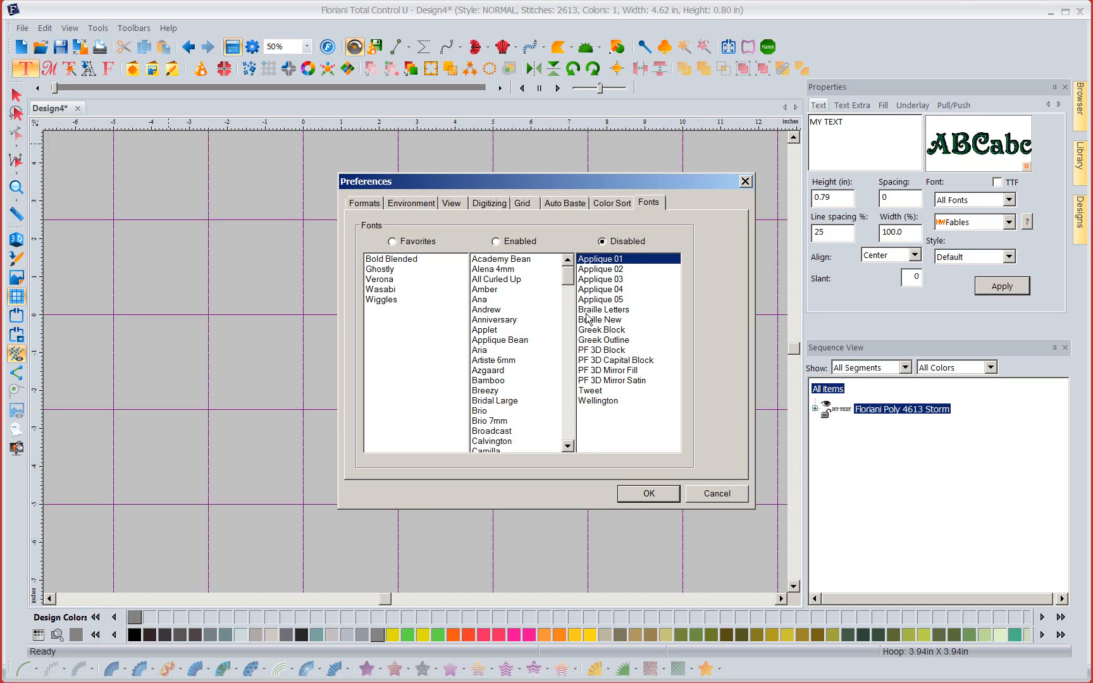
click(601, 299)
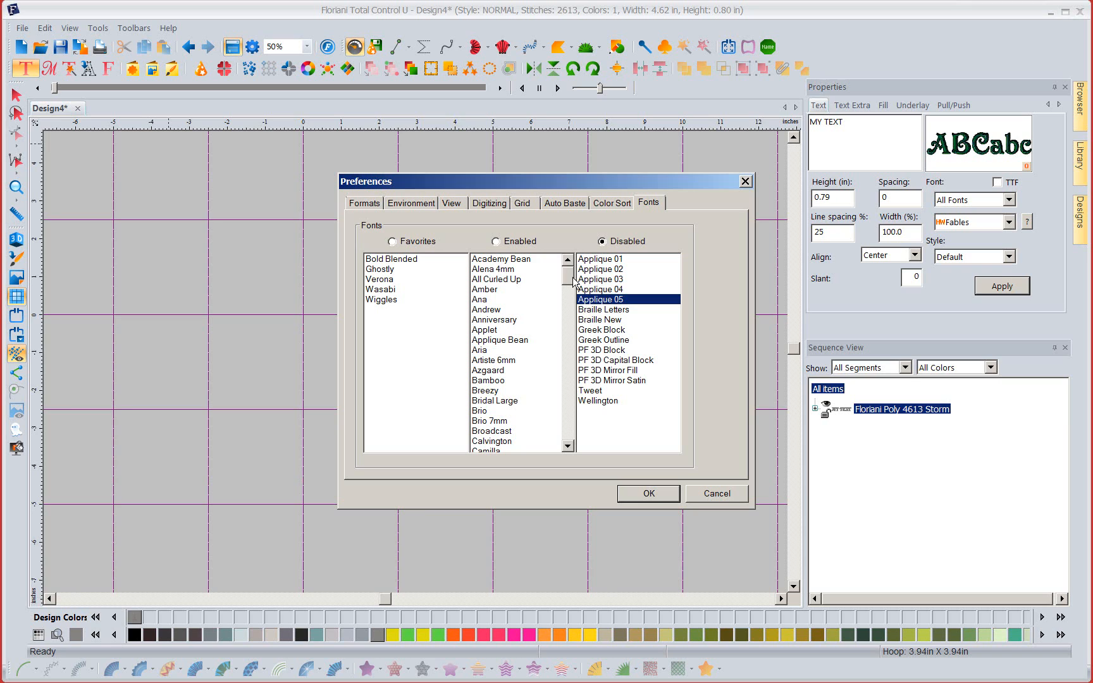
click(495, 240)
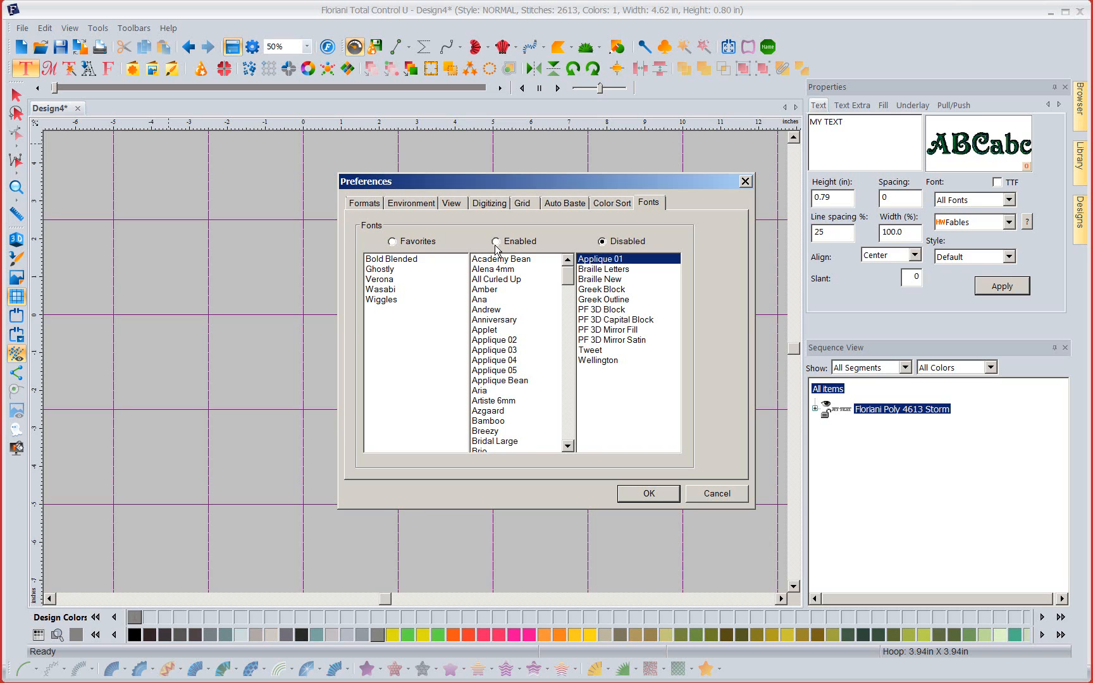
click(495, 240)
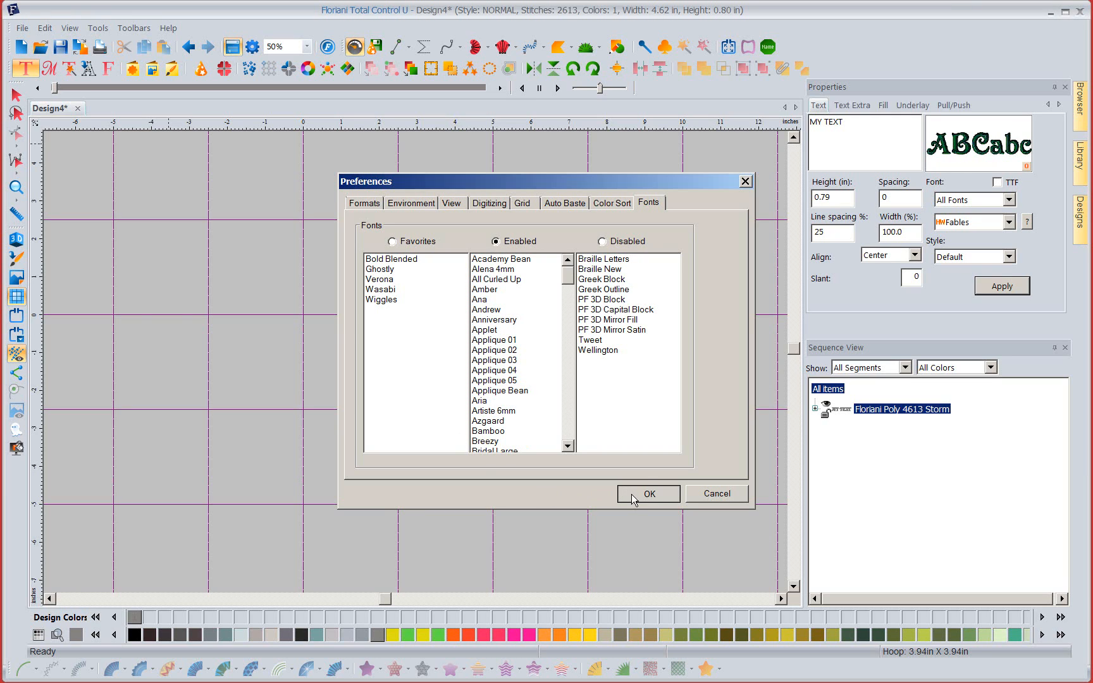
click(648, 494)
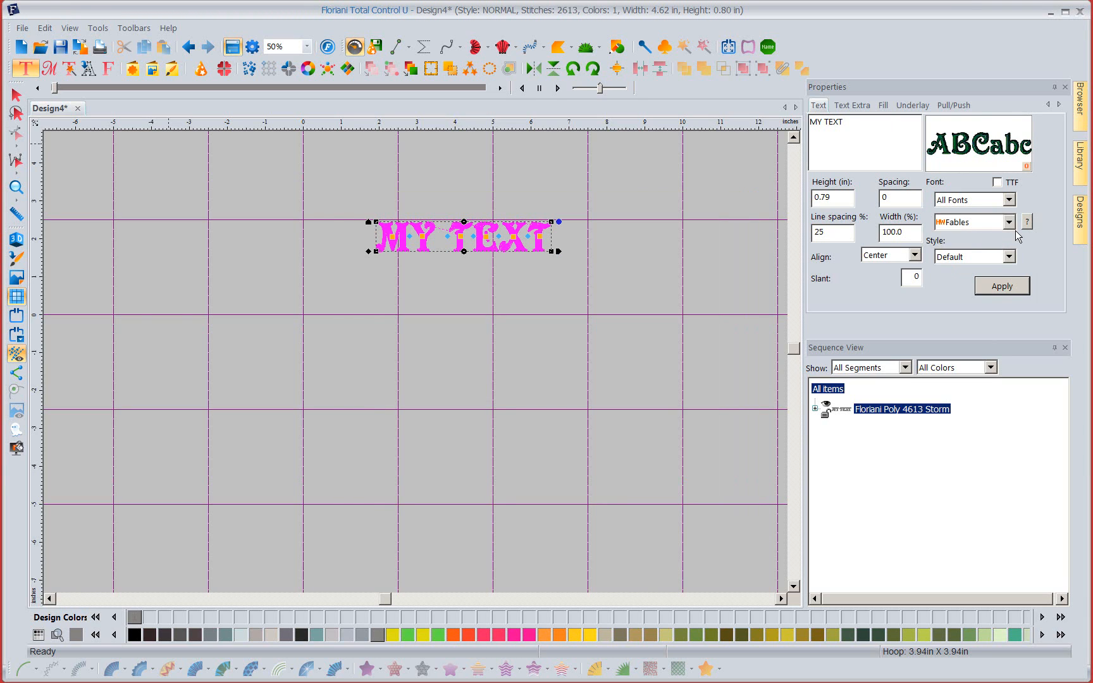
Replace MY TEXT with 'KNow you will love this feature' and set height to .5
click(1009, 221)
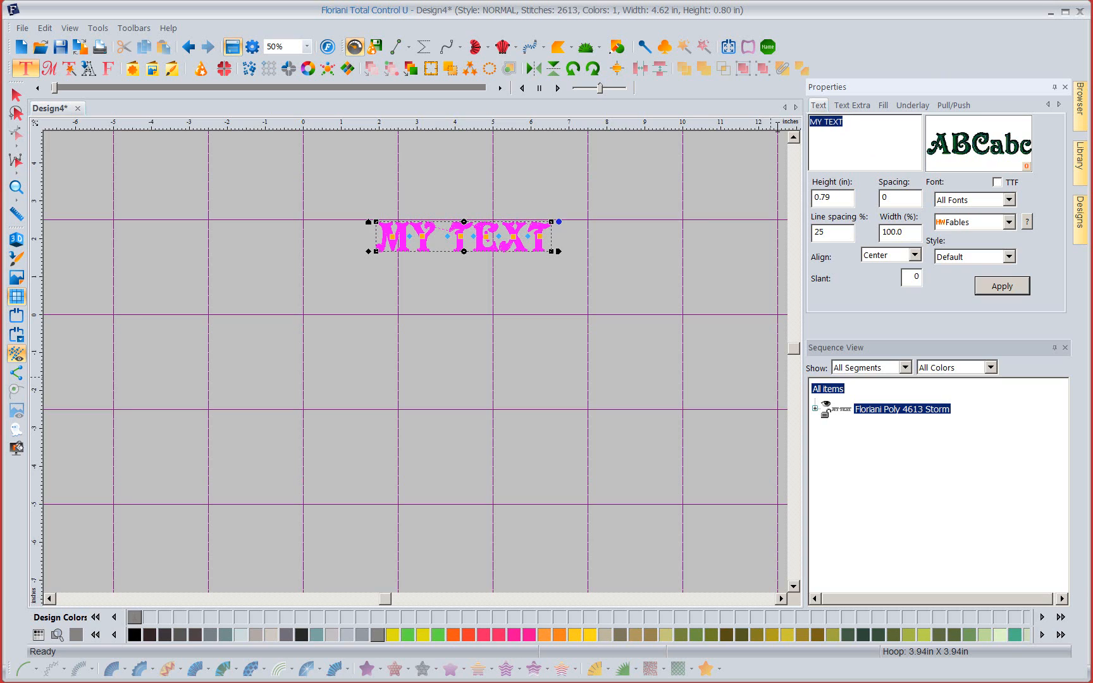
text(KNow you)
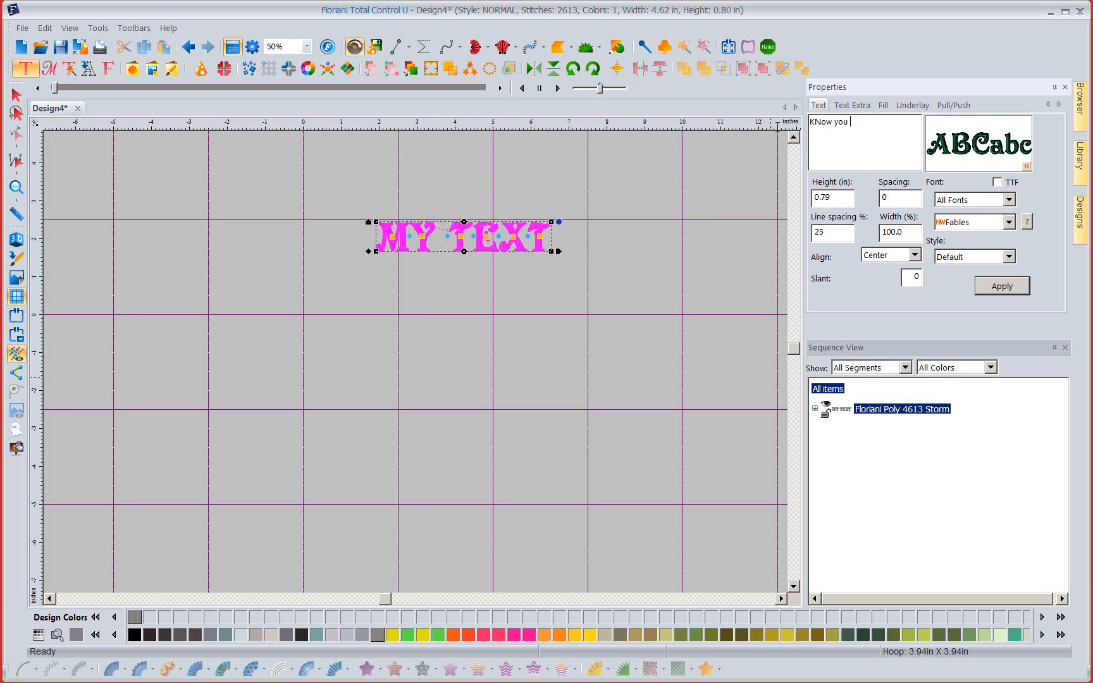
text(will love t)
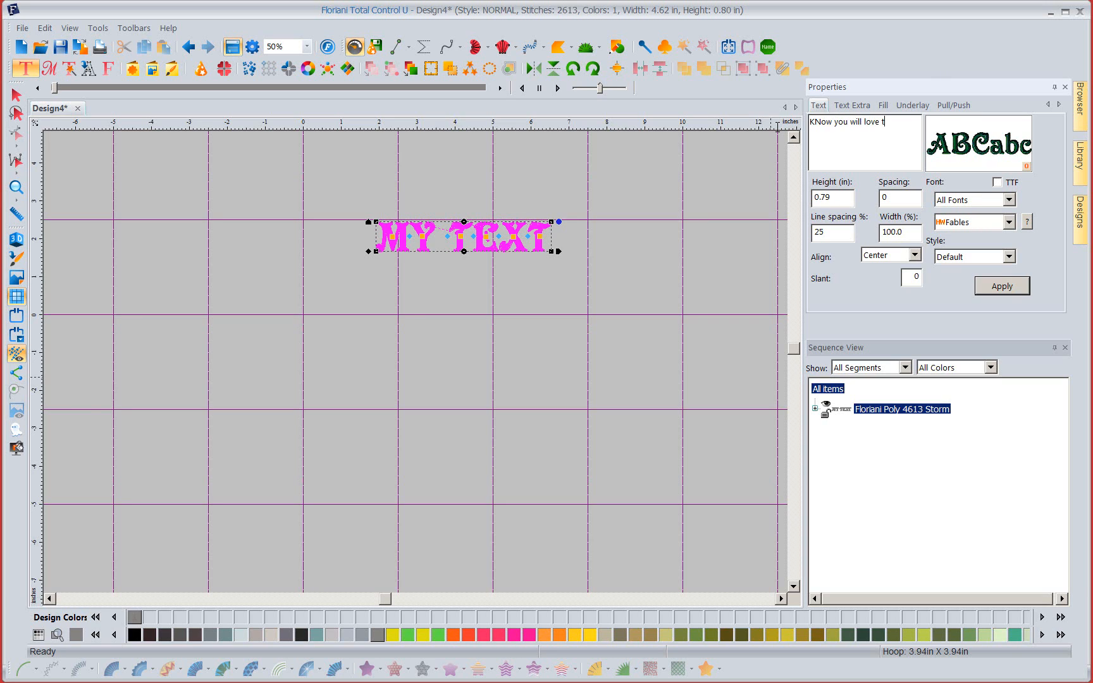
text(his feature)
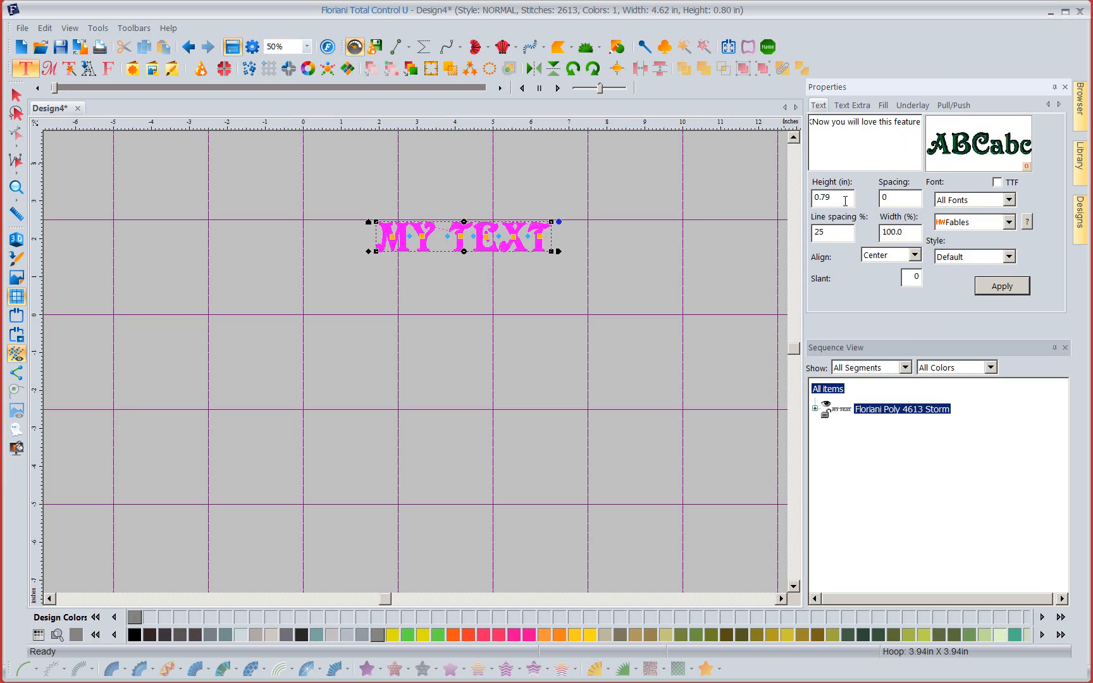
text(.5)
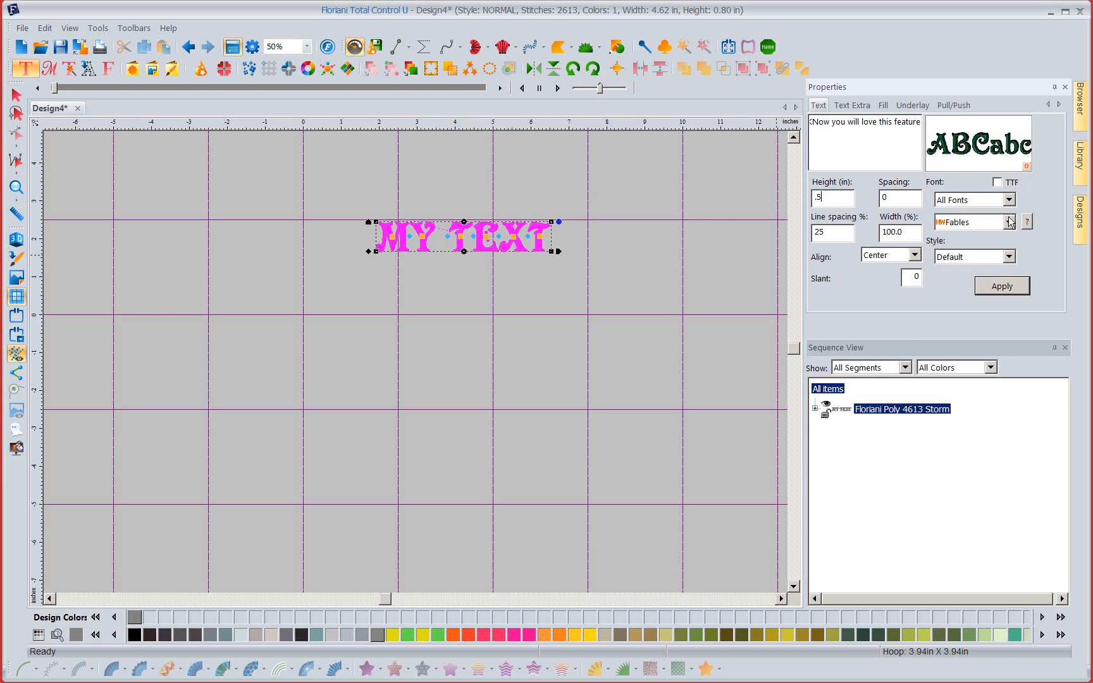
Apply the handwritten Latte font at .5 inch height and select the new lettering
click(1009, 222)
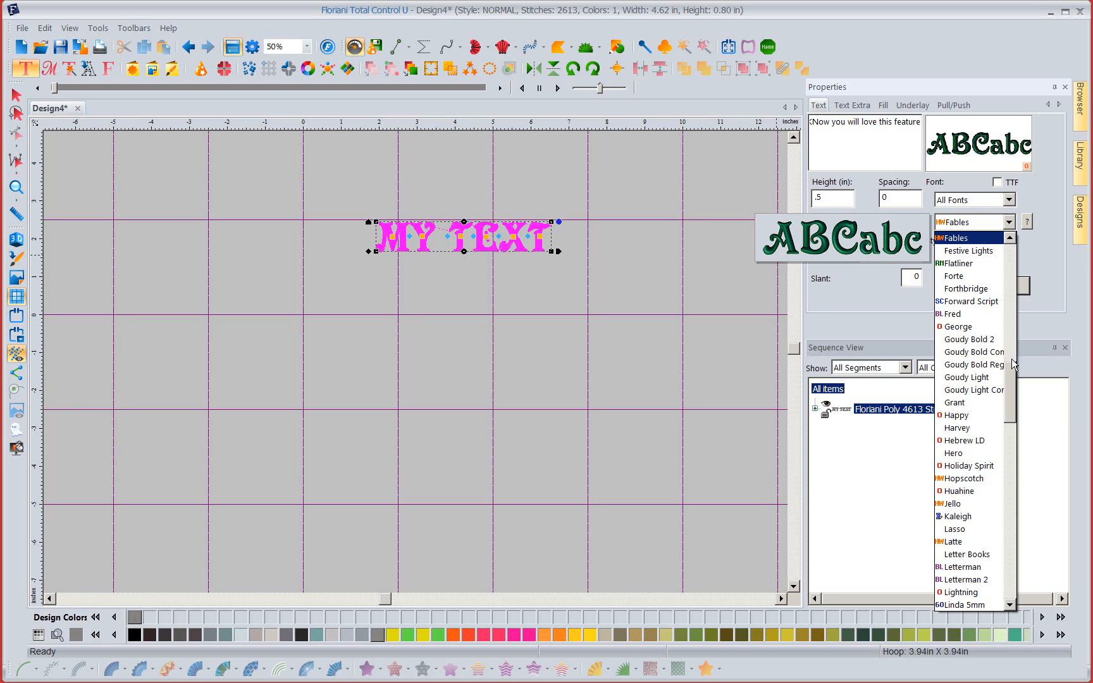
click(1007, 200)
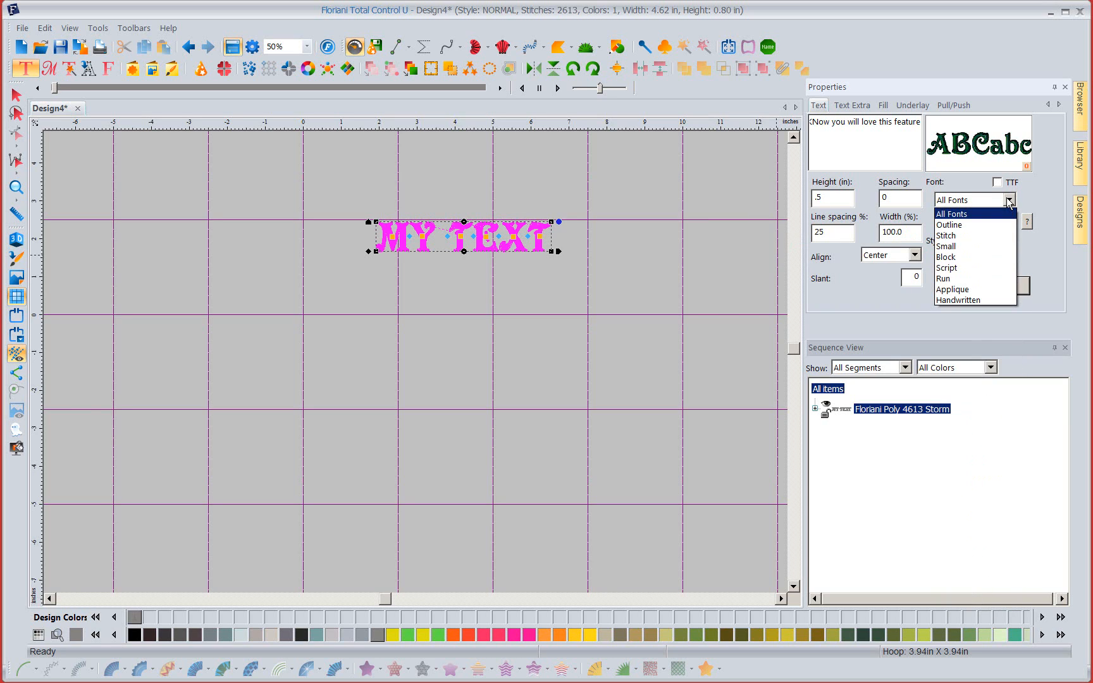
mouse_move(969, 300)
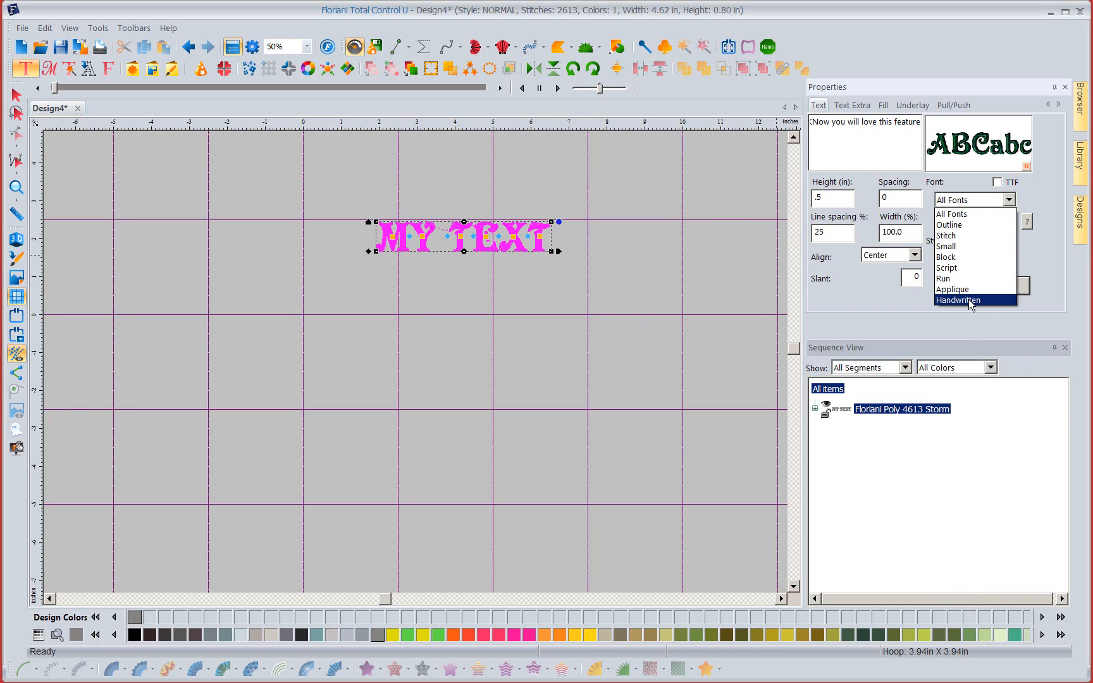
click(958, 300)
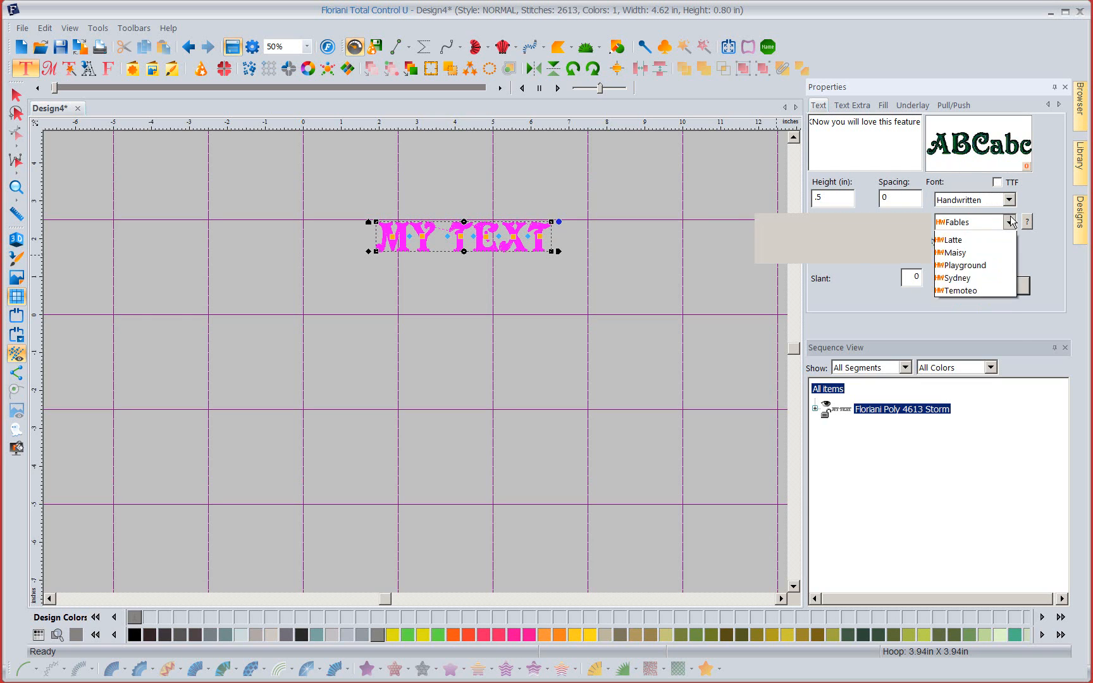
mouse_move(955, 301)
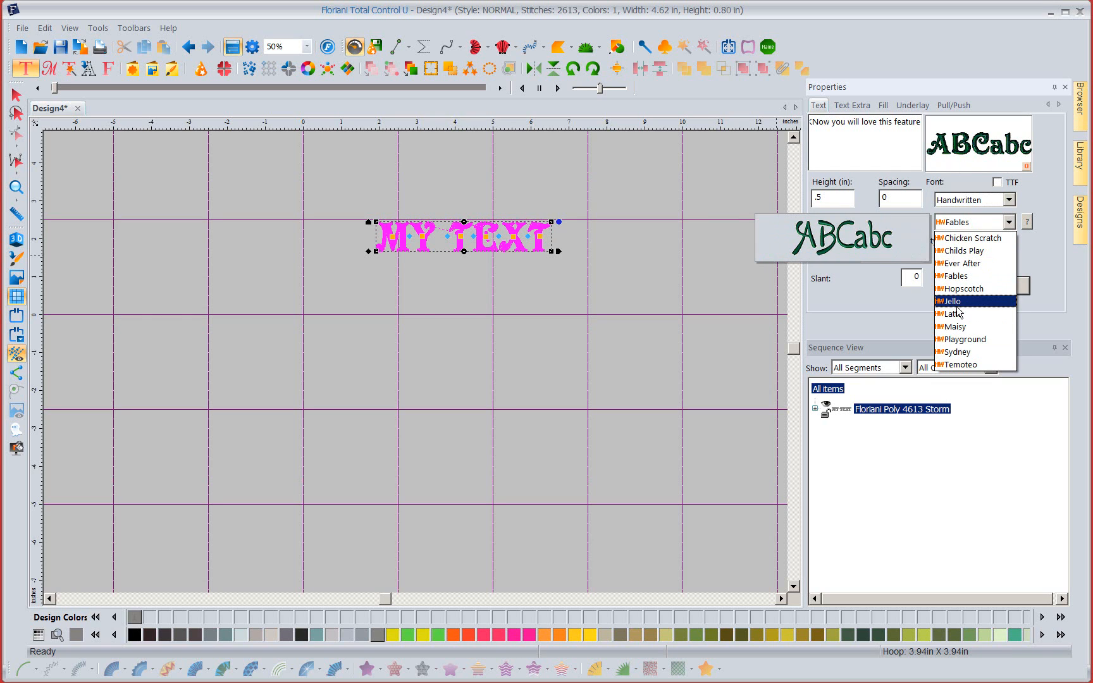
click(955, 314)
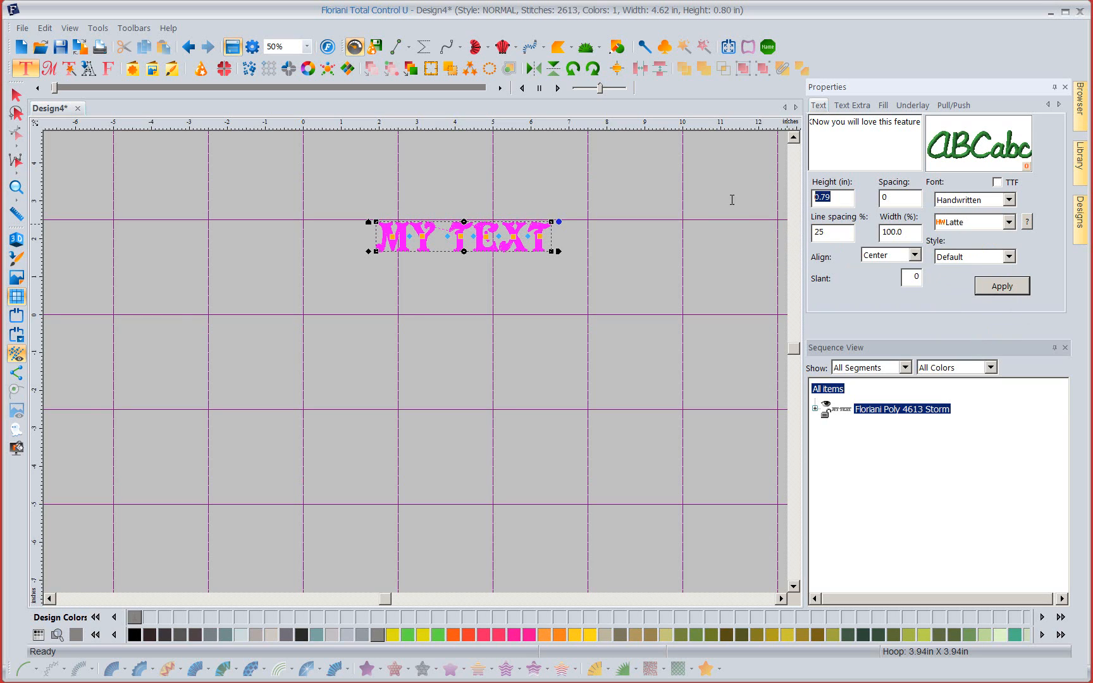
text(.5)
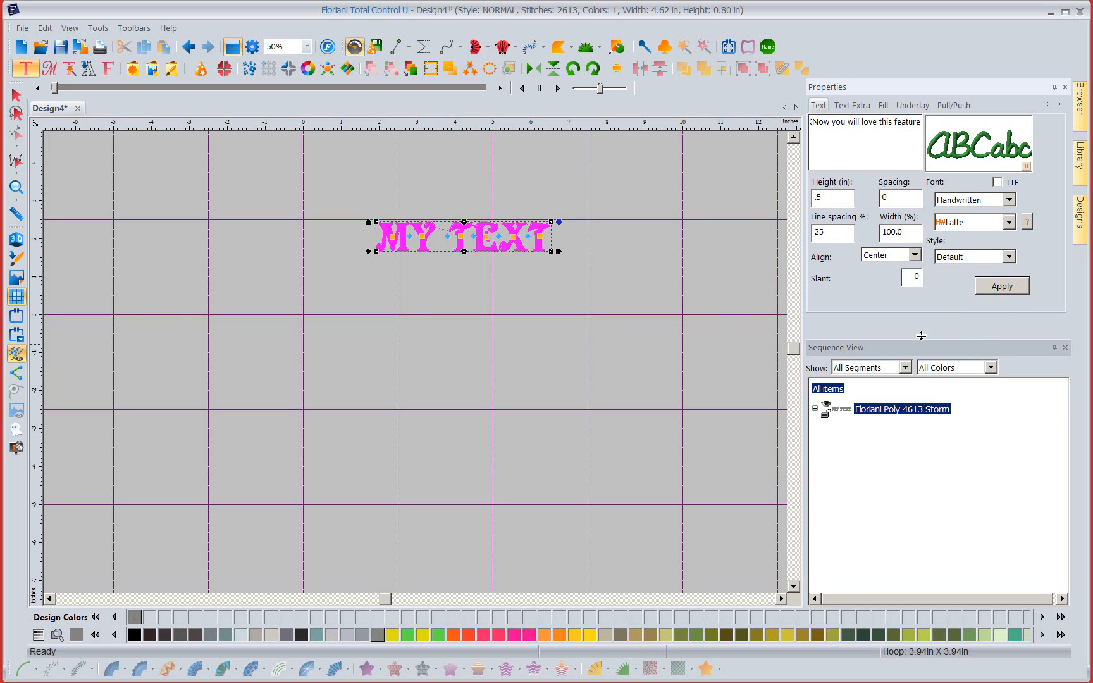
click(1002, 286)
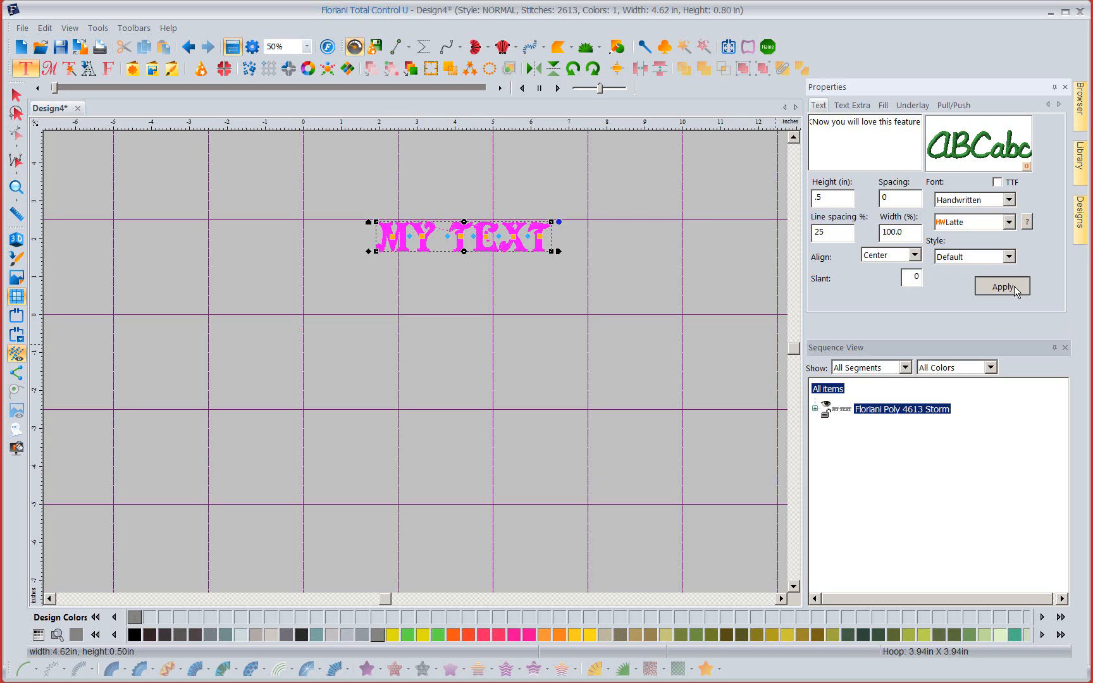
click(1002, 286)
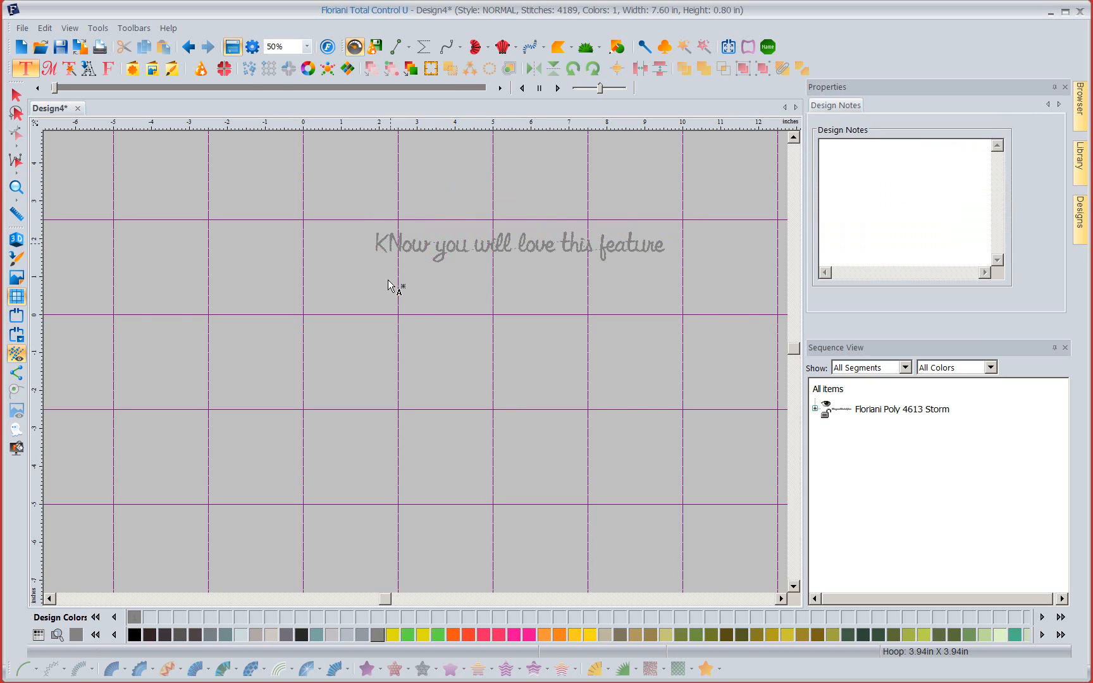
Correct the lettering to 'Know you will love this feature' and stitch it in Neon Pink
click(519, 244)
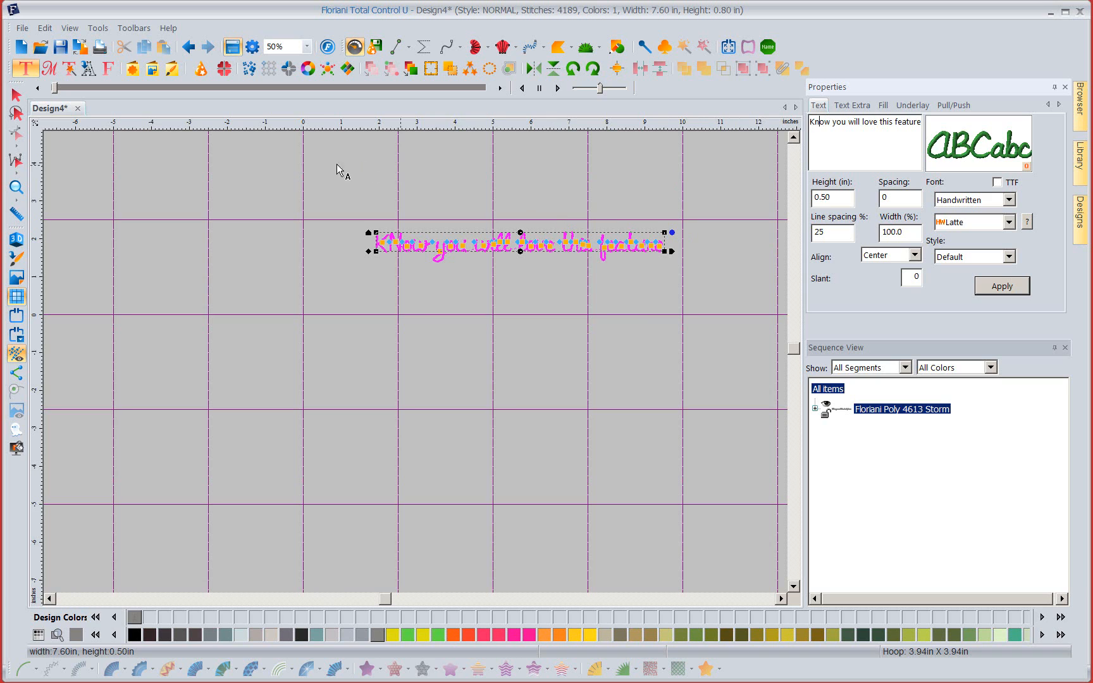
click(308, 47)
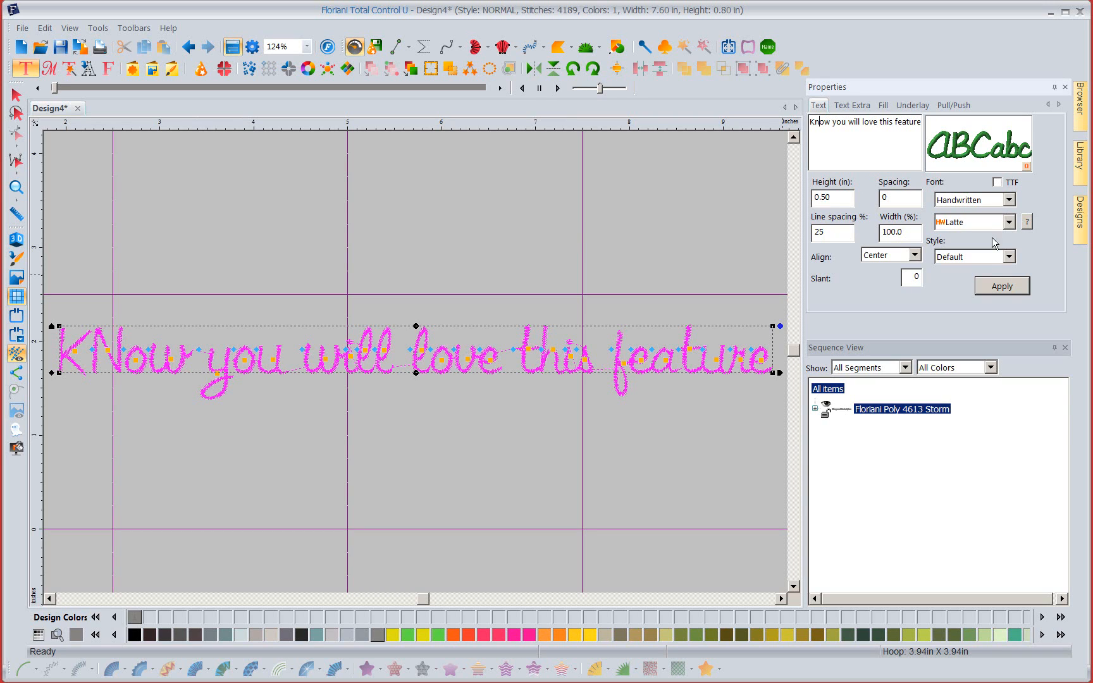
click(1001, 286)
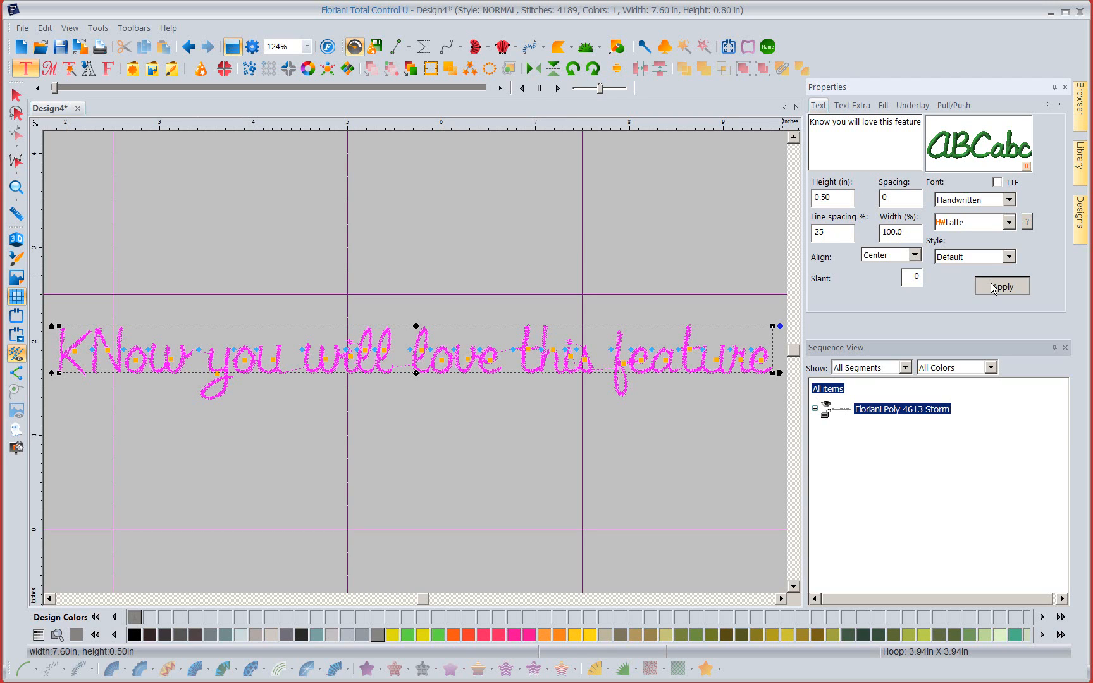
click(1002, 286)
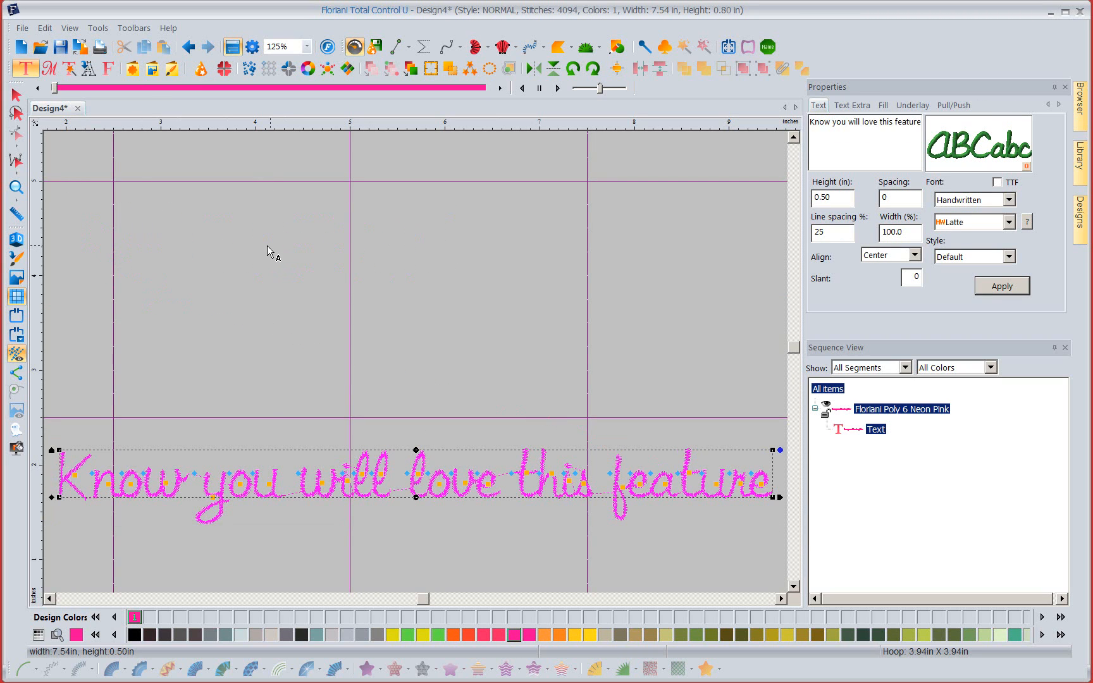
click(22, 28)
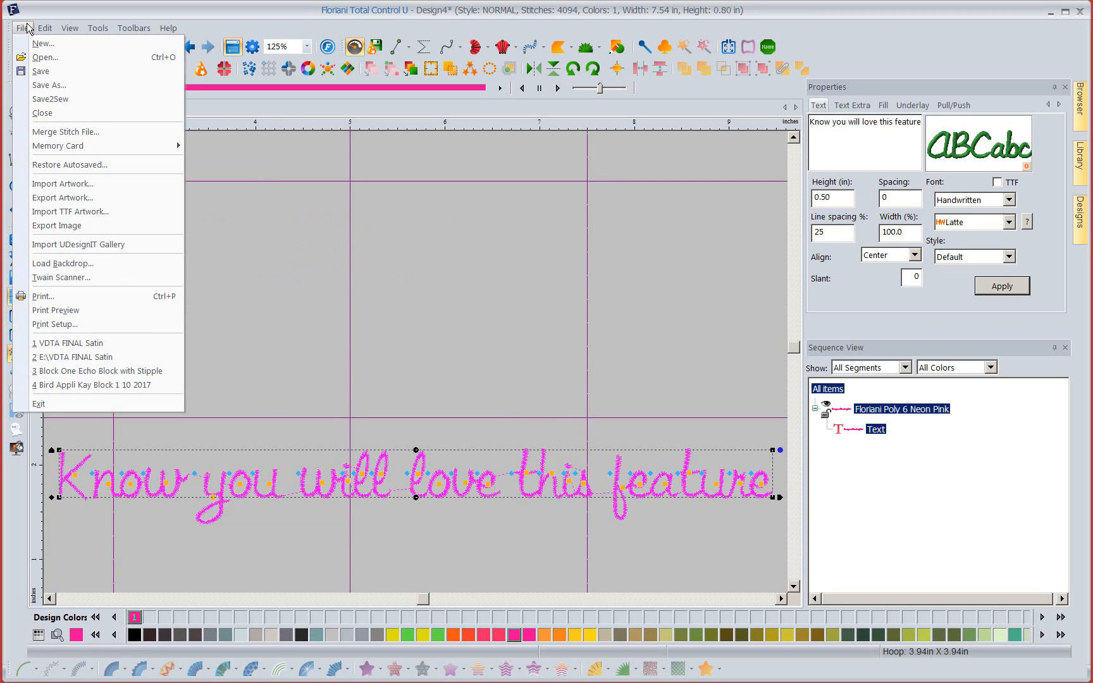
Save the design as 'Latte' inside a new Desktop folder named 'Fonts'
click(48, 84)
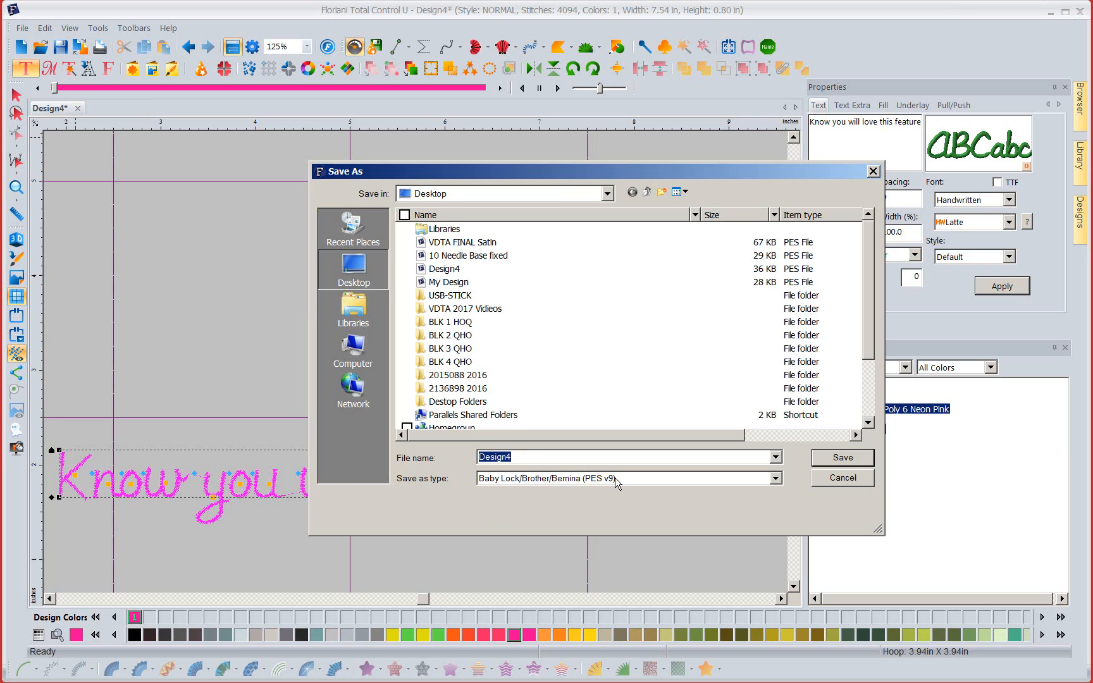
mouse_move(609, 488)
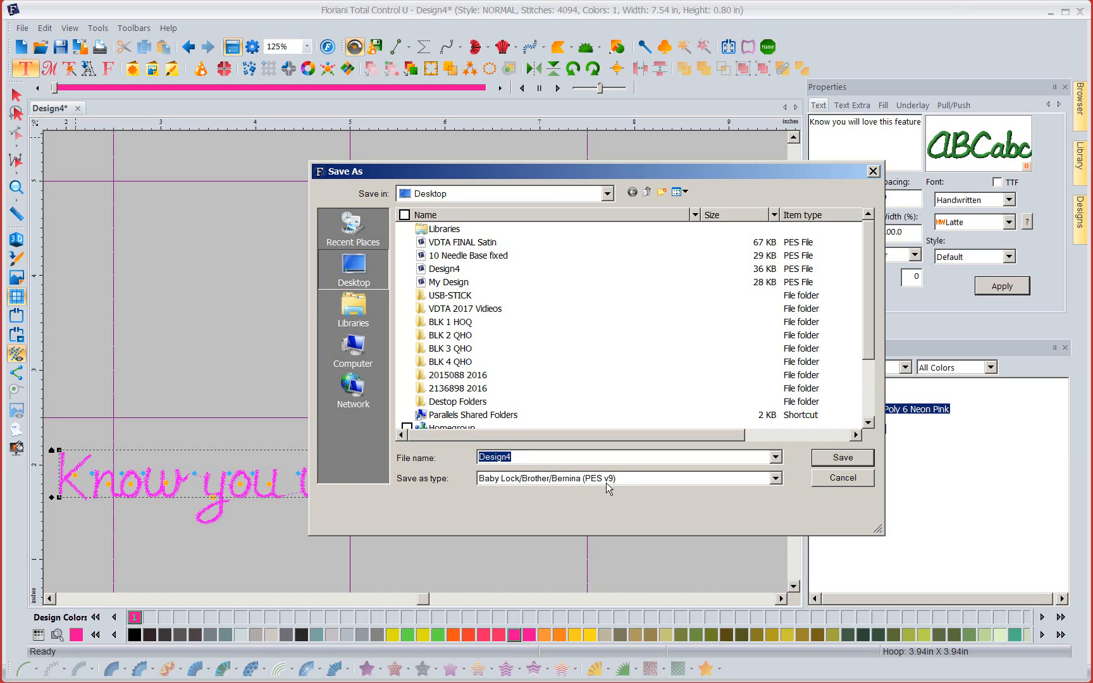
mouse_move(586, 488)
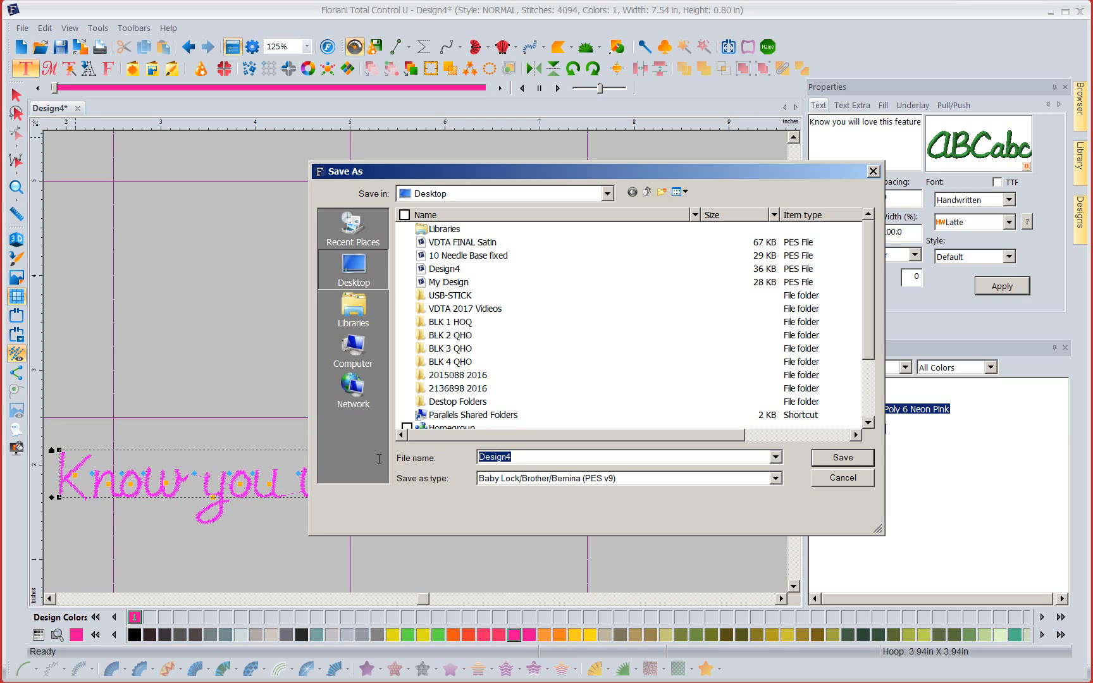
text(LAtte)
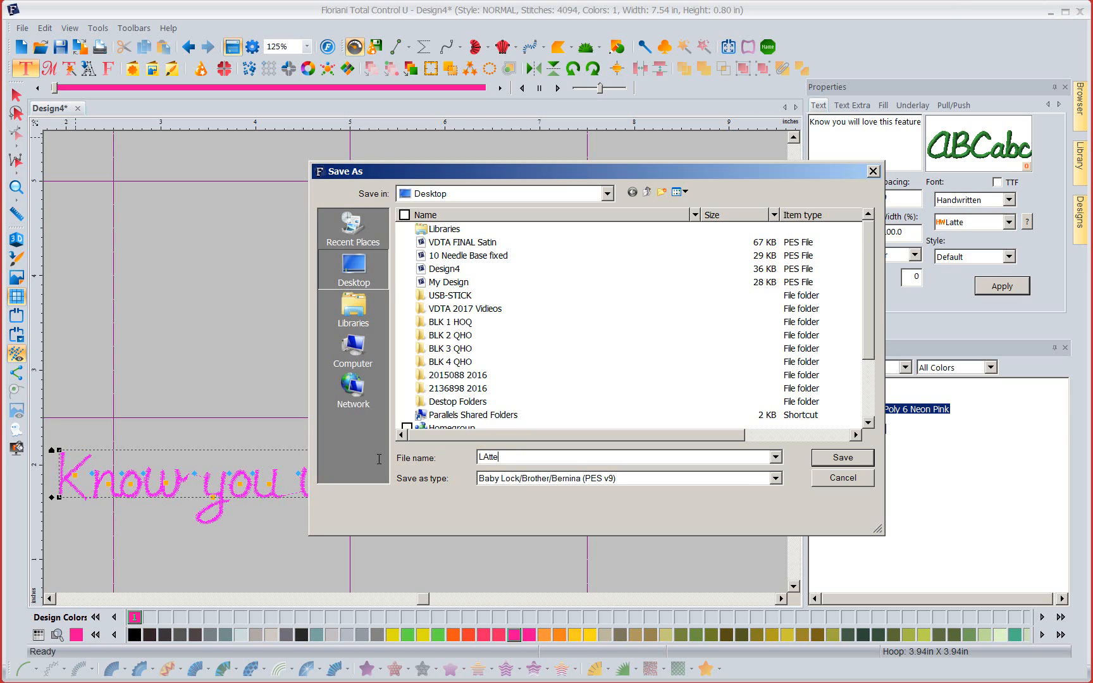
click(621, 458)
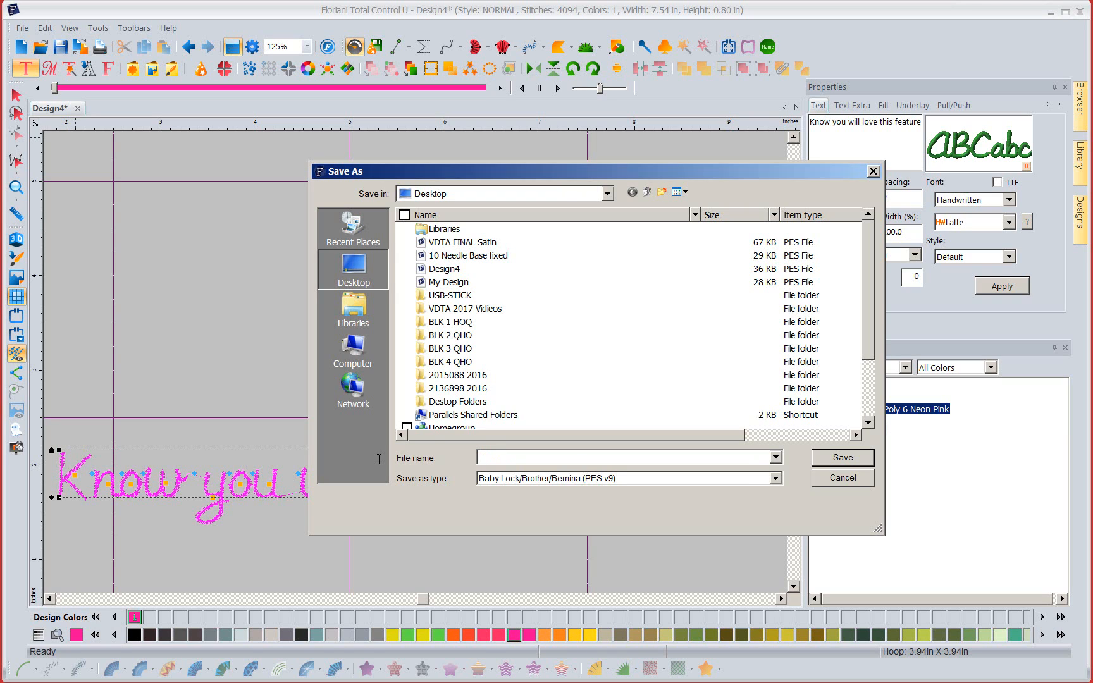
text(Latte)
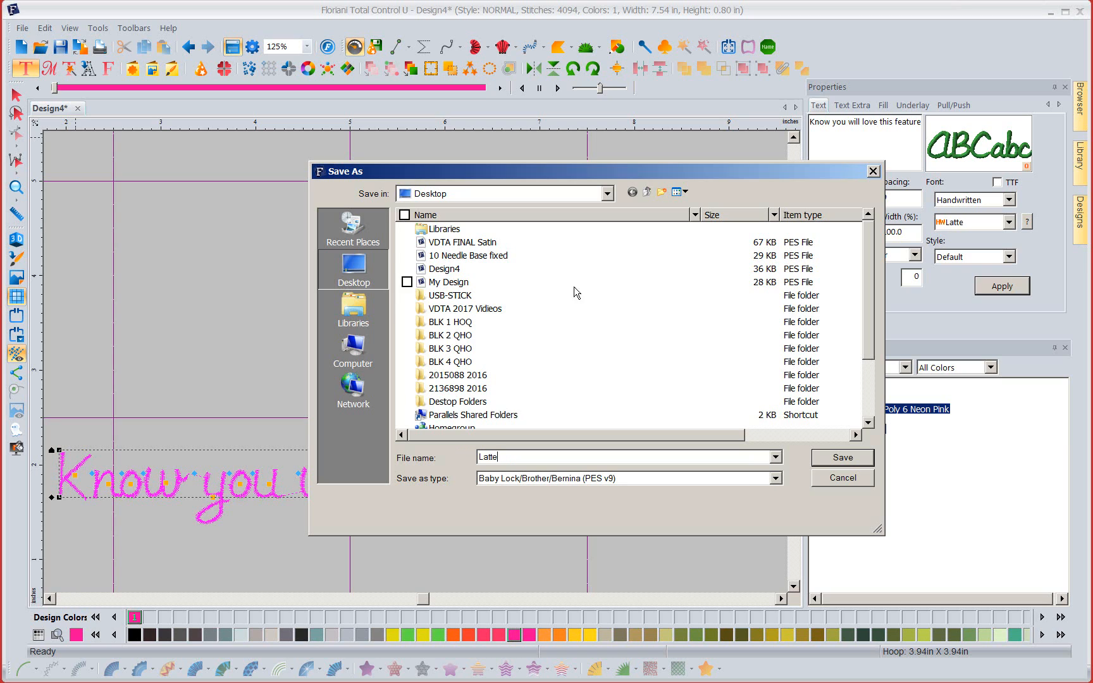
click(662, 192)
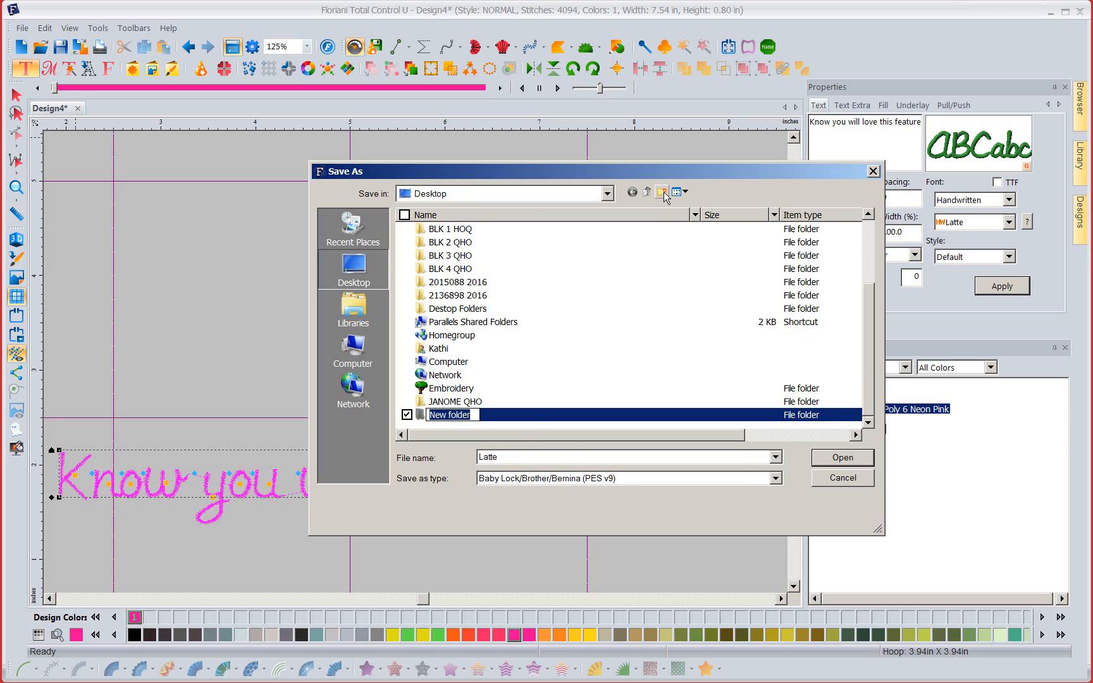
text(F)
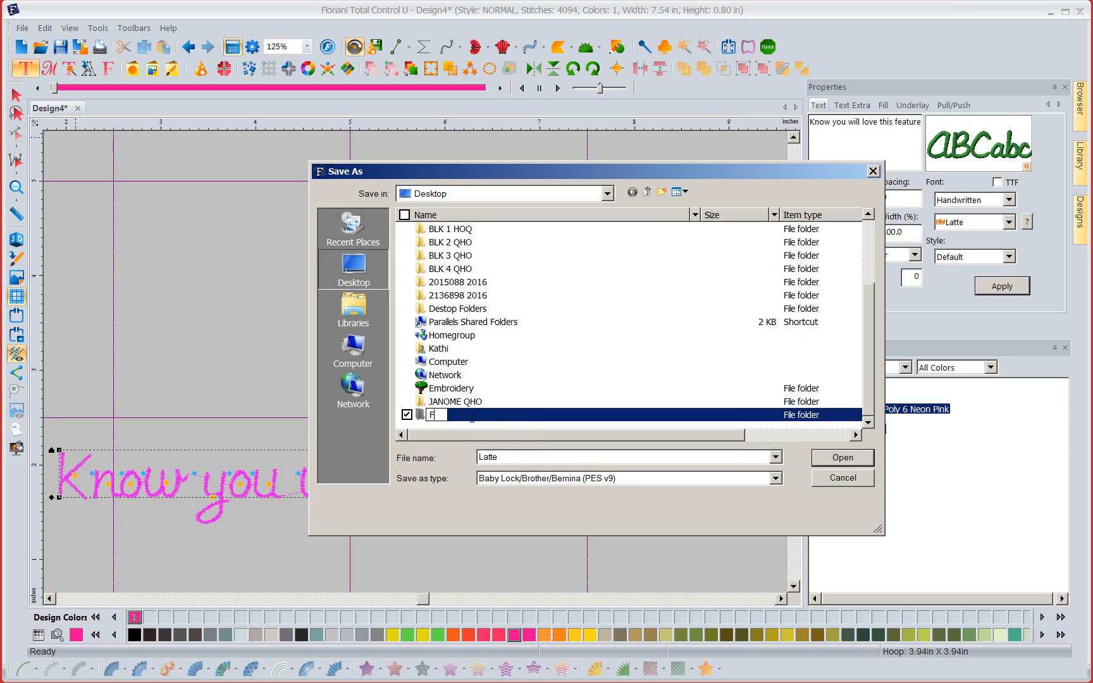
text(onts)
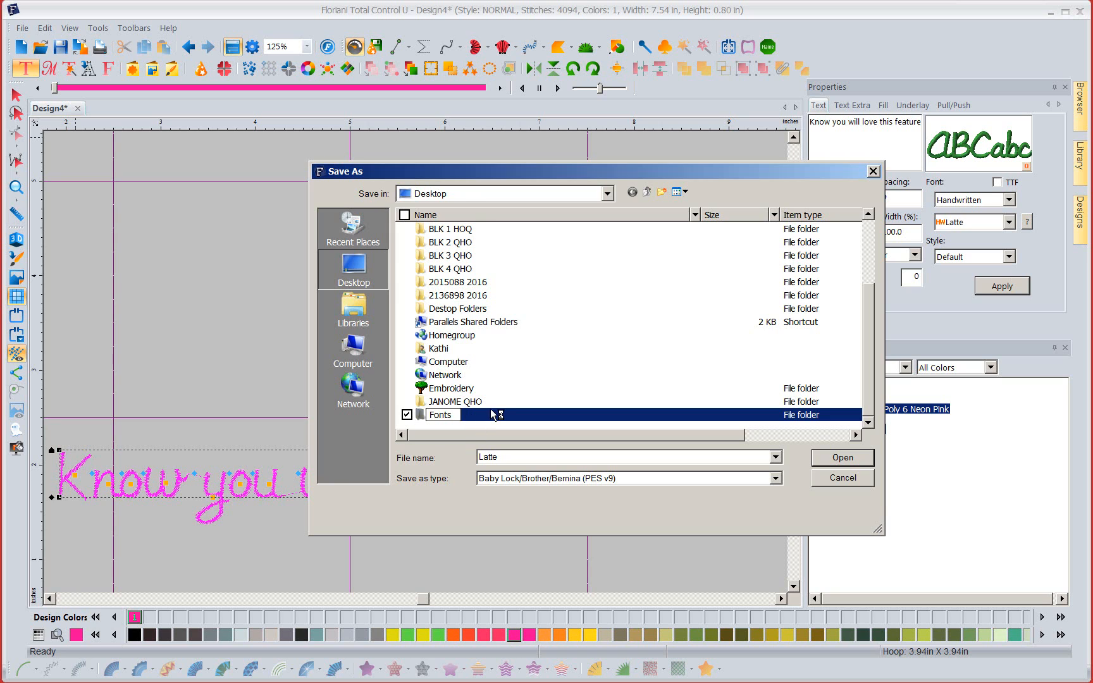
double_click(441, 414)
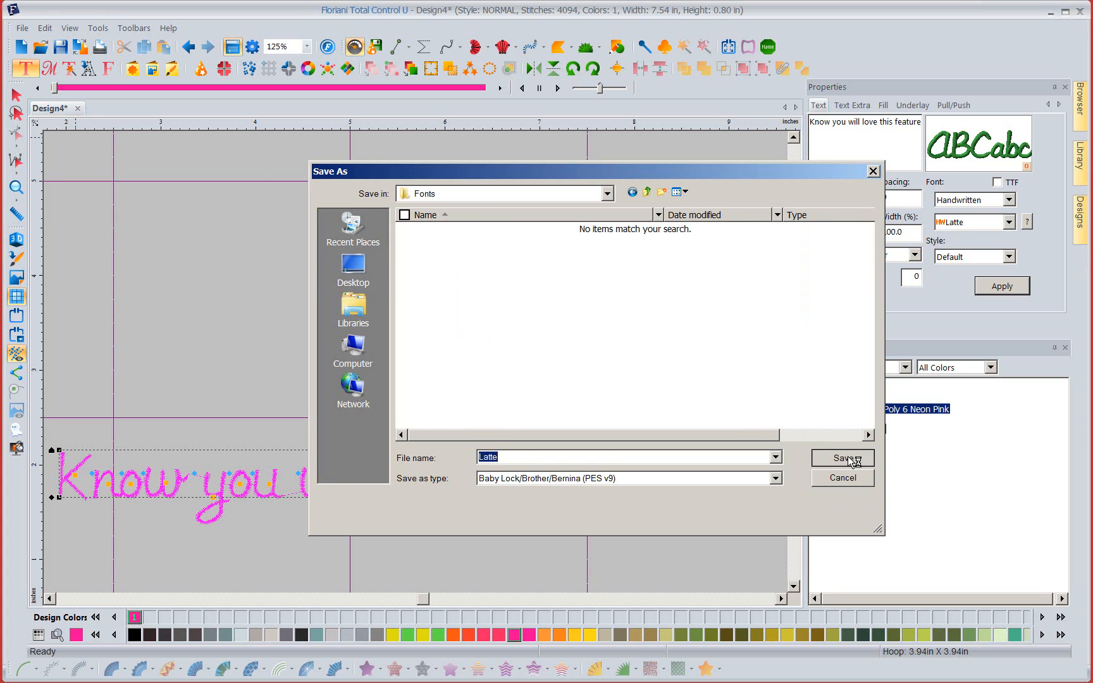
click(840, 458)
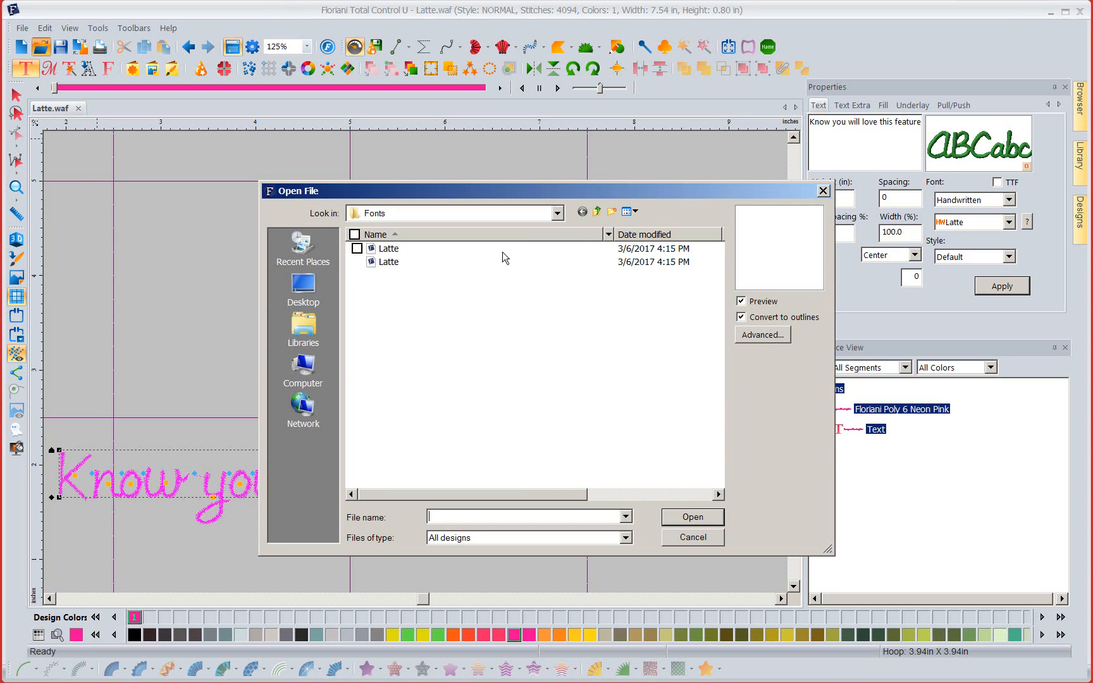
mouse_move(389, 261)
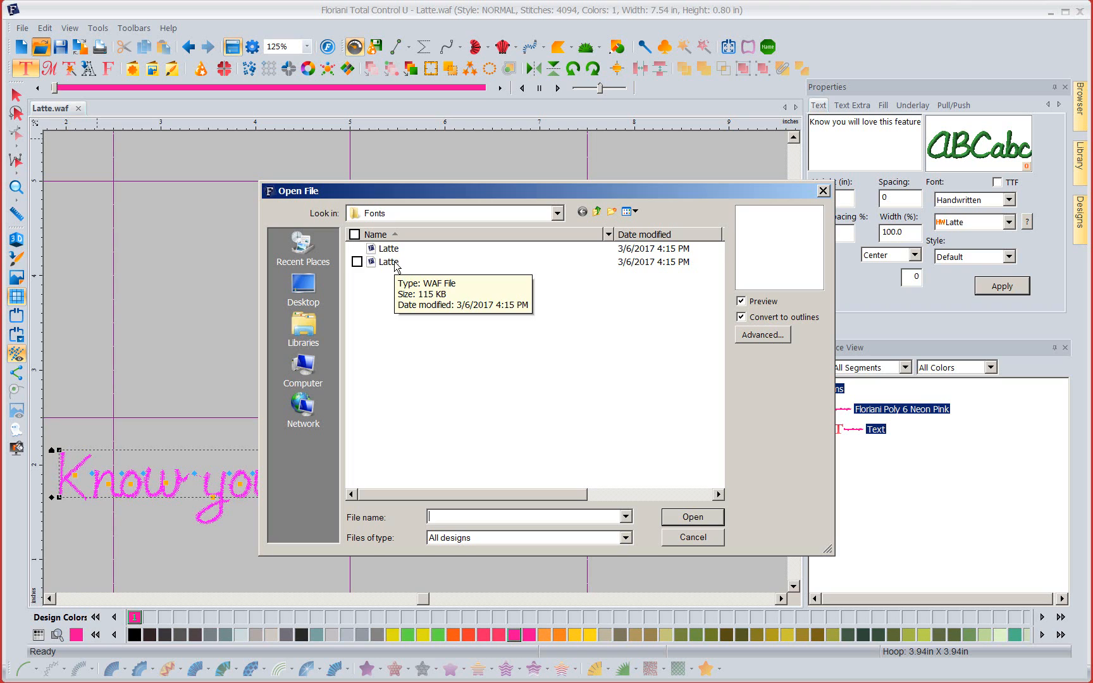
mouse_move(387, 249)
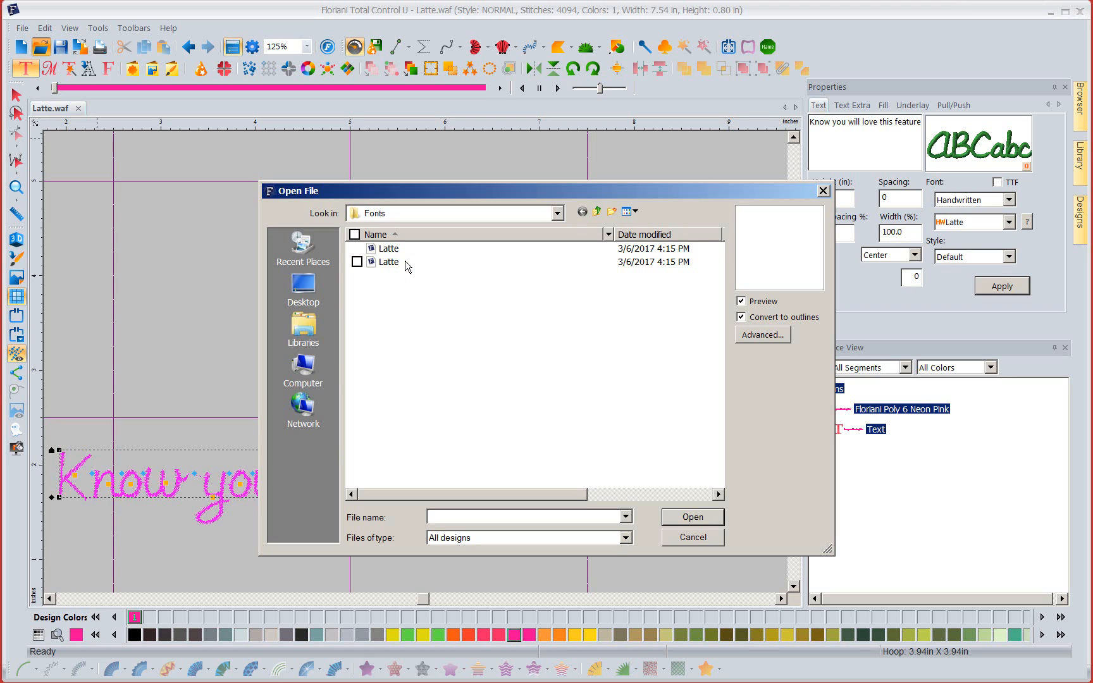
mouse_move(389, 261)
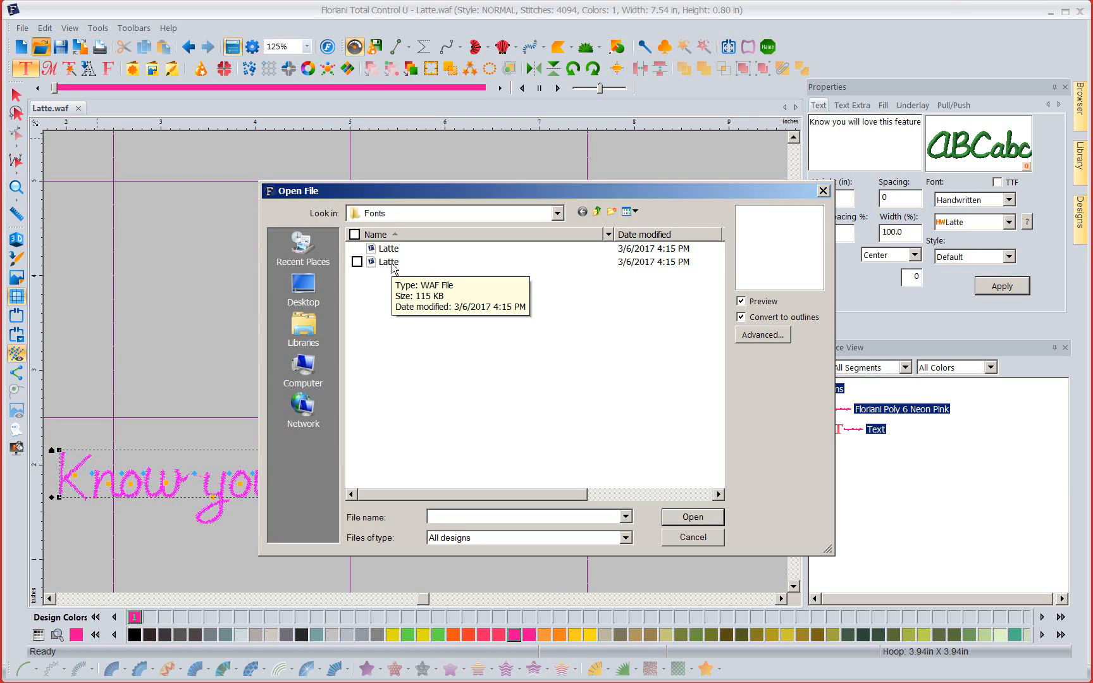
mouse_move(513, 295)
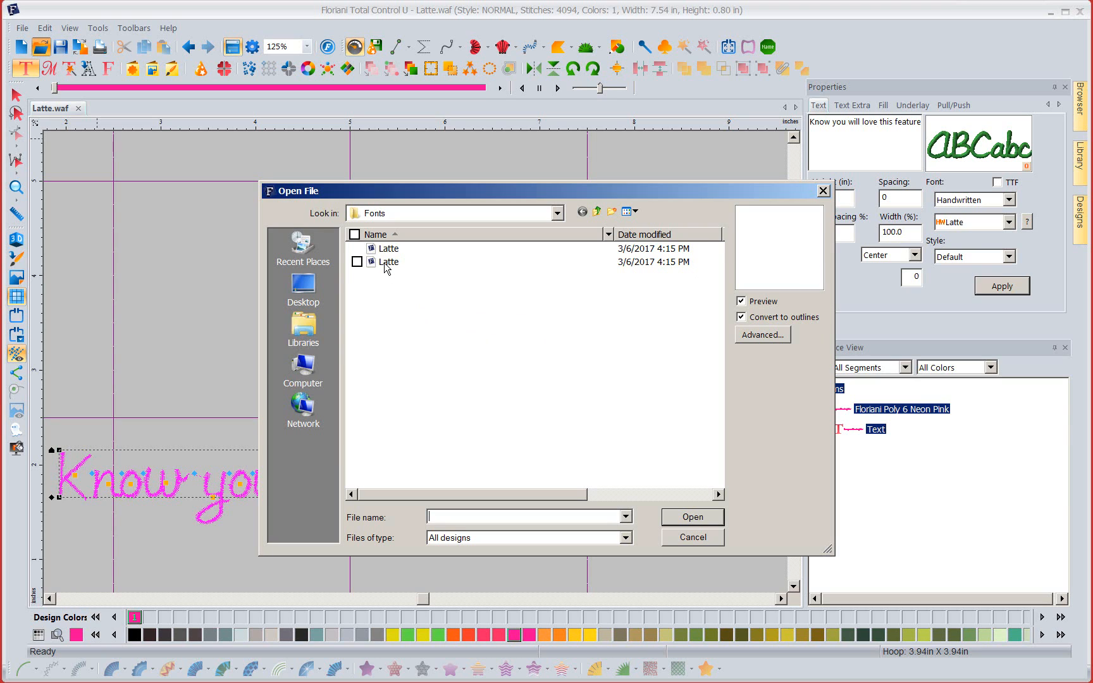
mouse_move(389, 262)
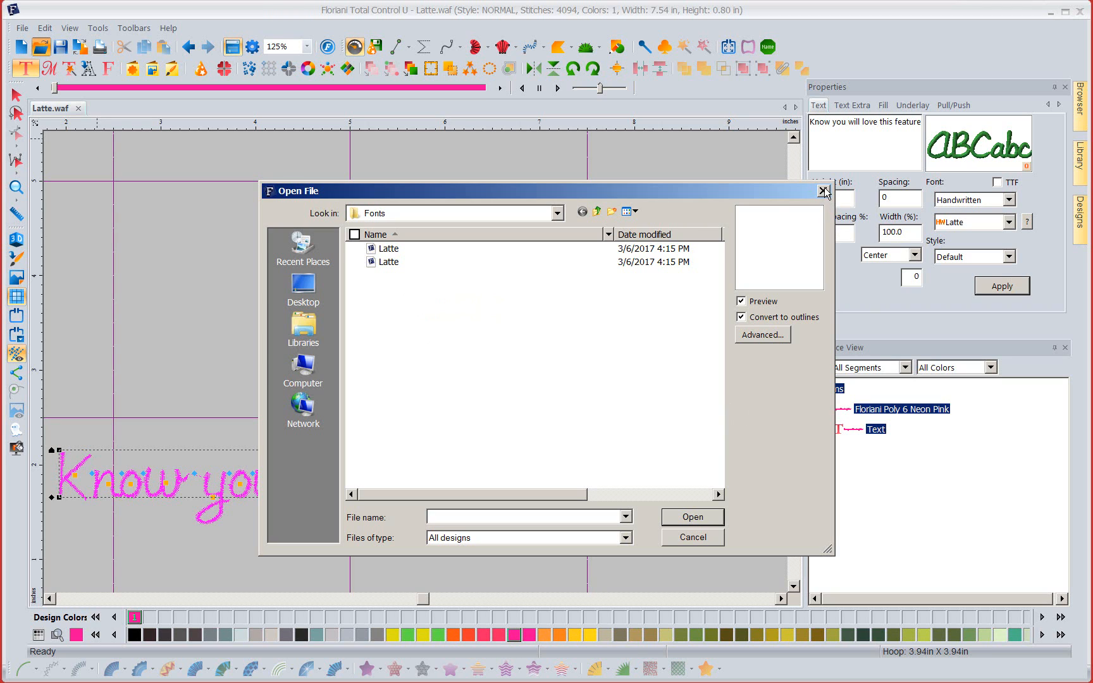
Close the Open File dialog after checking both Latte files in Fonts
click(826, 191)
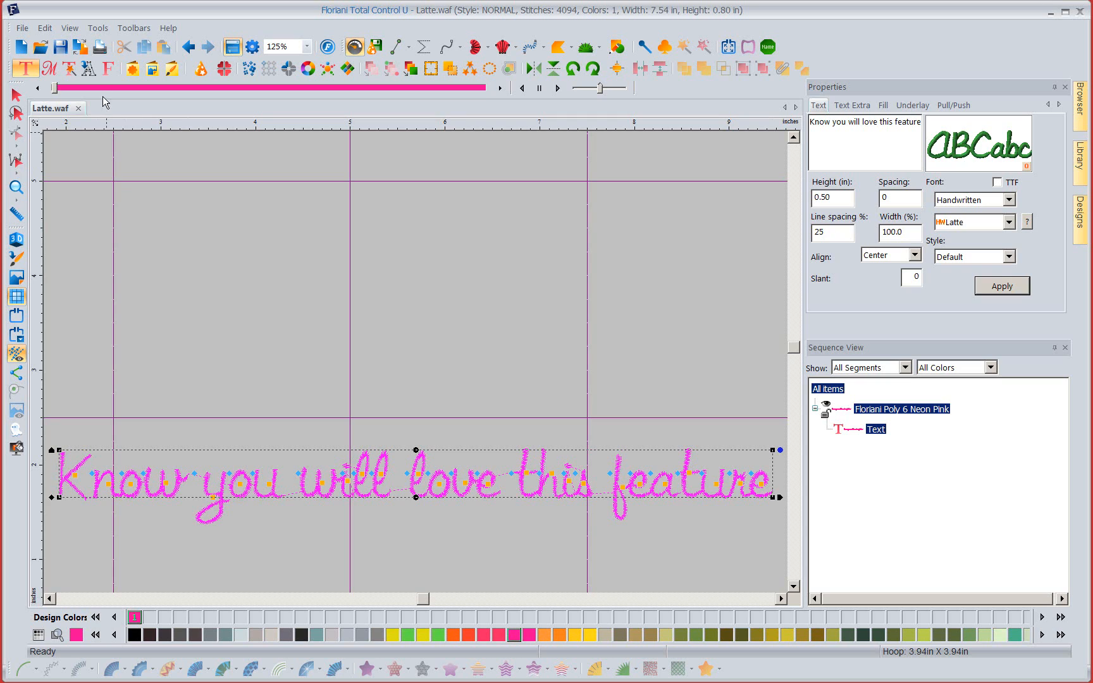
mouse_move(109, 69)
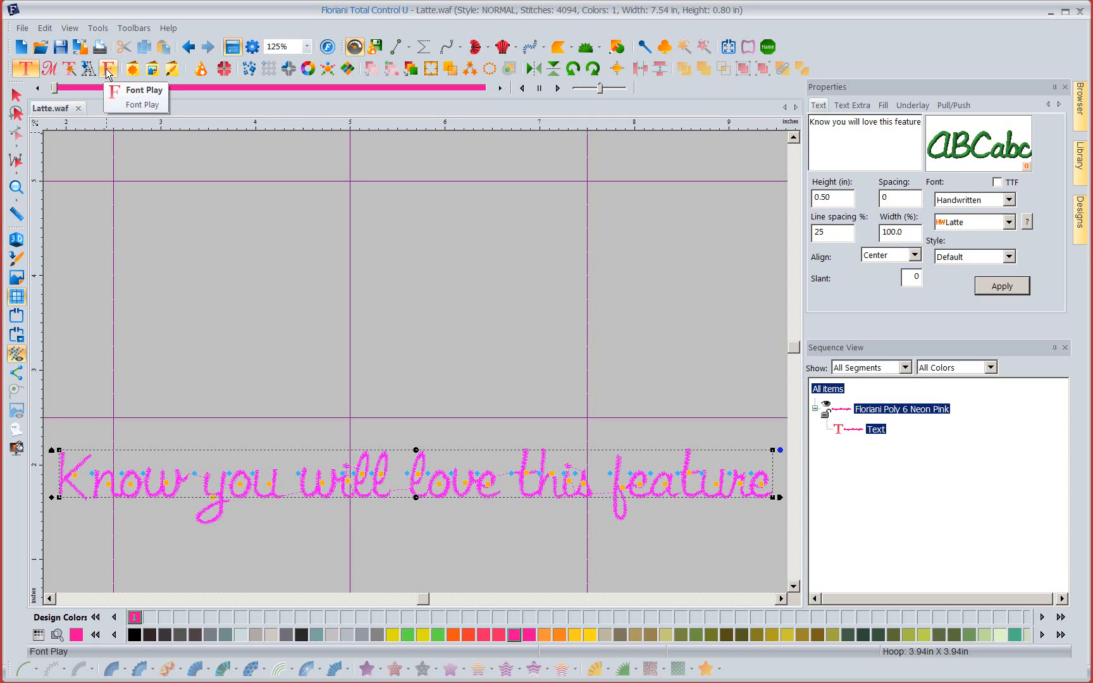